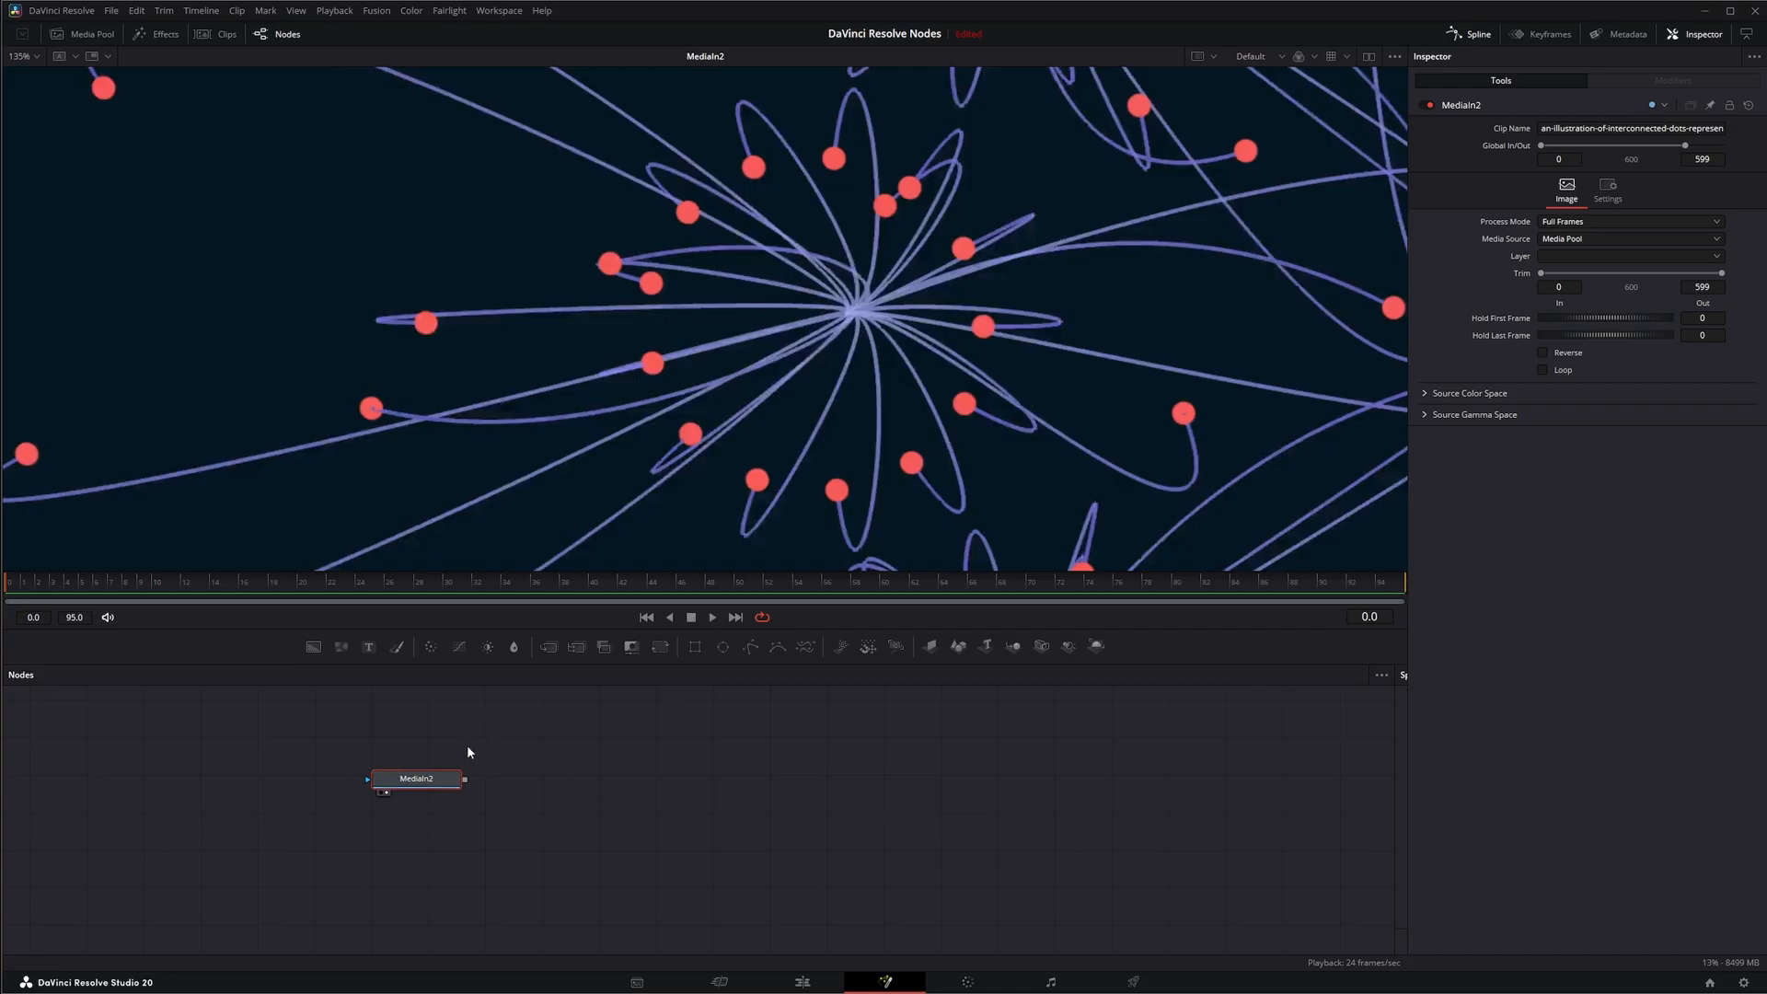
{"action": "mouse_move", "coordinate": [461, 741]}
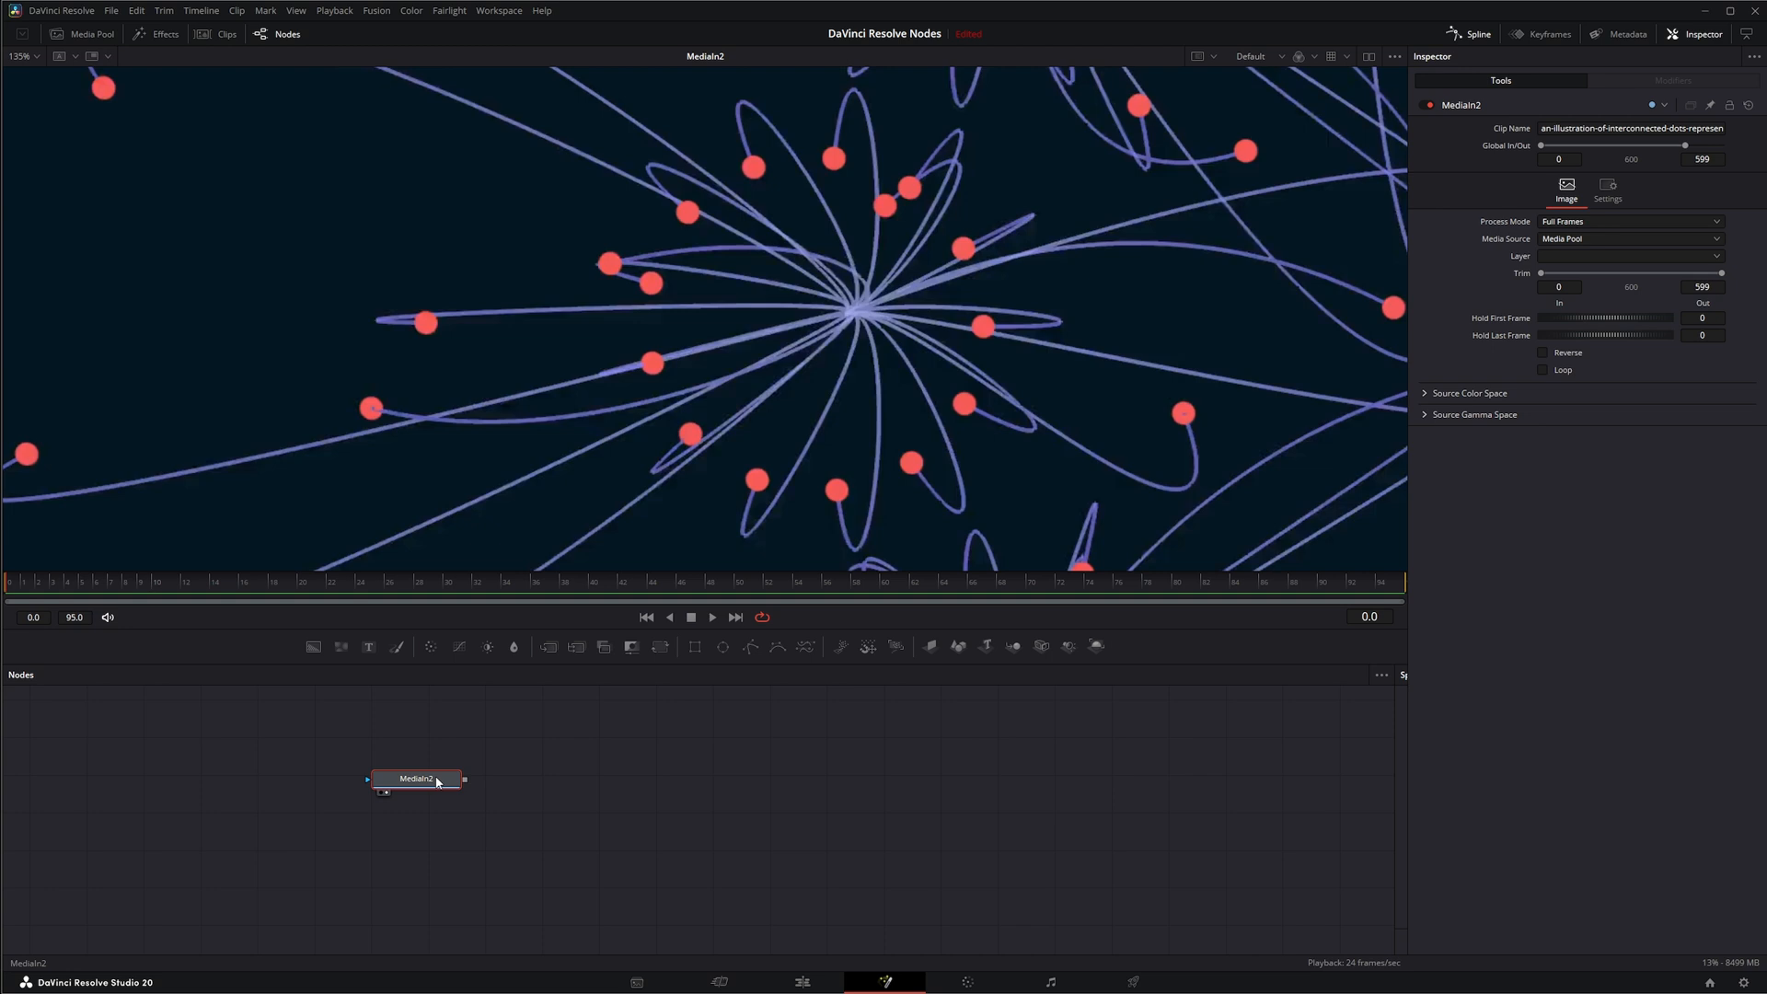
Step: Add a Smear node after MediaIn2 via 'sme' search and view Smear1 in the viewer
{"action": "type", "text": "sme"}
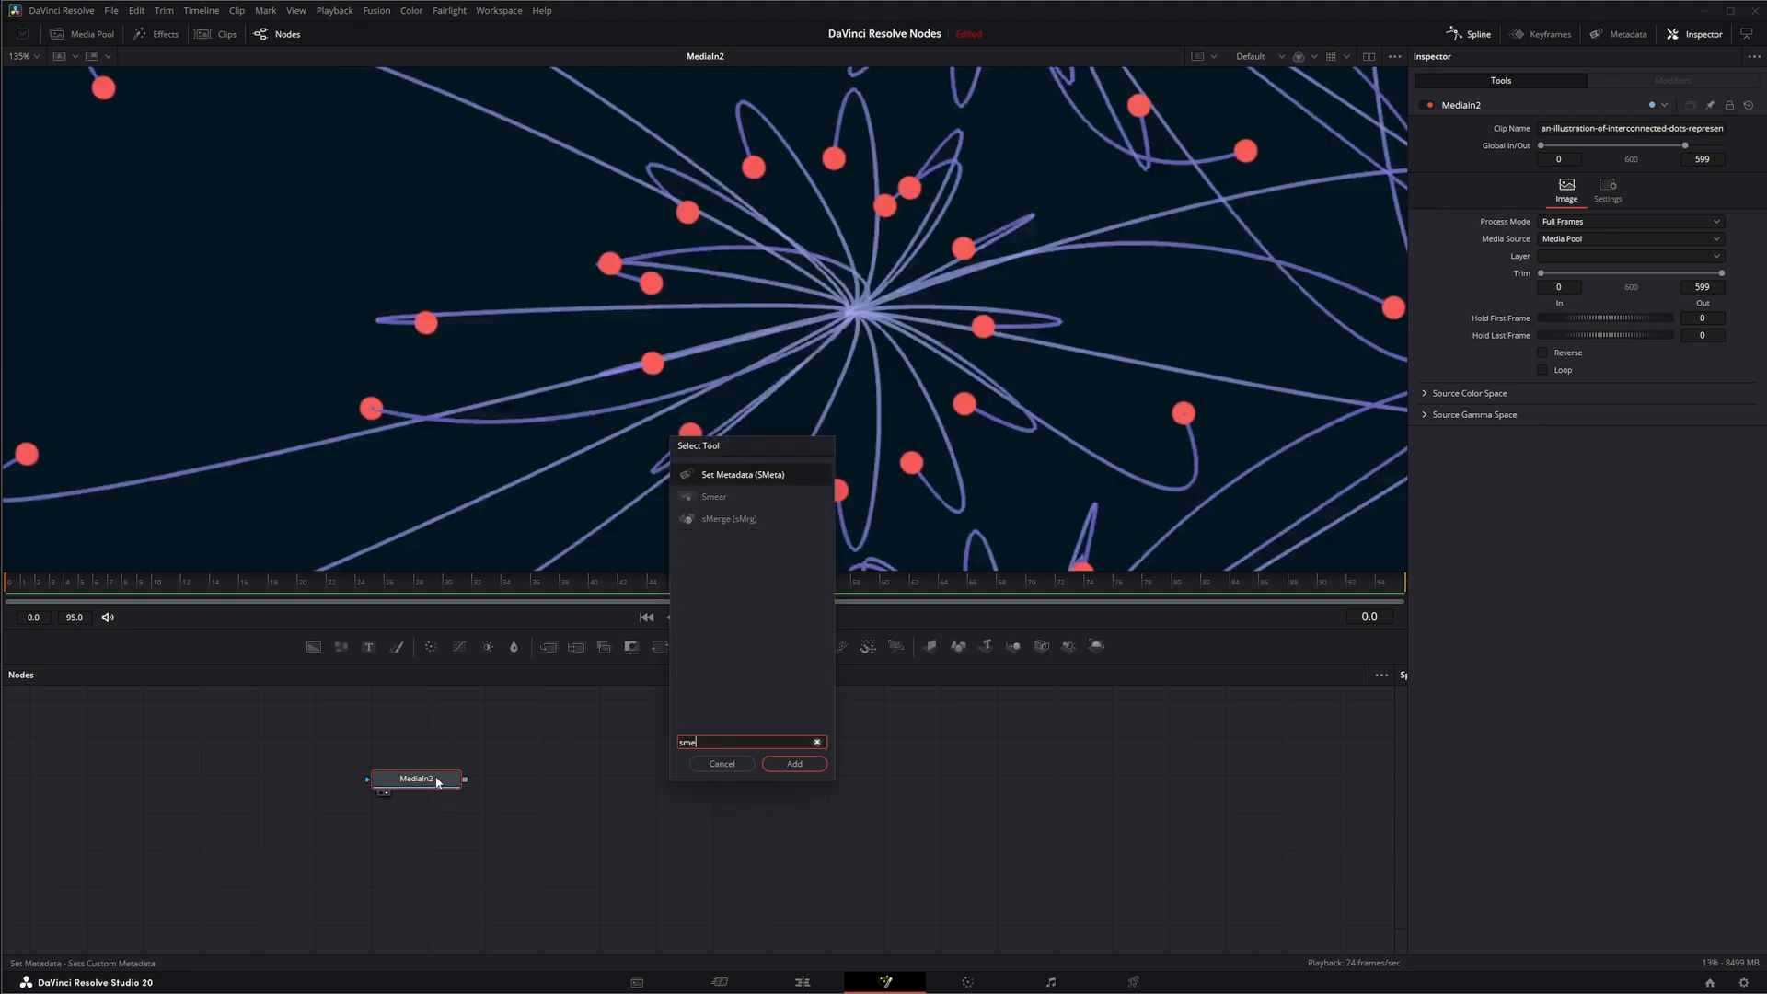
{"action": "left_click", "coordinate": [794, 763]}
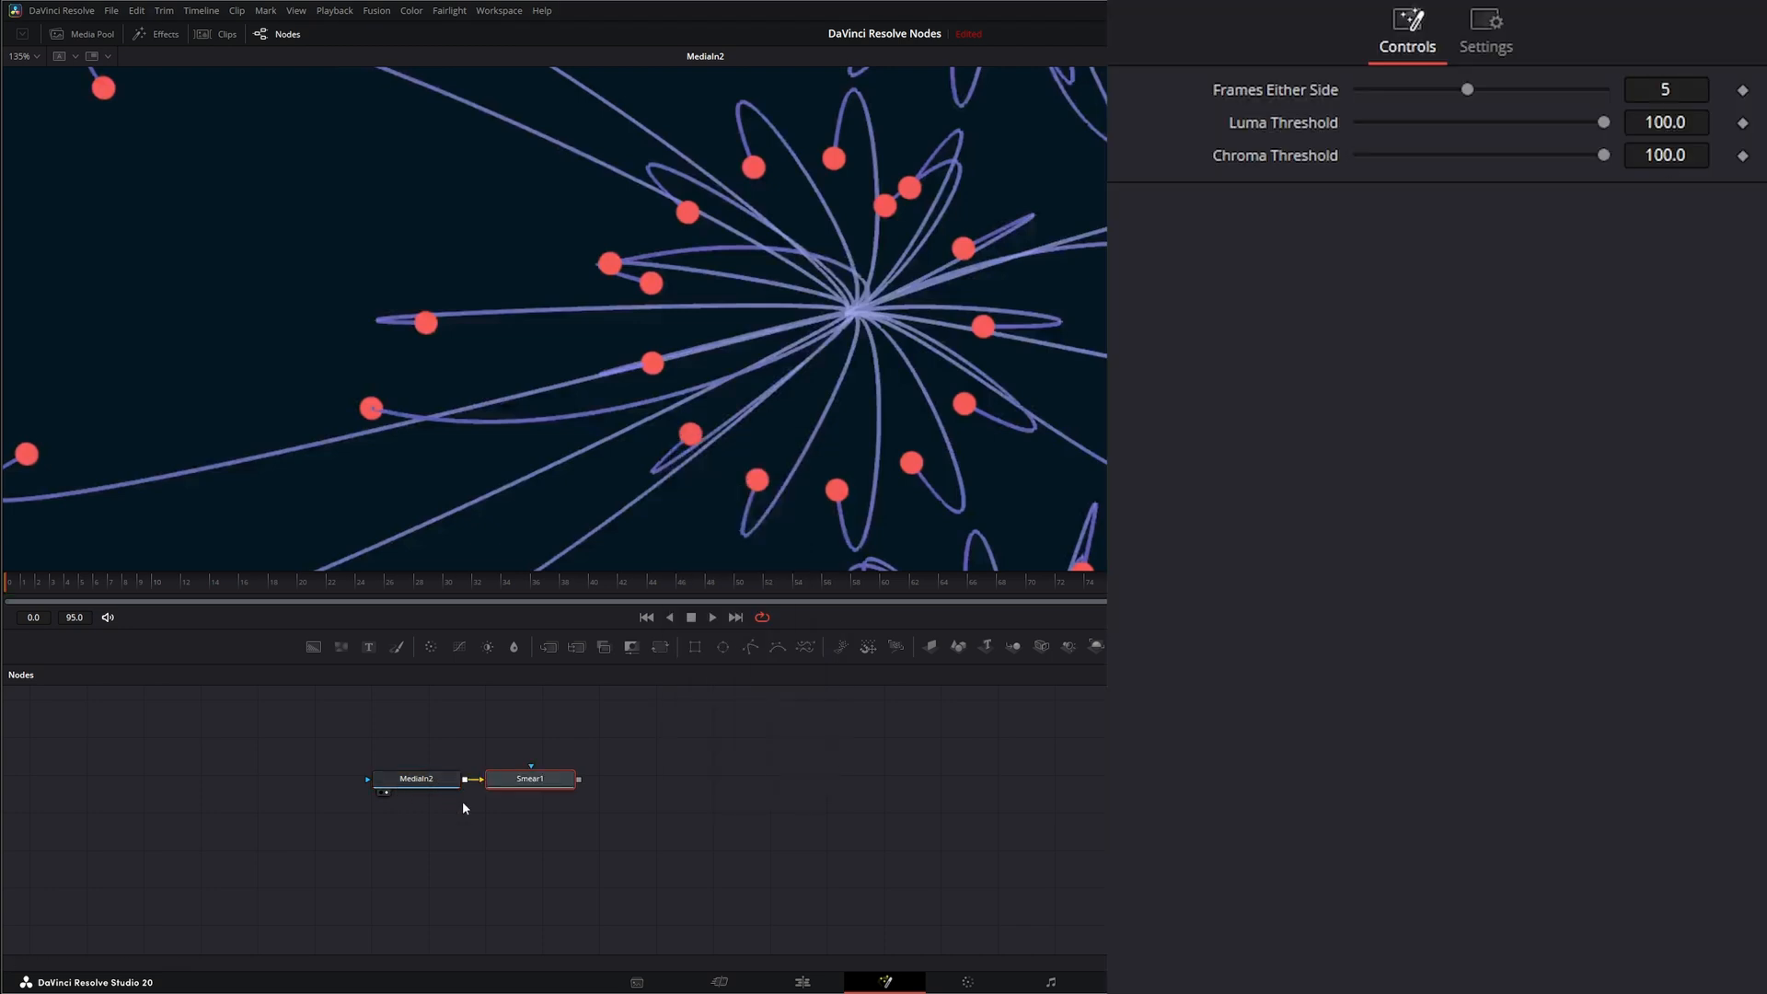
{"action": "left_click", "coordinate": [530, 778]}
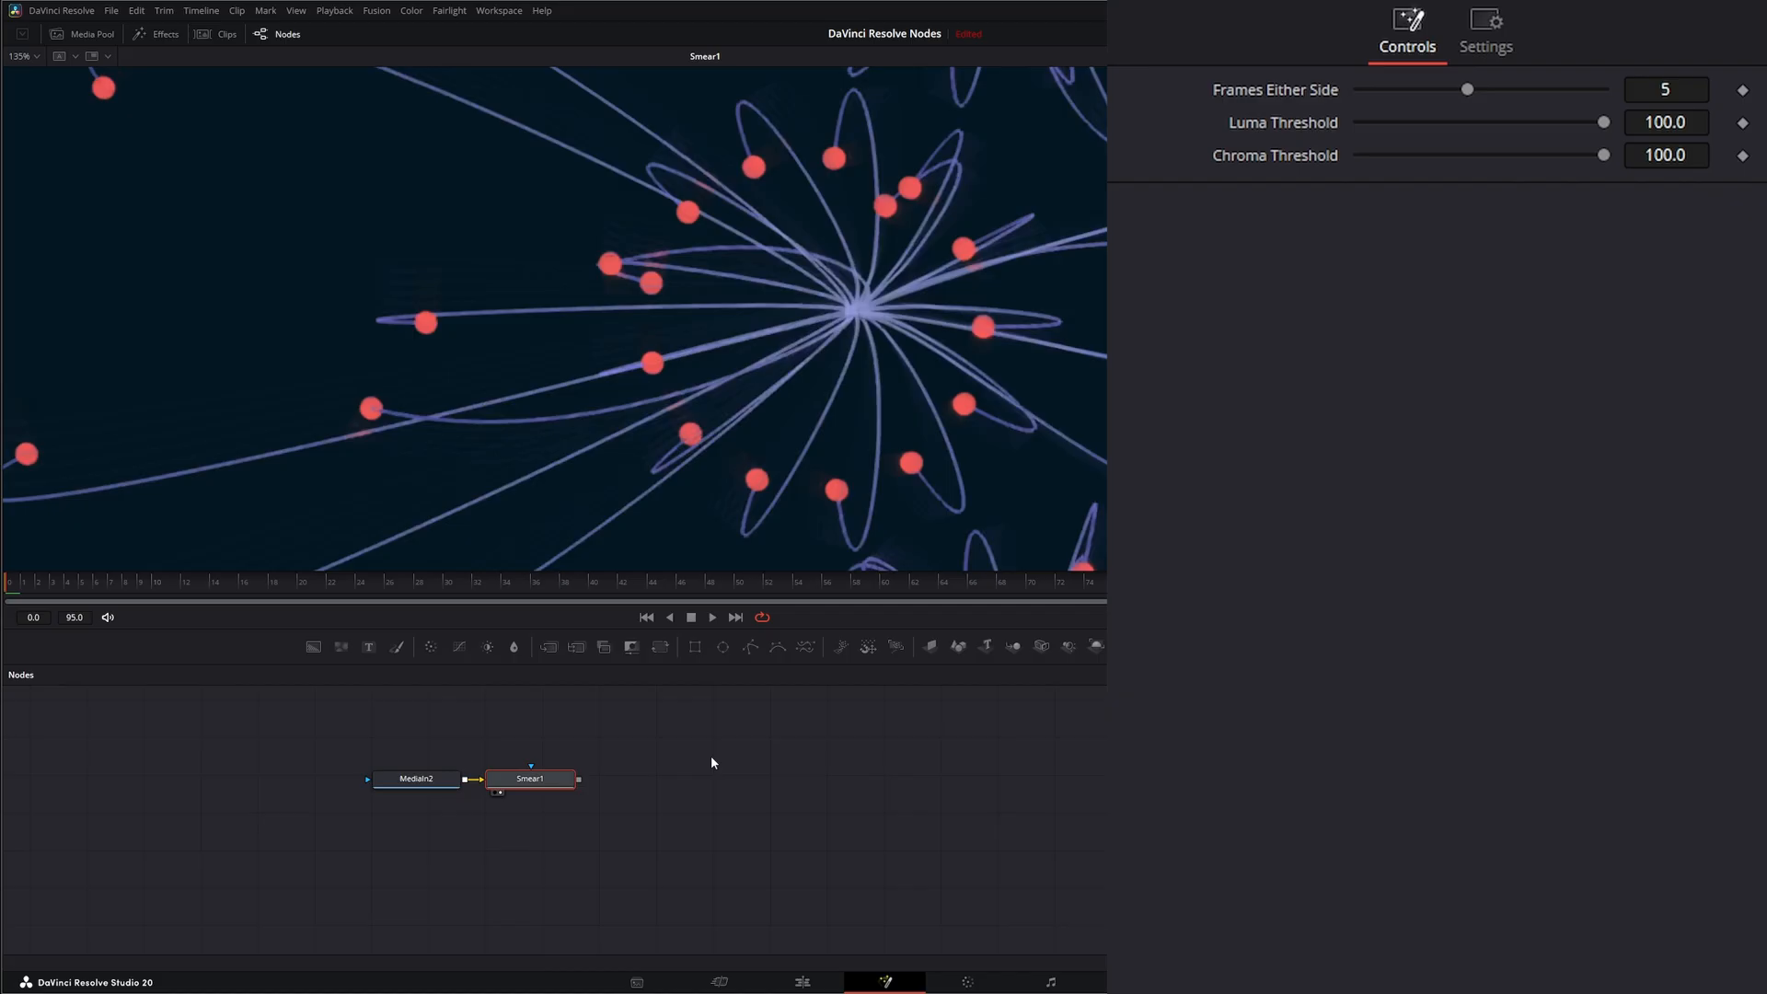
{"action": "left_click", "coordinate": [530, 778]}
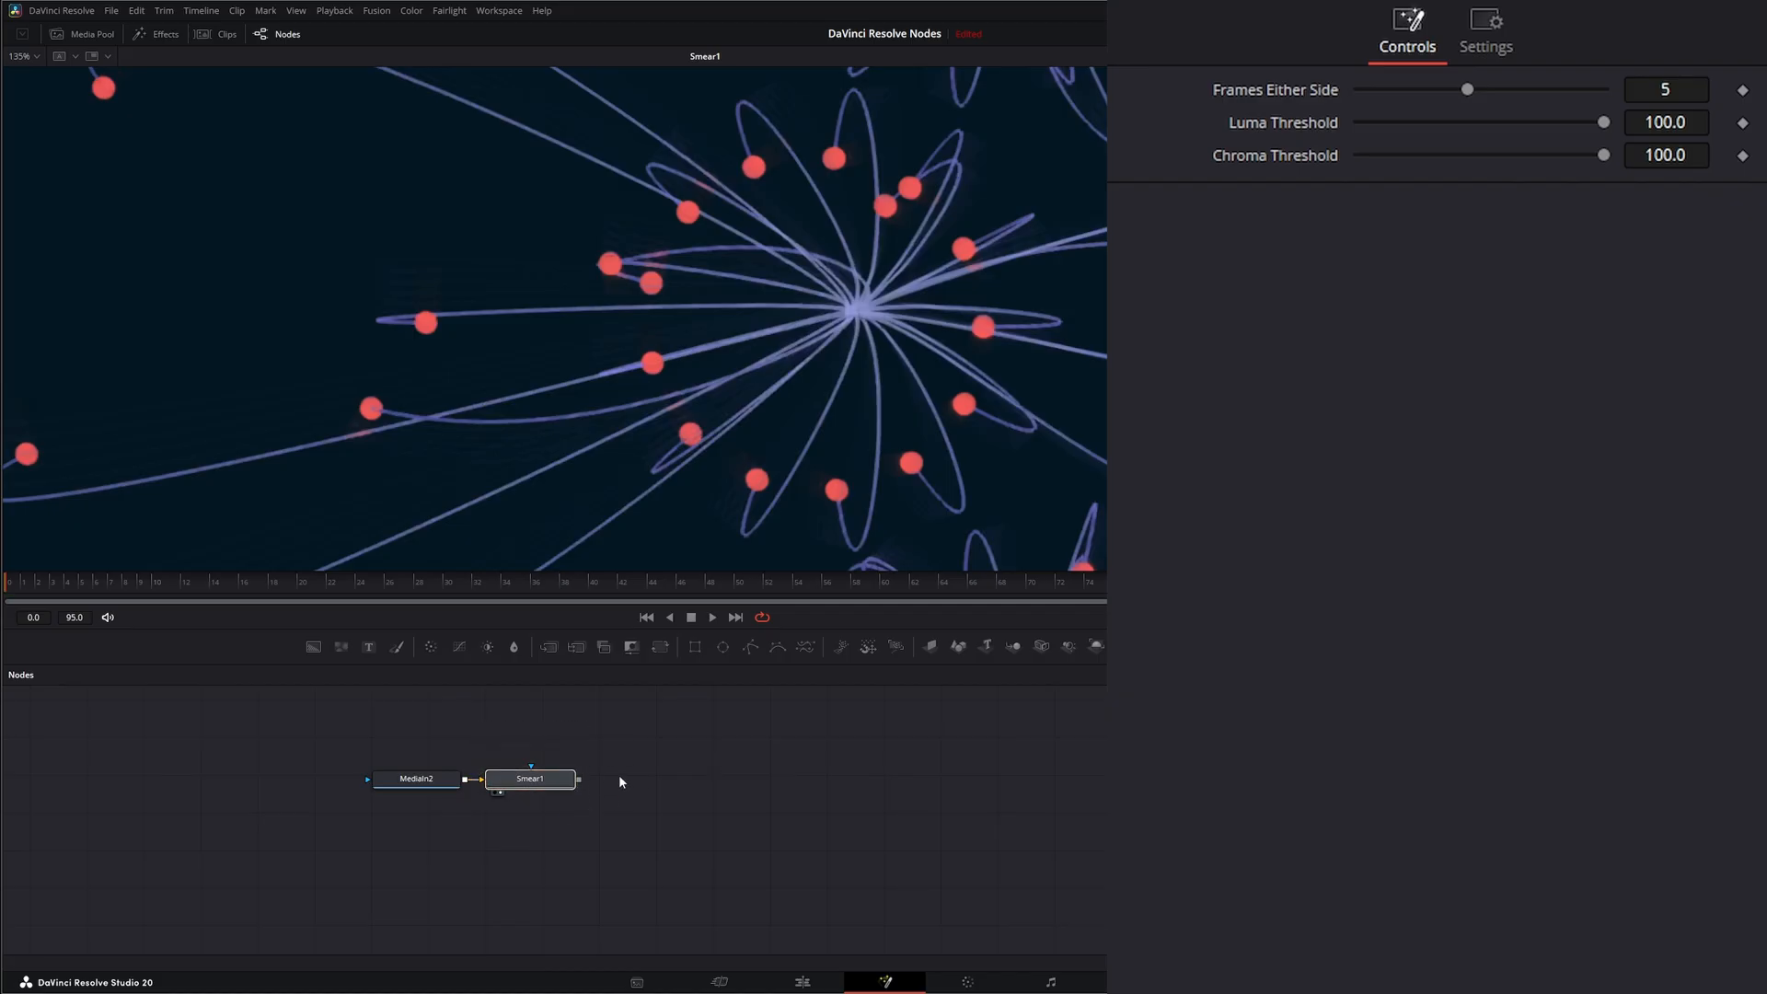
{"action": "left_click", "coordinate": [530, 778]}
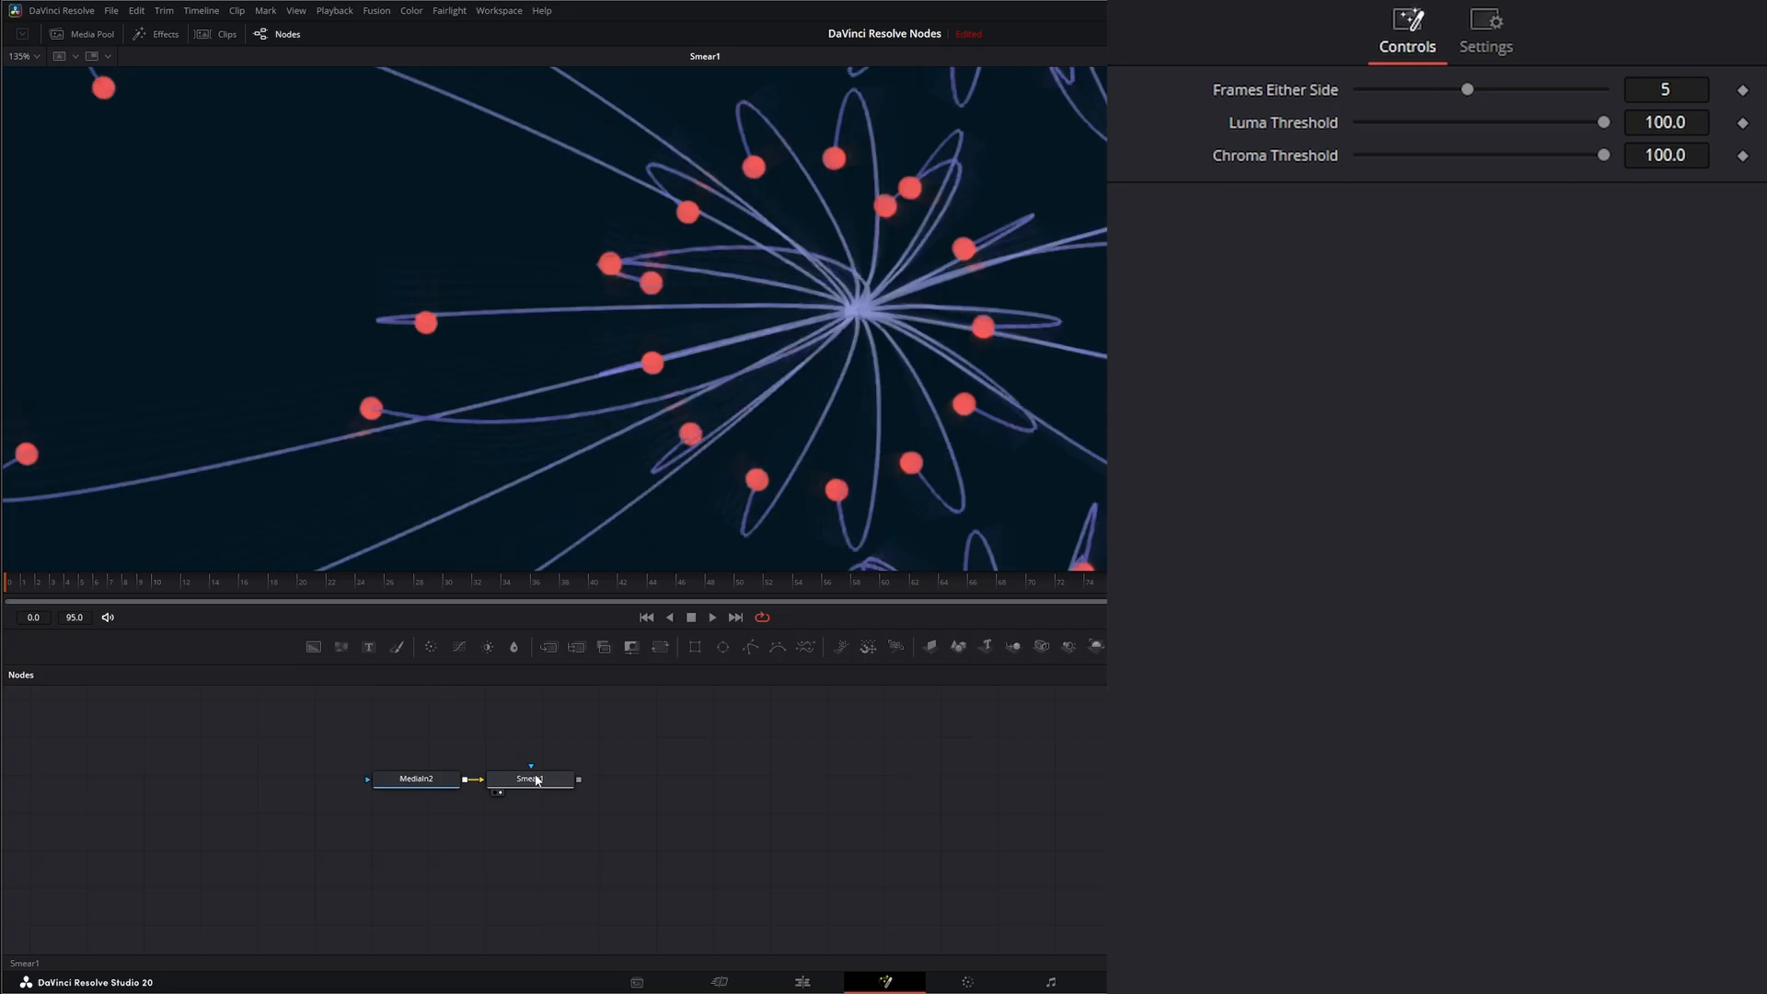
{"action": "left_click", "coordinate": [530, 779]}
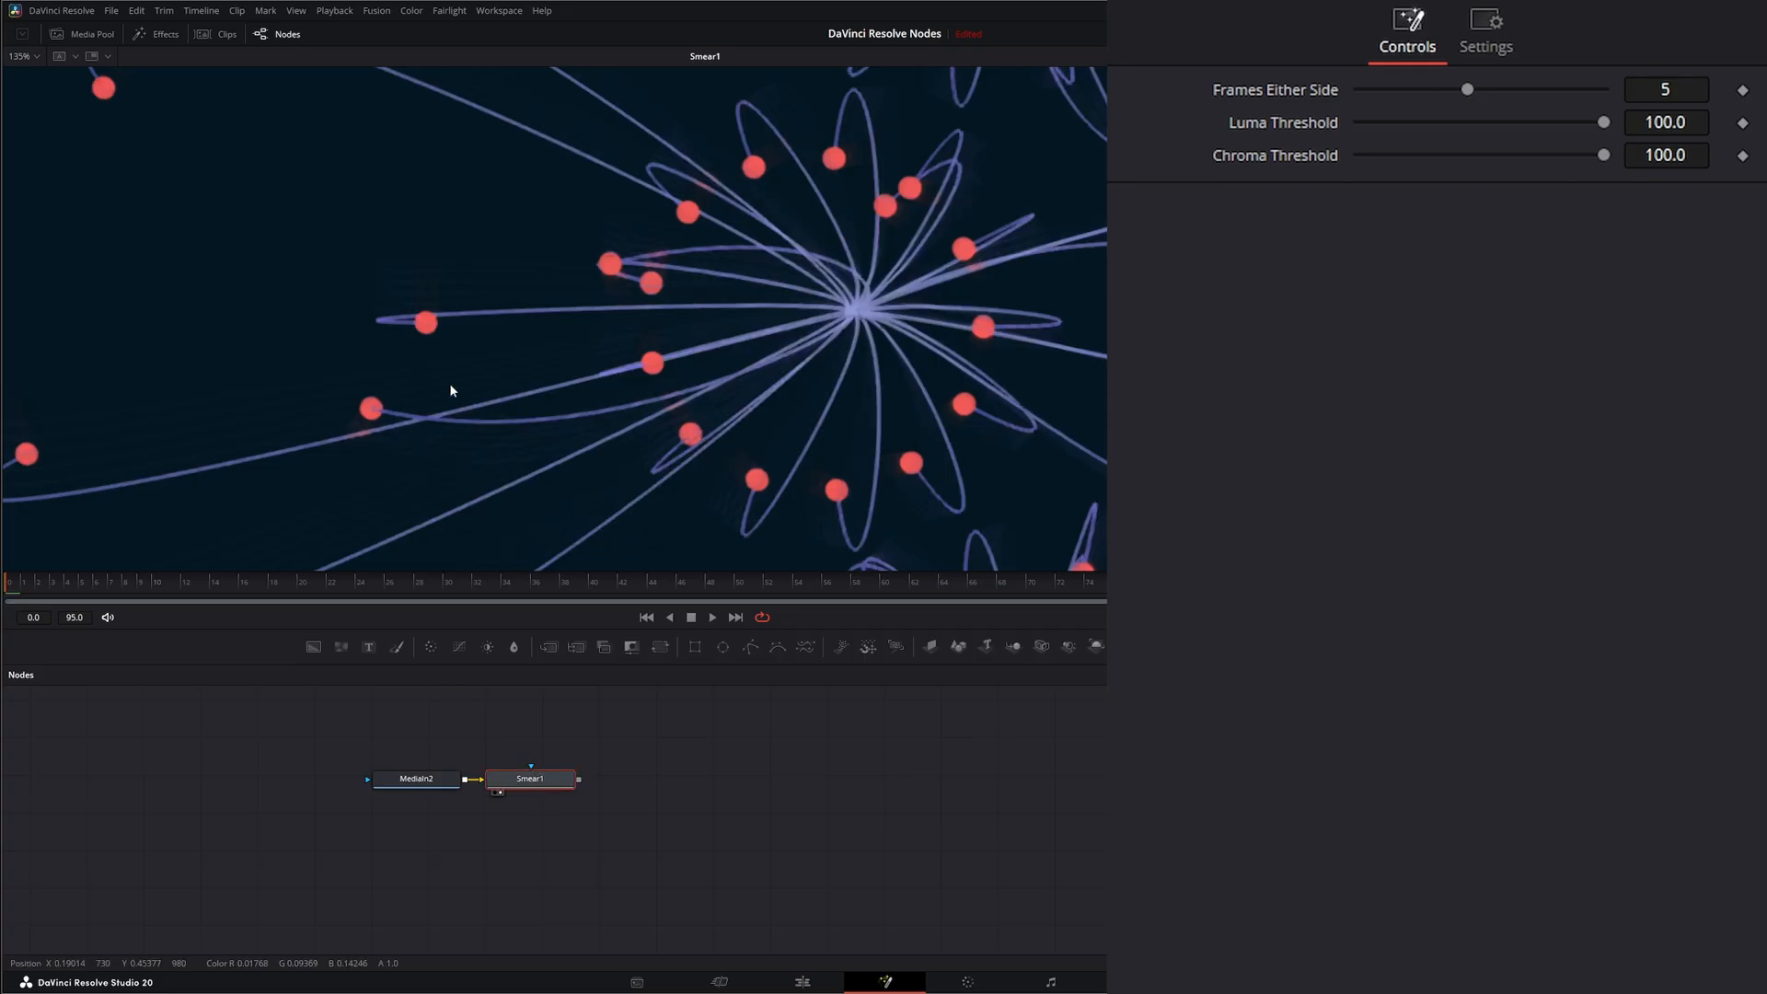
{"action": "mouse_move", "coordinate": [390, 406]}
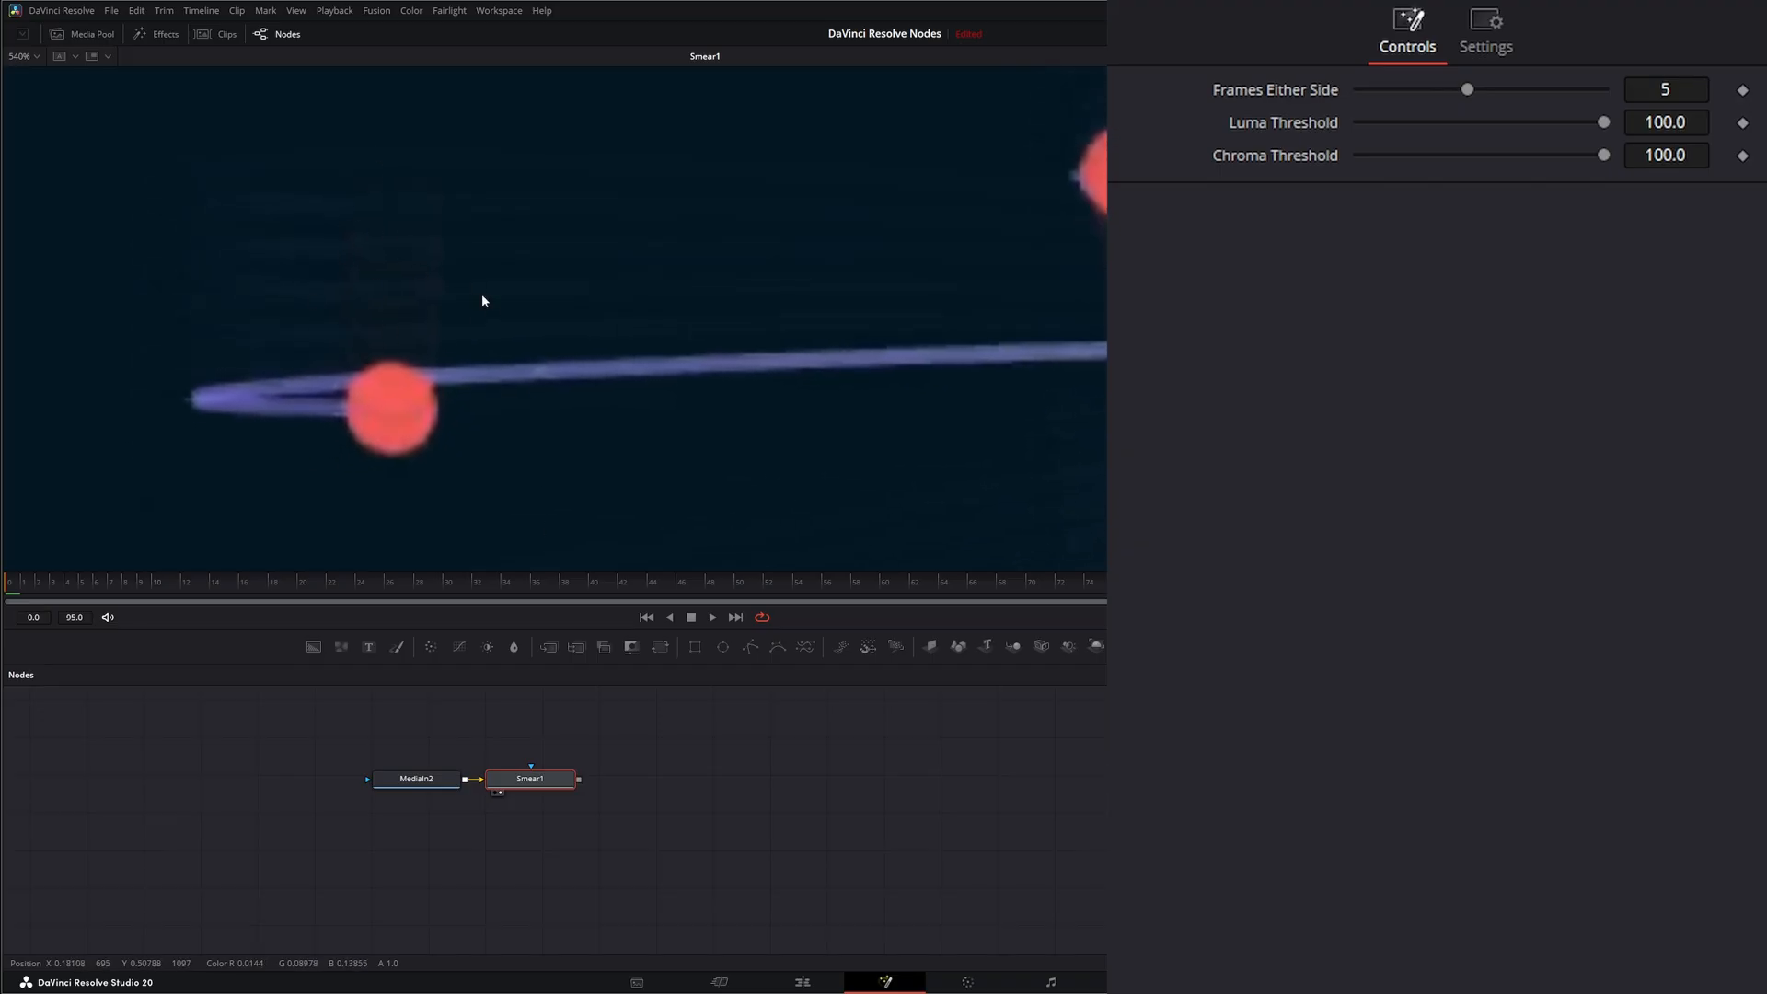
{"action": "mouse_move", "coordinate": [364, 333]}
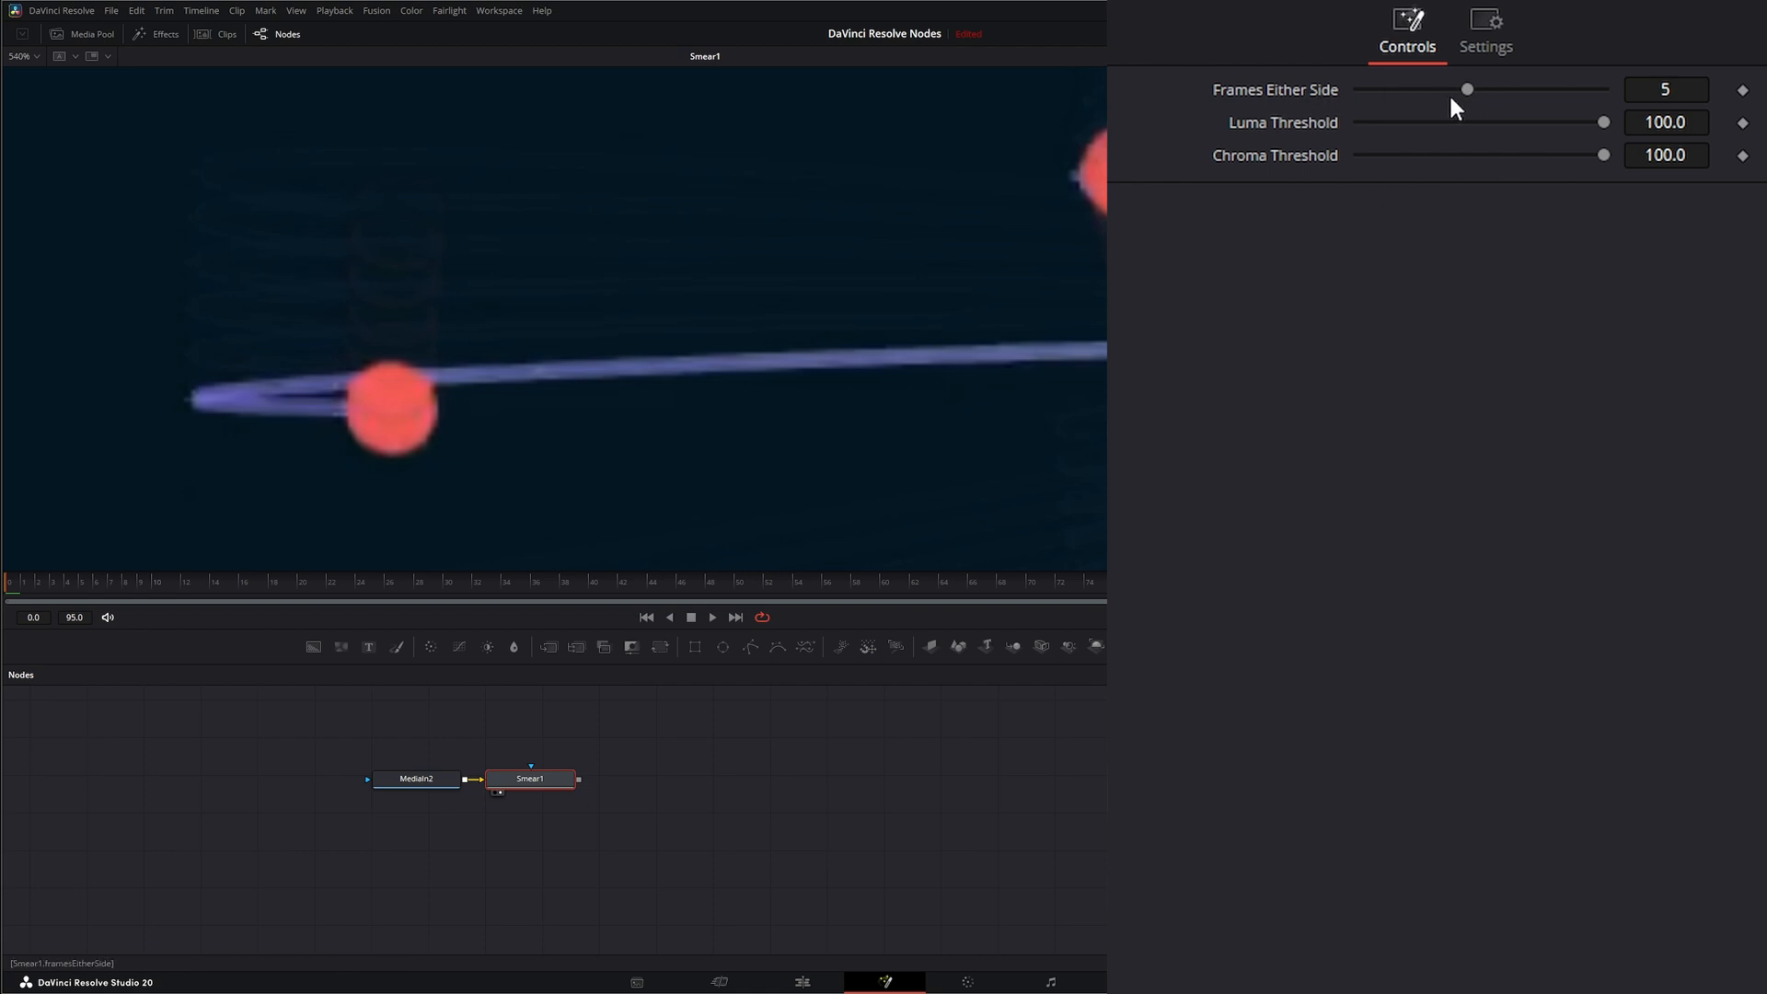
Step: Lower Frames Either Side from 5 to 2 and scrub to frame 24 to review trails
{"action": "left_click_drag", "start_coordinate": [1467, 88], "coordinate": [1386, 88]}
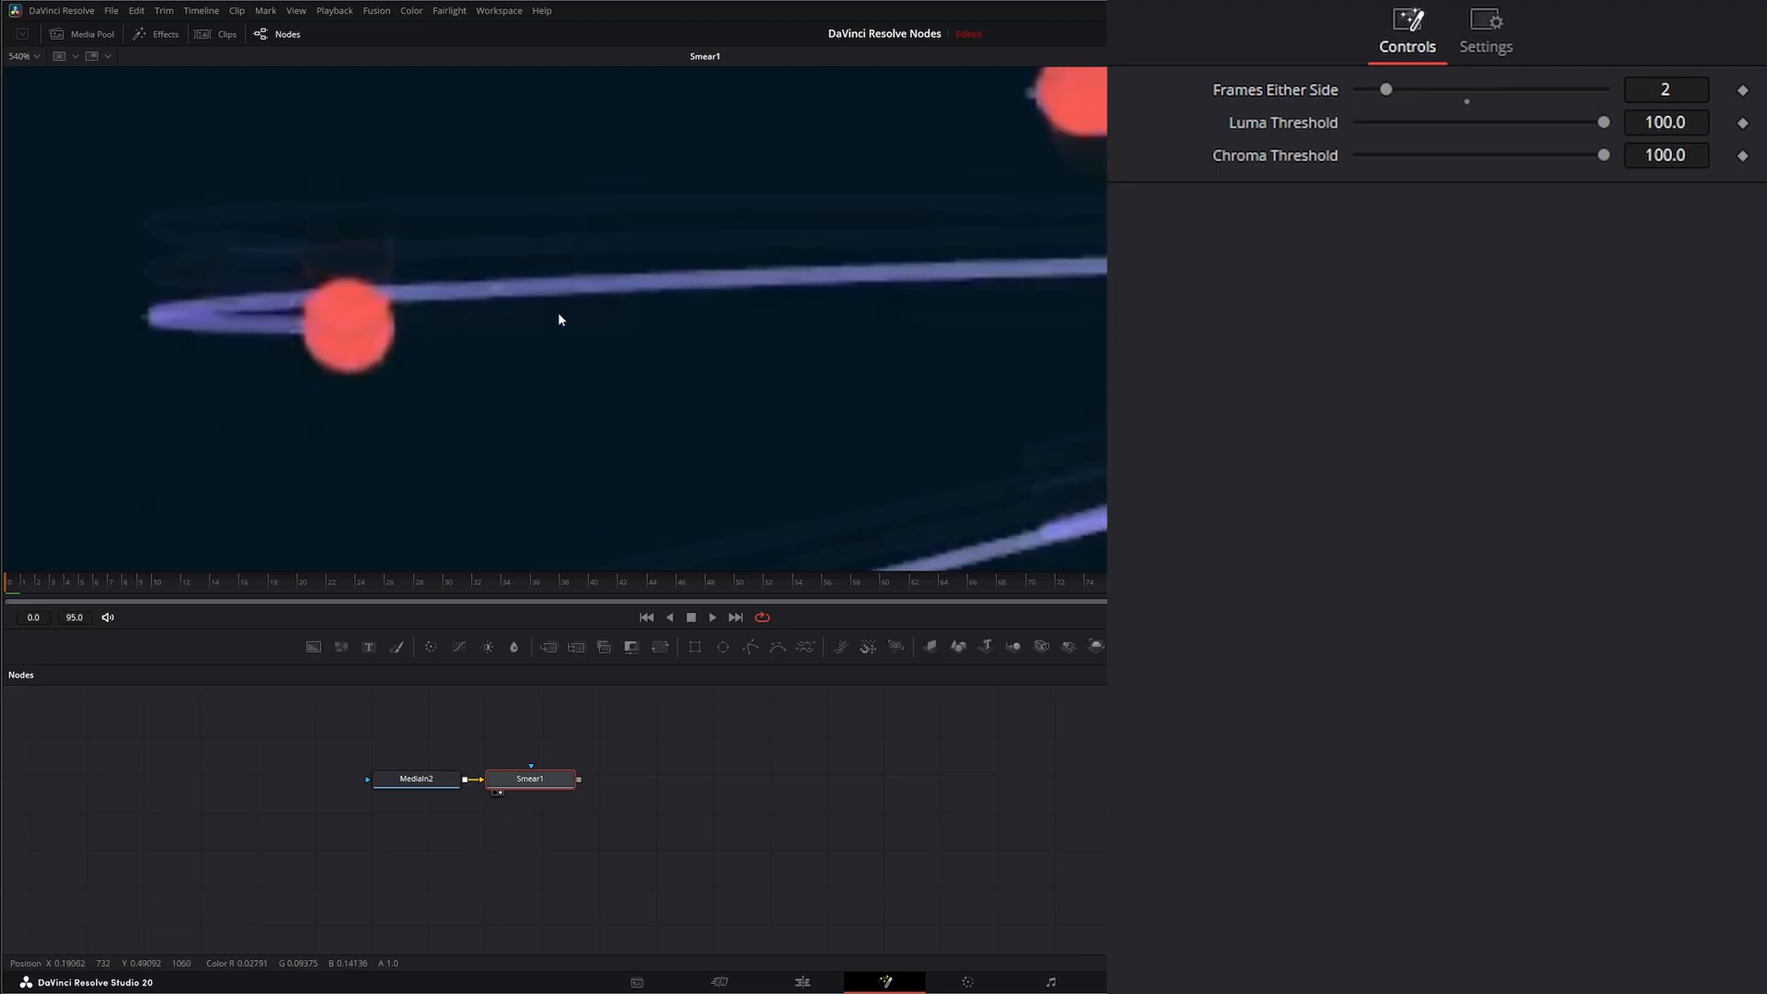
{"action": "mouse_move", "coordinate": [532, 212]}
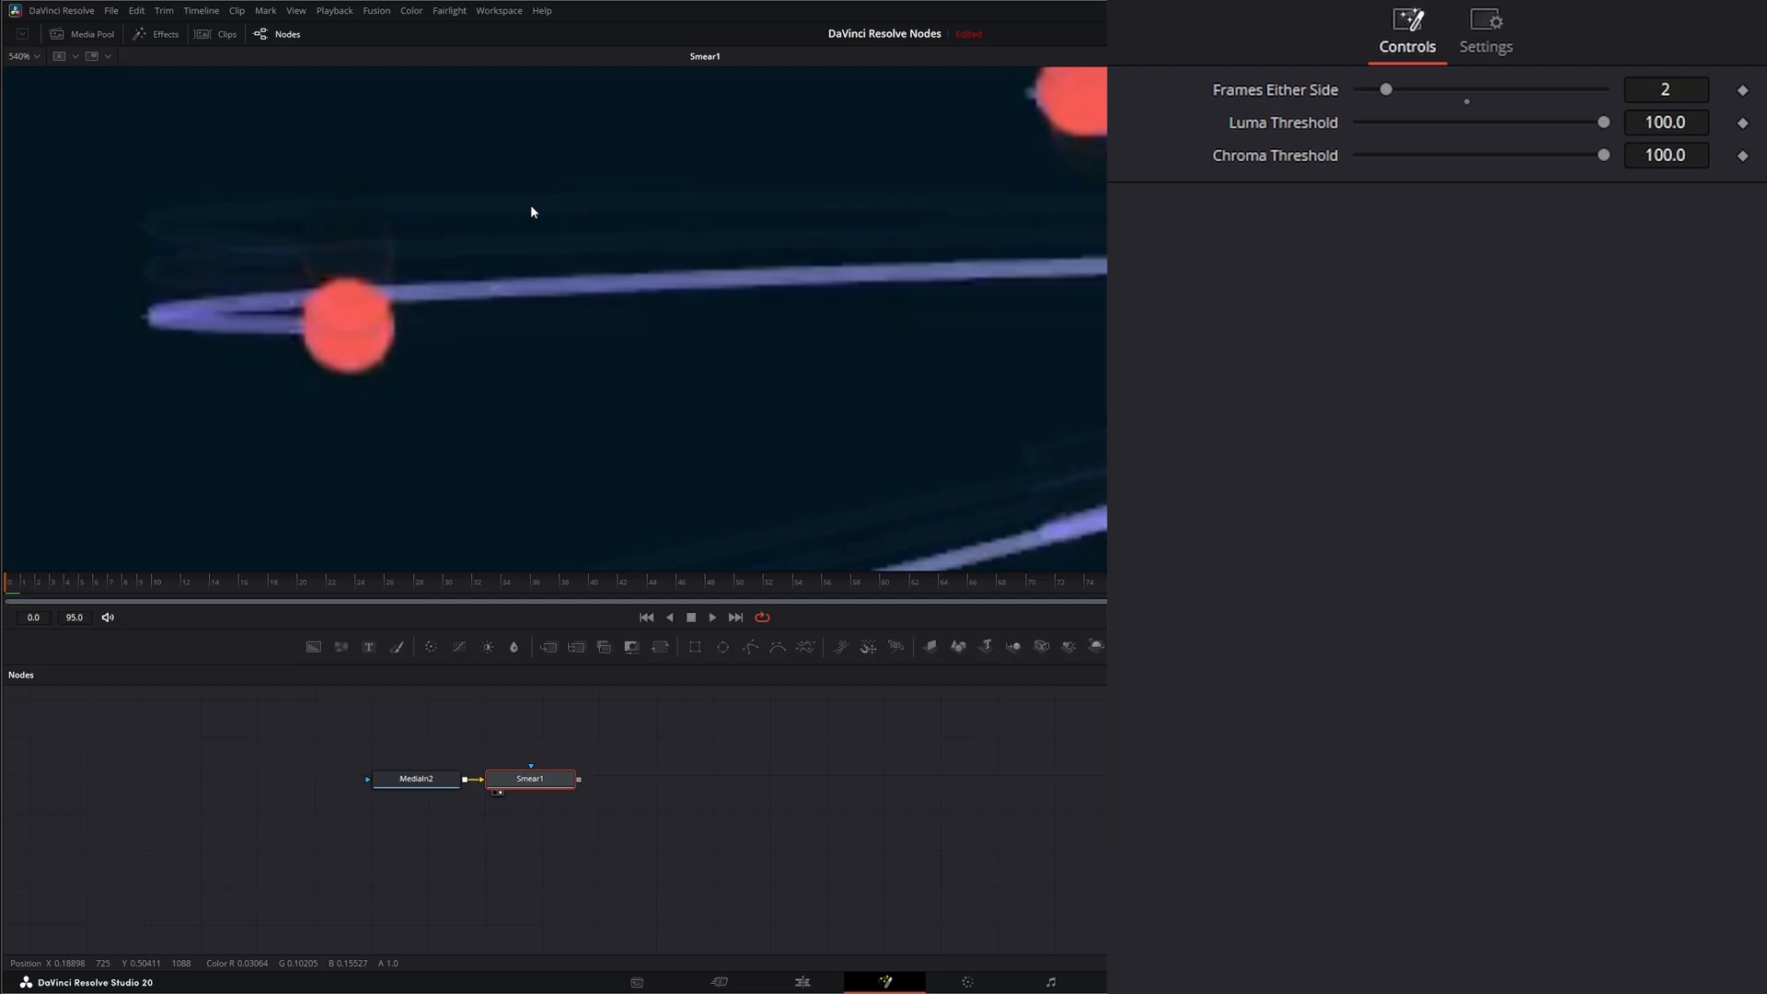
{"action": "mouse_move", "coordinate": [533, 317]}
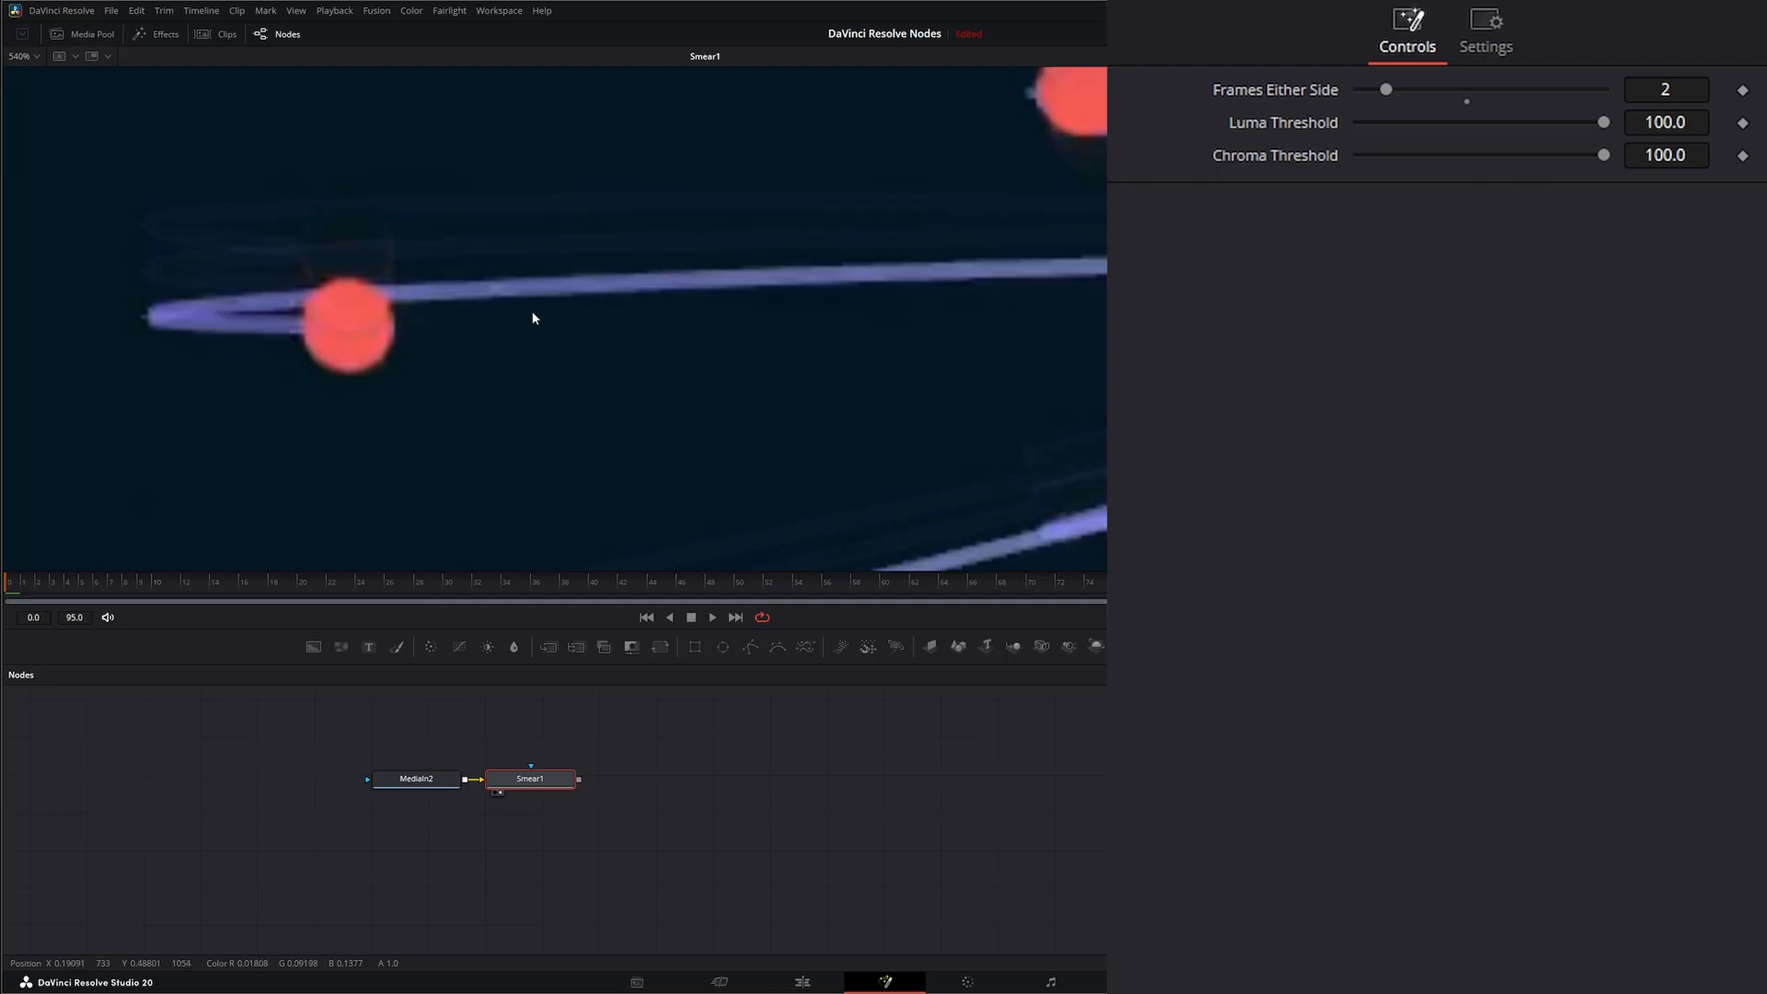
{"action": "mouse_move", "coordinate": [140, 593]}
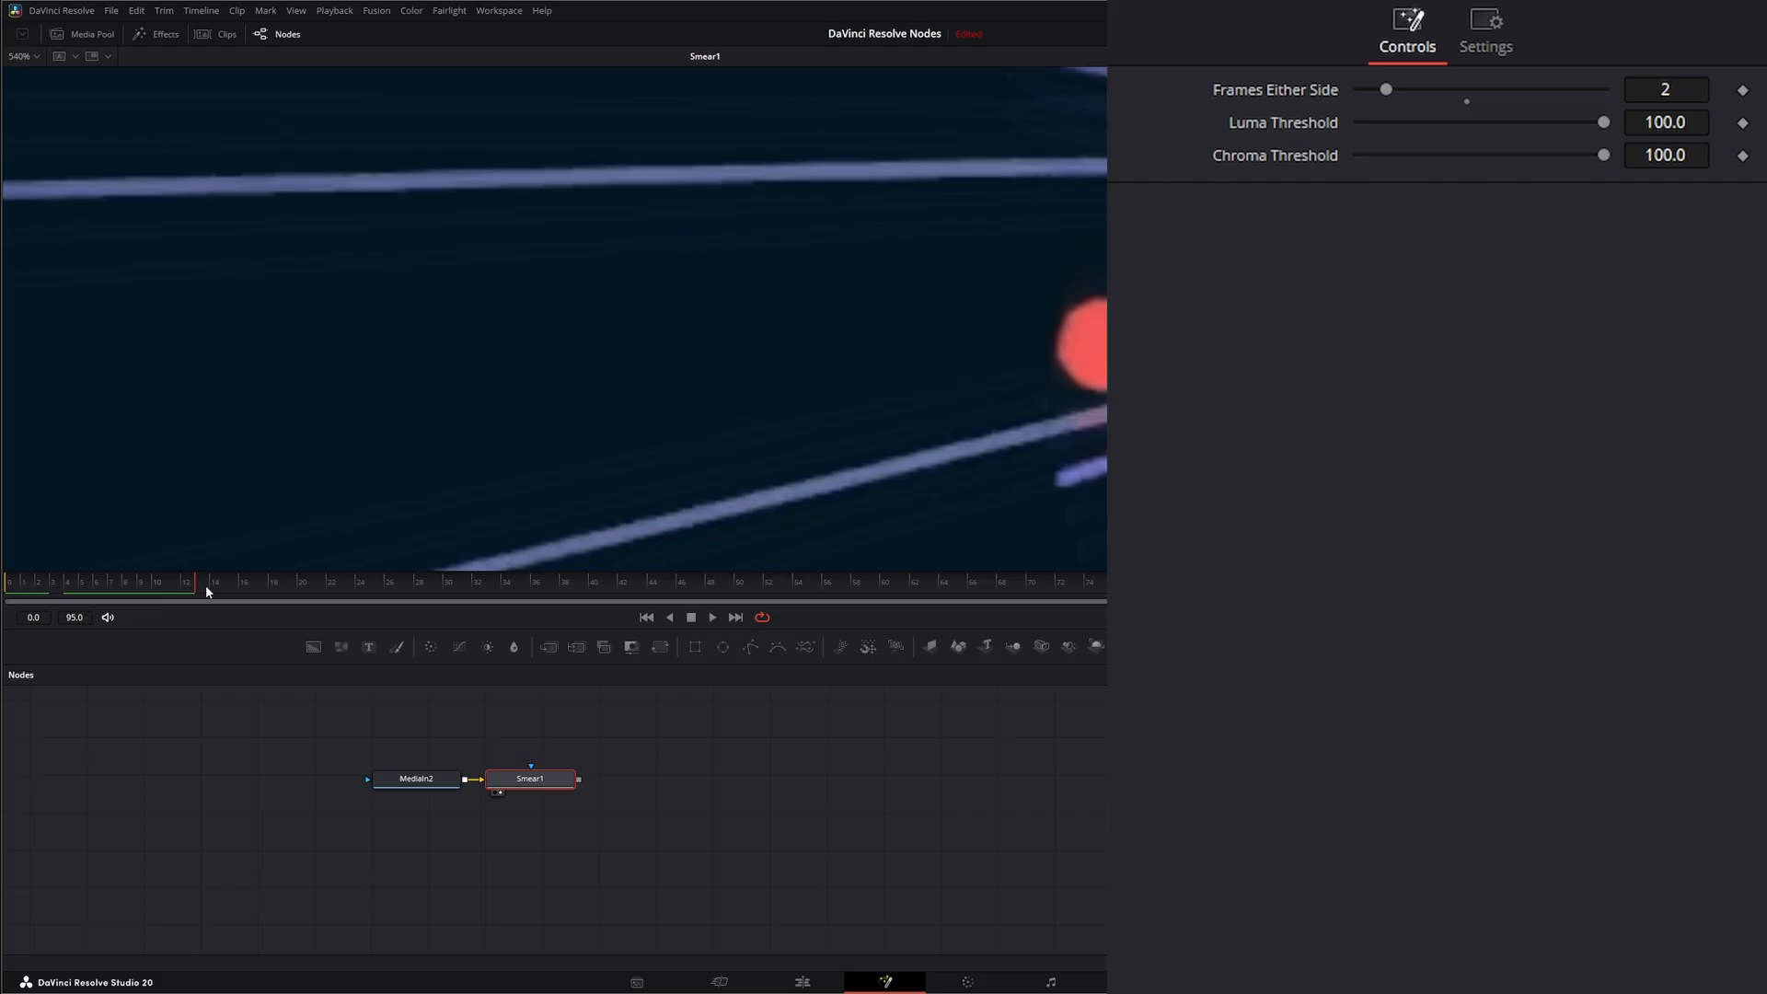
{"action": "left_click_drag", "start_coordinate": [205, 598], "coordinate": [382, 598]}
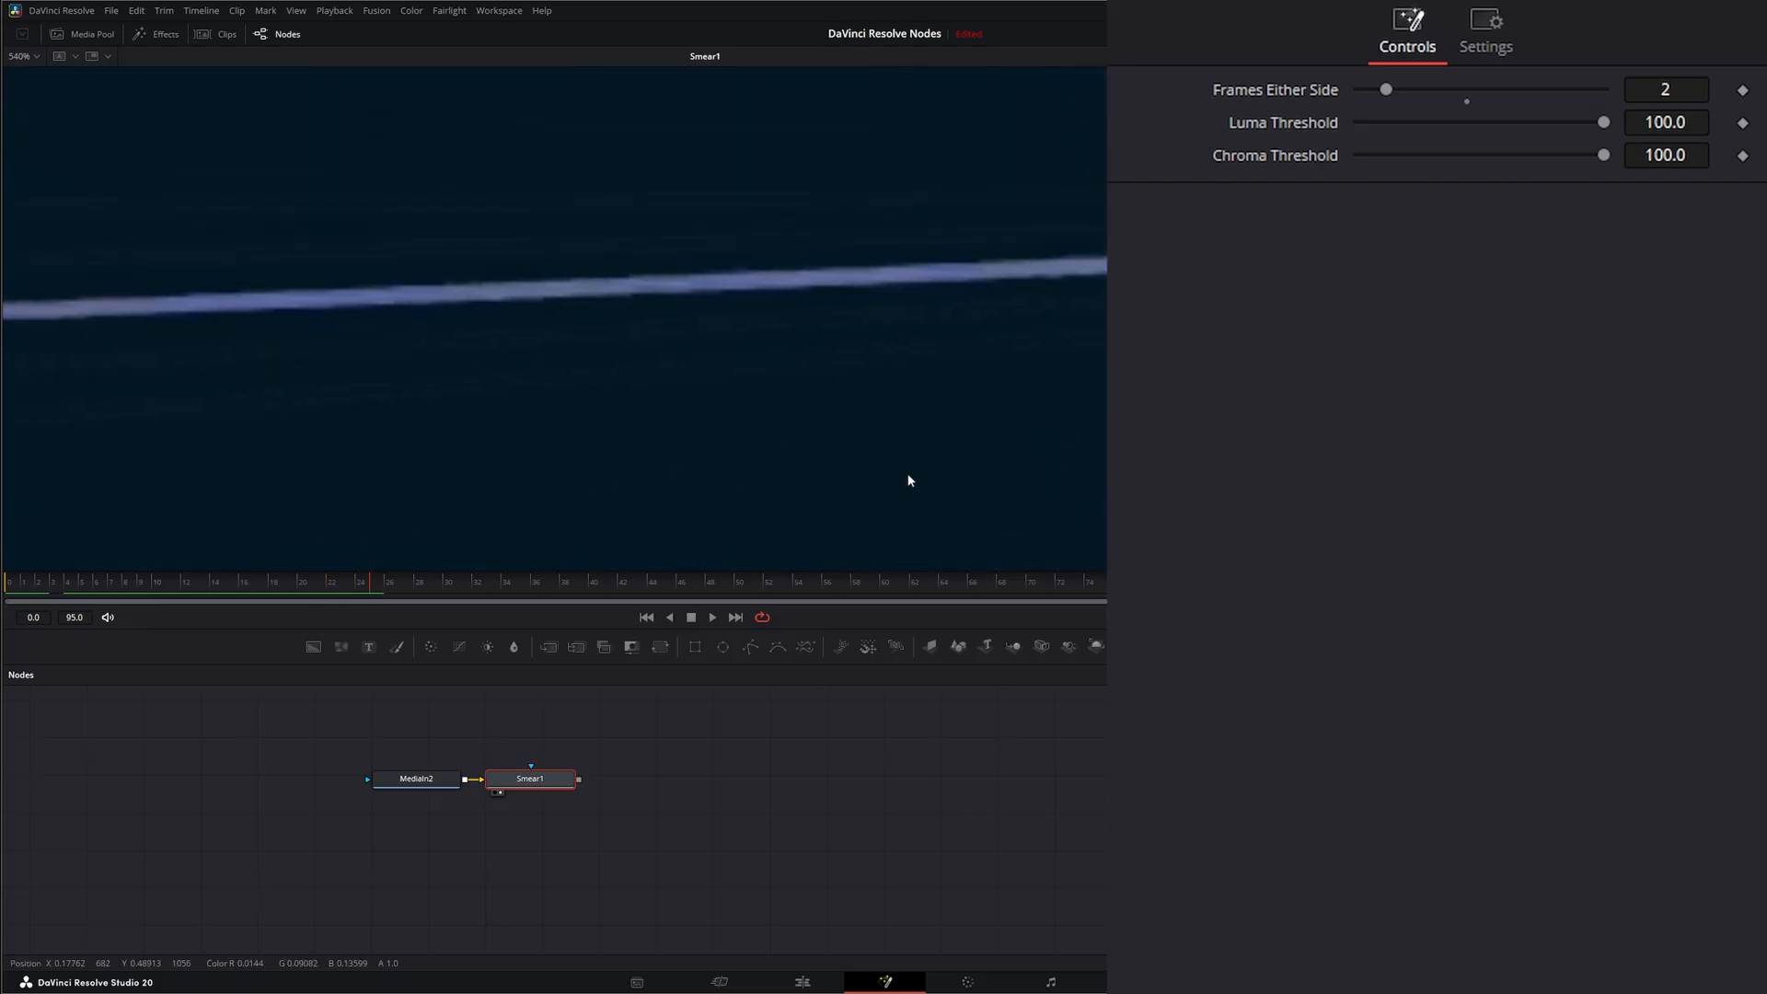
{"action": "mouse_move", "coordinate": [298, 249]}
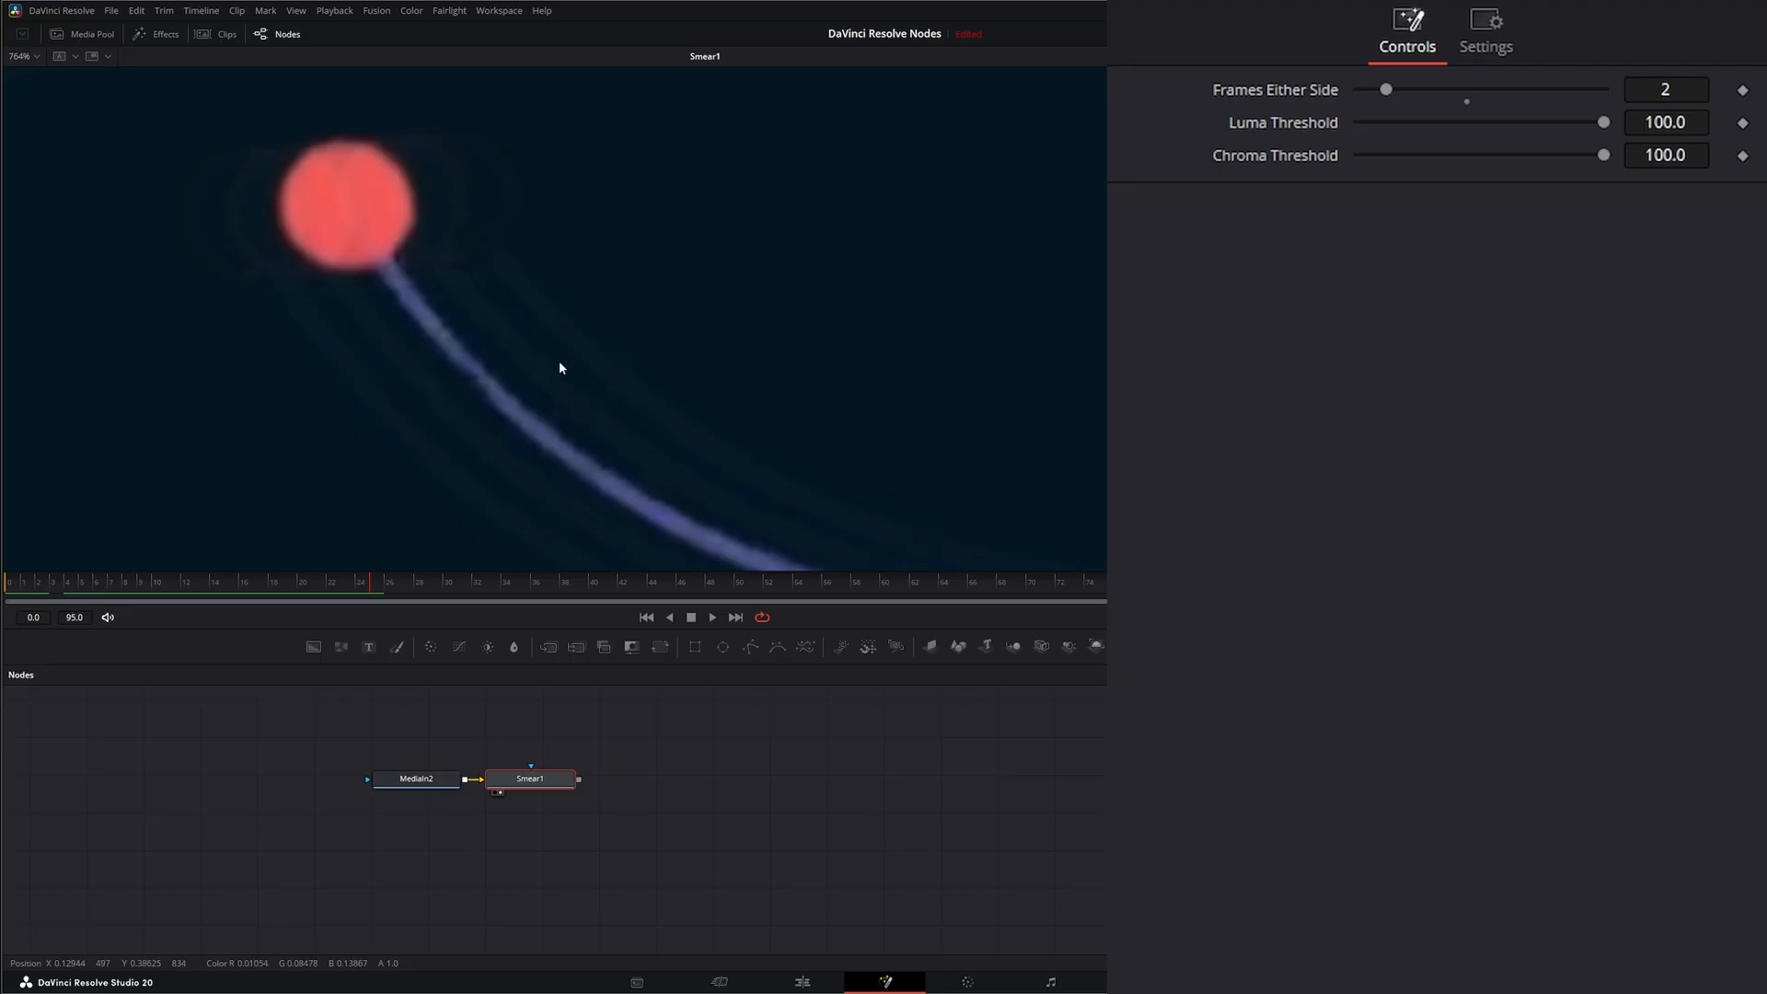
{"action": "mouse_move", "coordinate": [483, 300]}
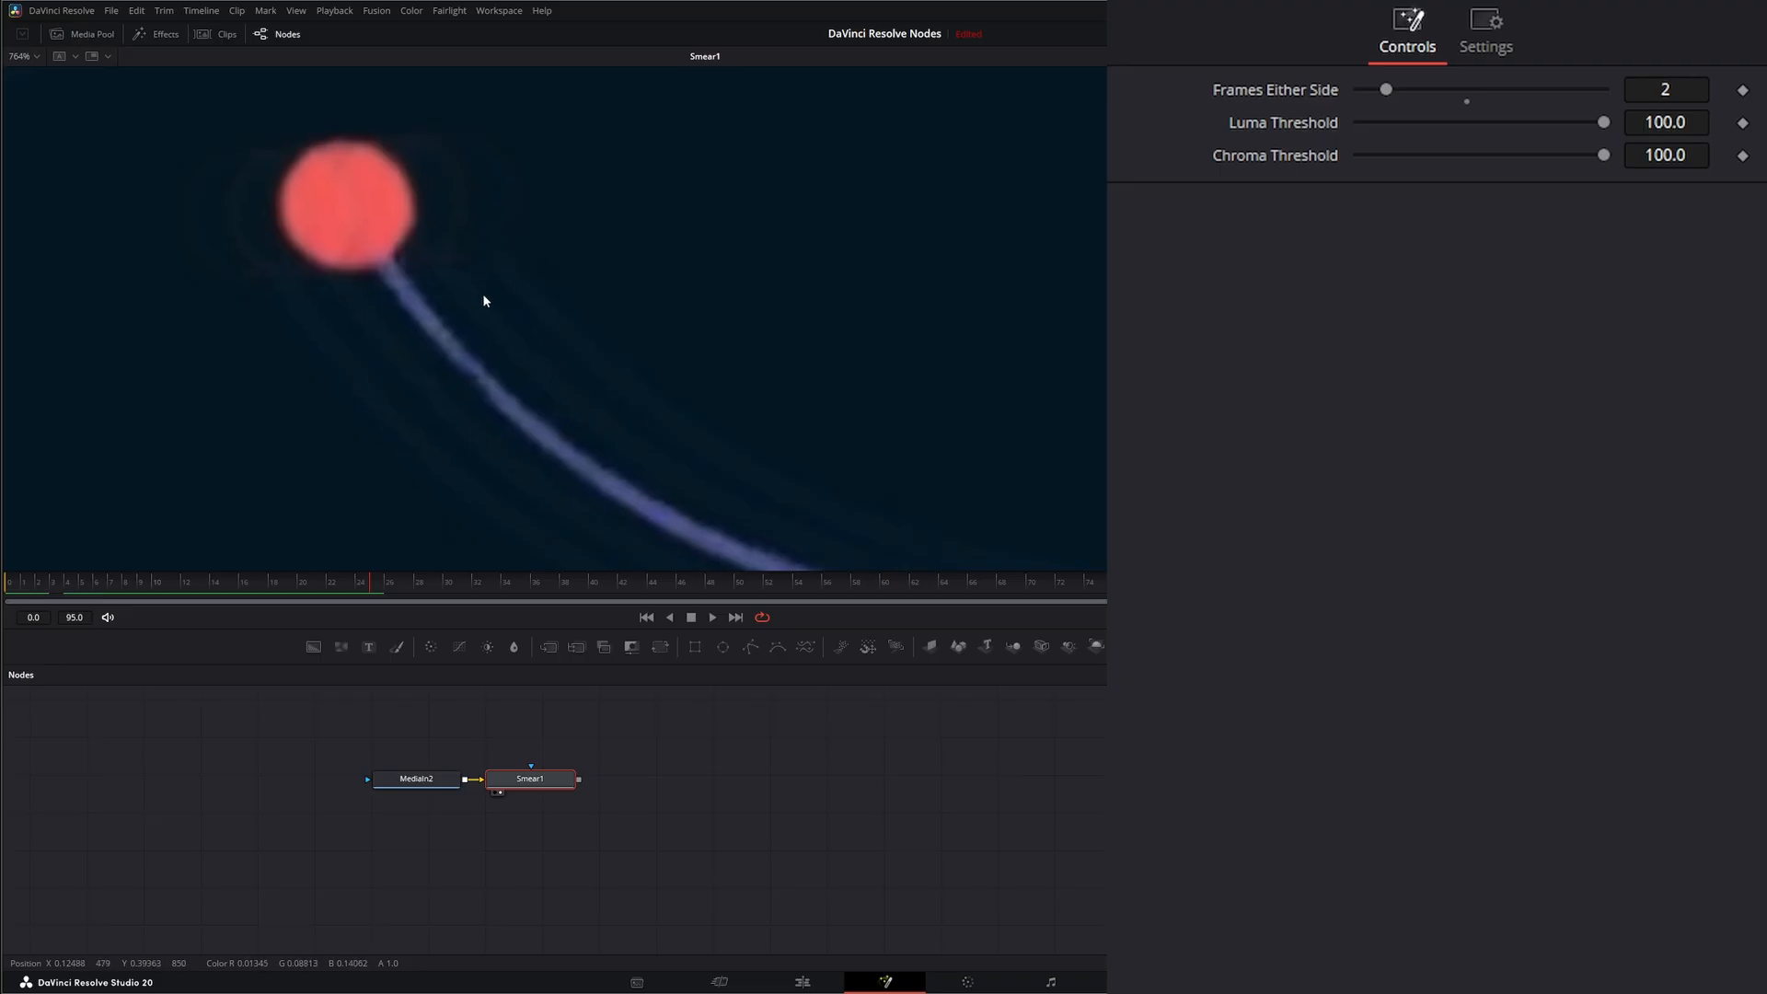
{"action": "mouse_move", "coordinate": [360, 405]}
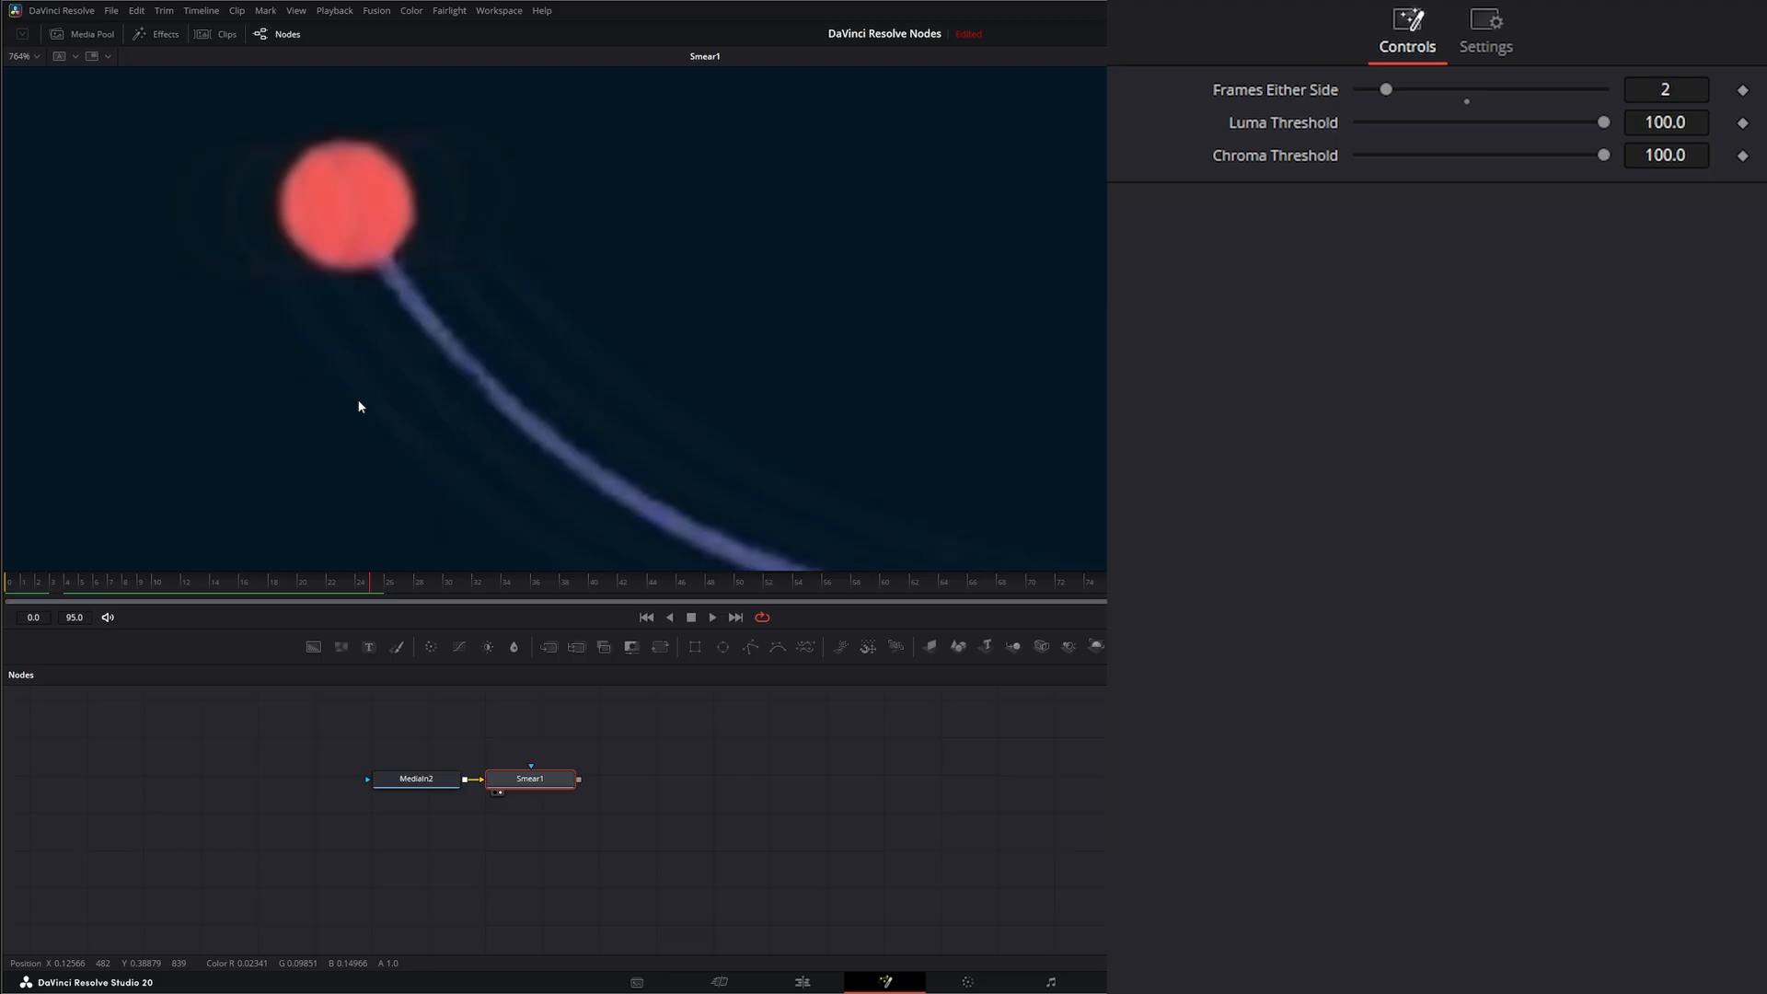
{"action": "mouse_move", "coordinate": [1436, 307]}
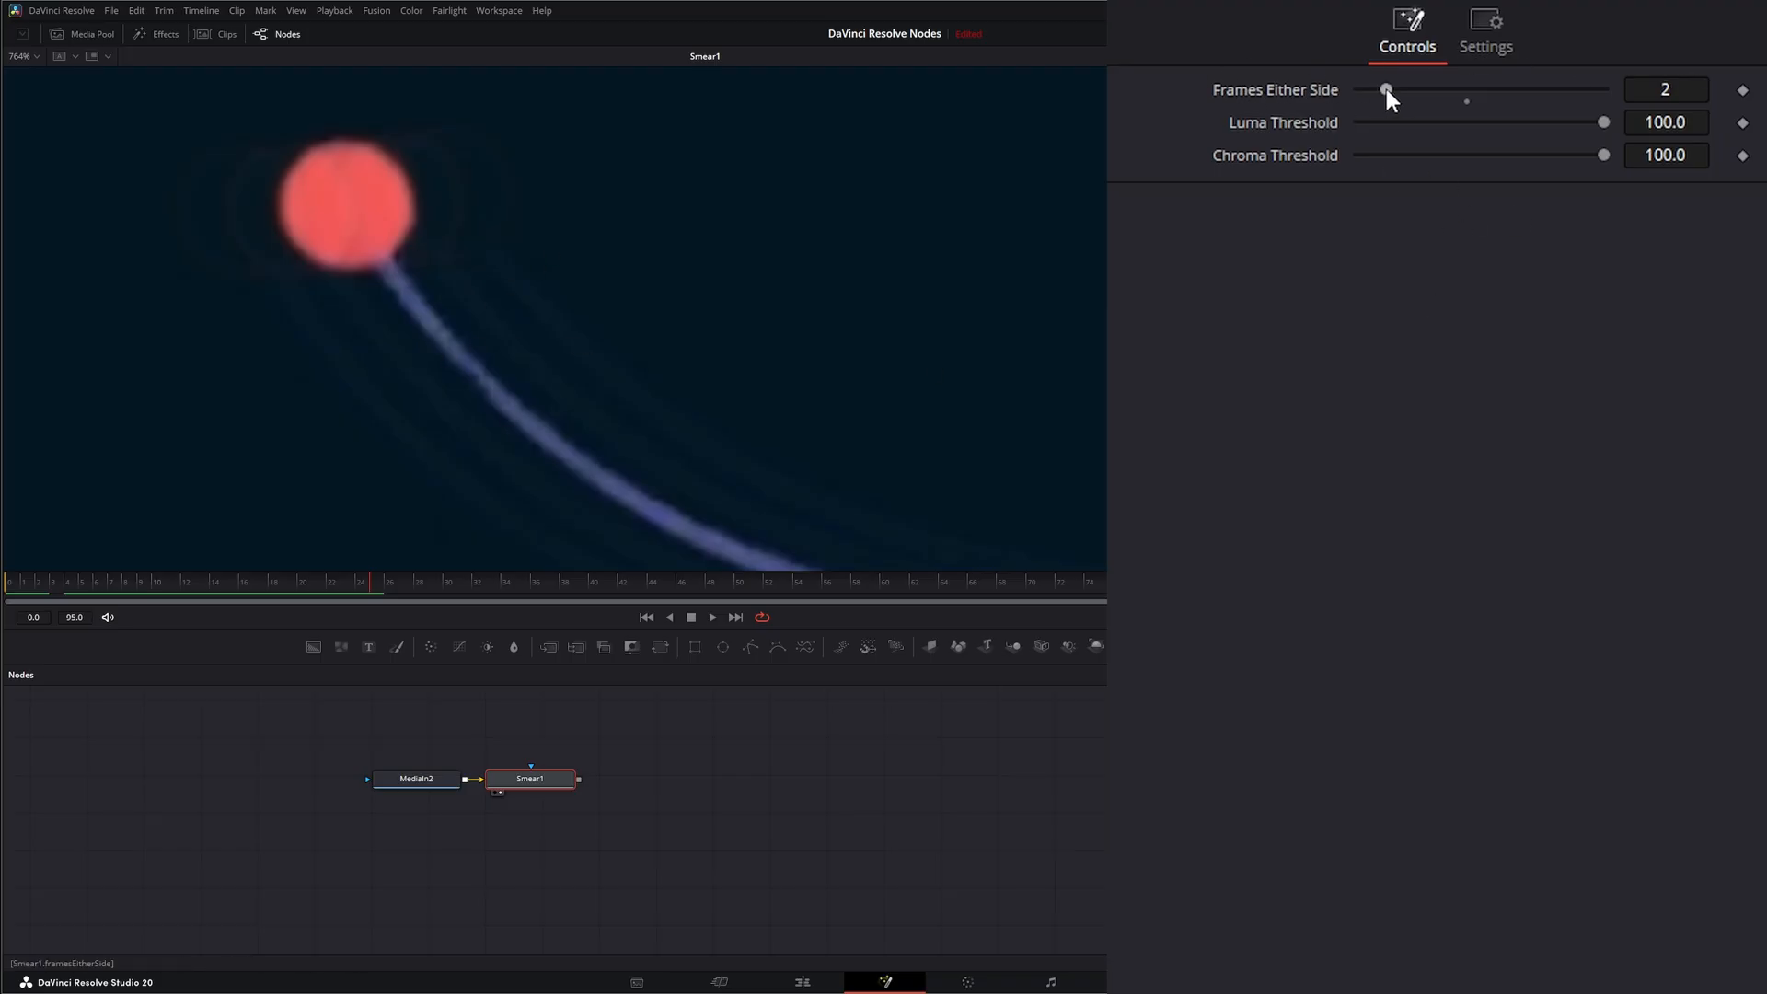
{"action": "left_click_drag", "start_coordinate": [1386, 90], "coordinate": [1413, 90]}
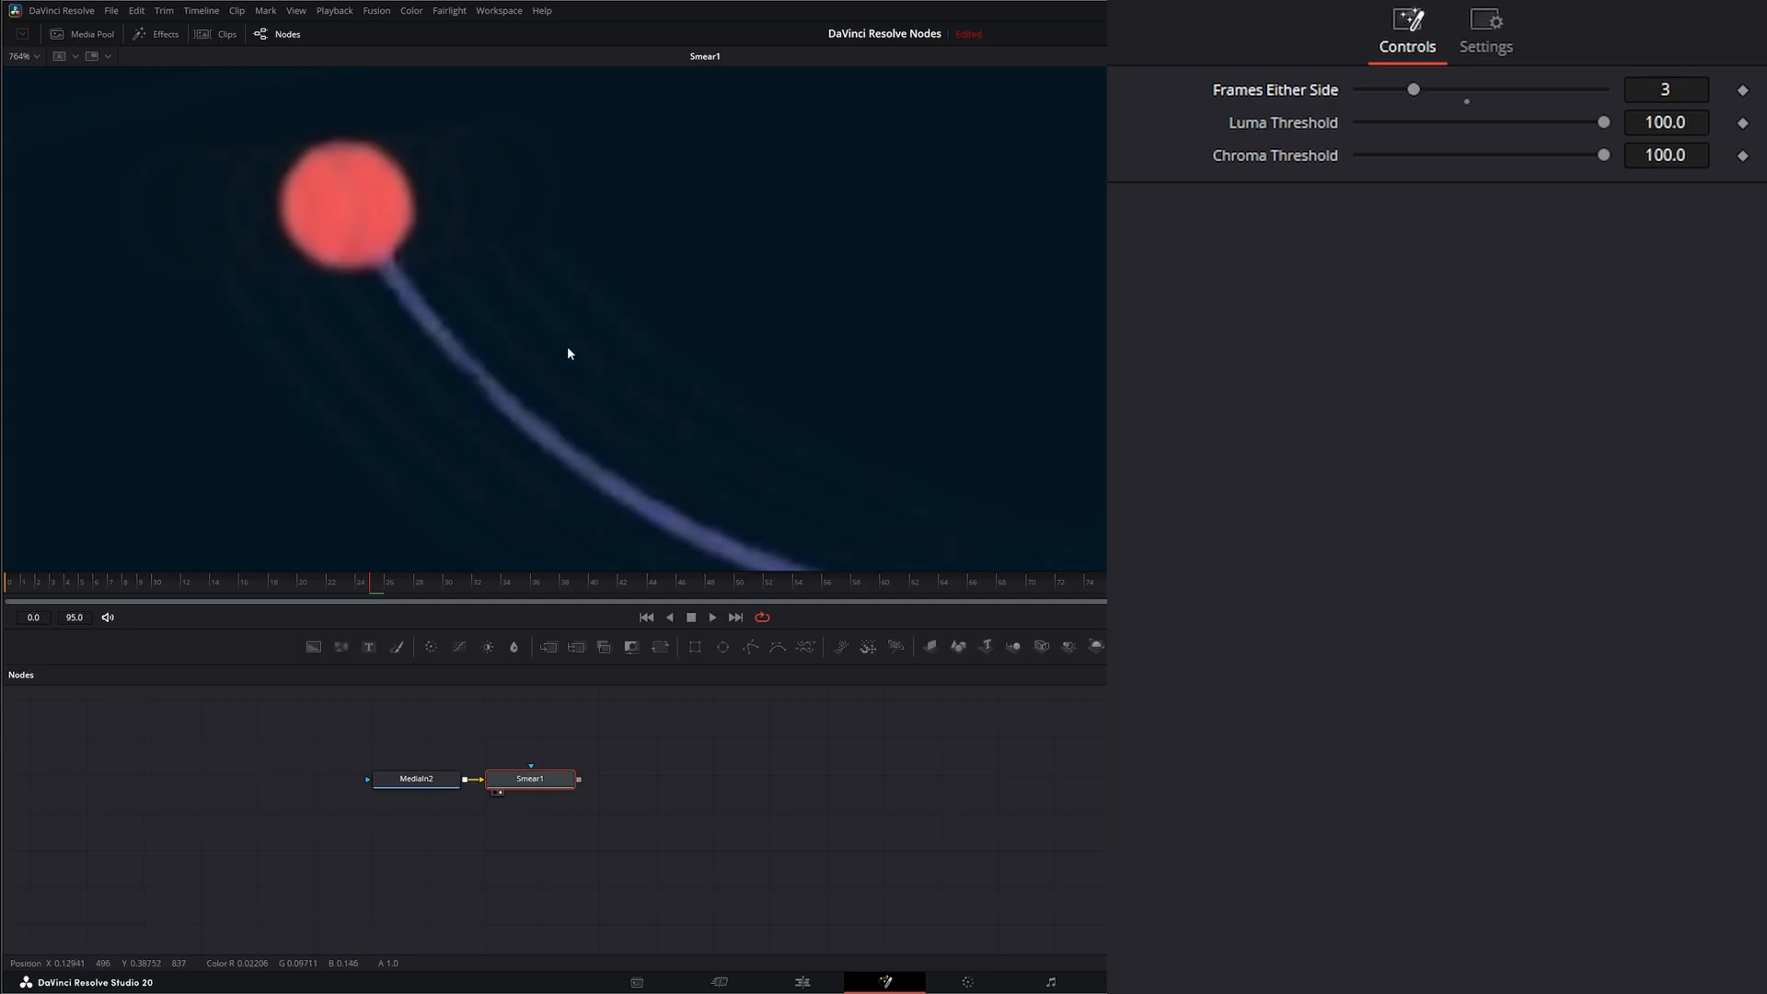
{"action": "mouse_move", "coordinate": [285, 364]}
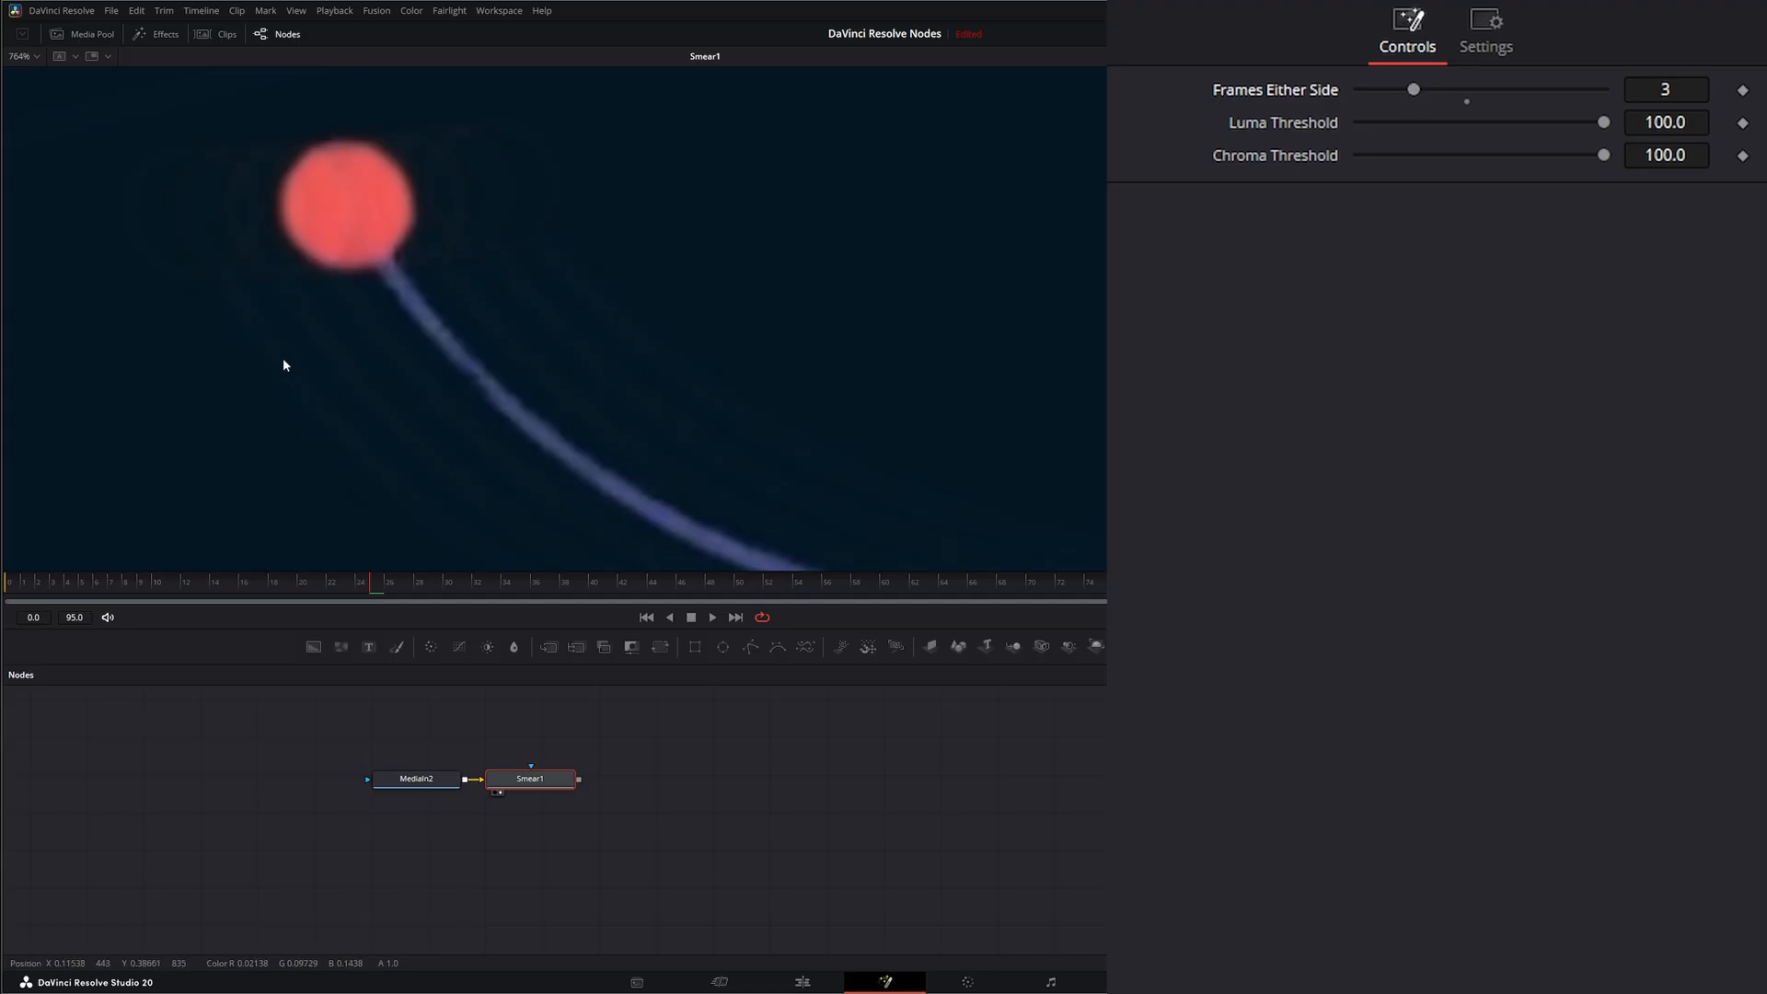
{"action": "left_click_drag", "start_coordinate": [1413, 89], "coordinate": [1440, 89]}
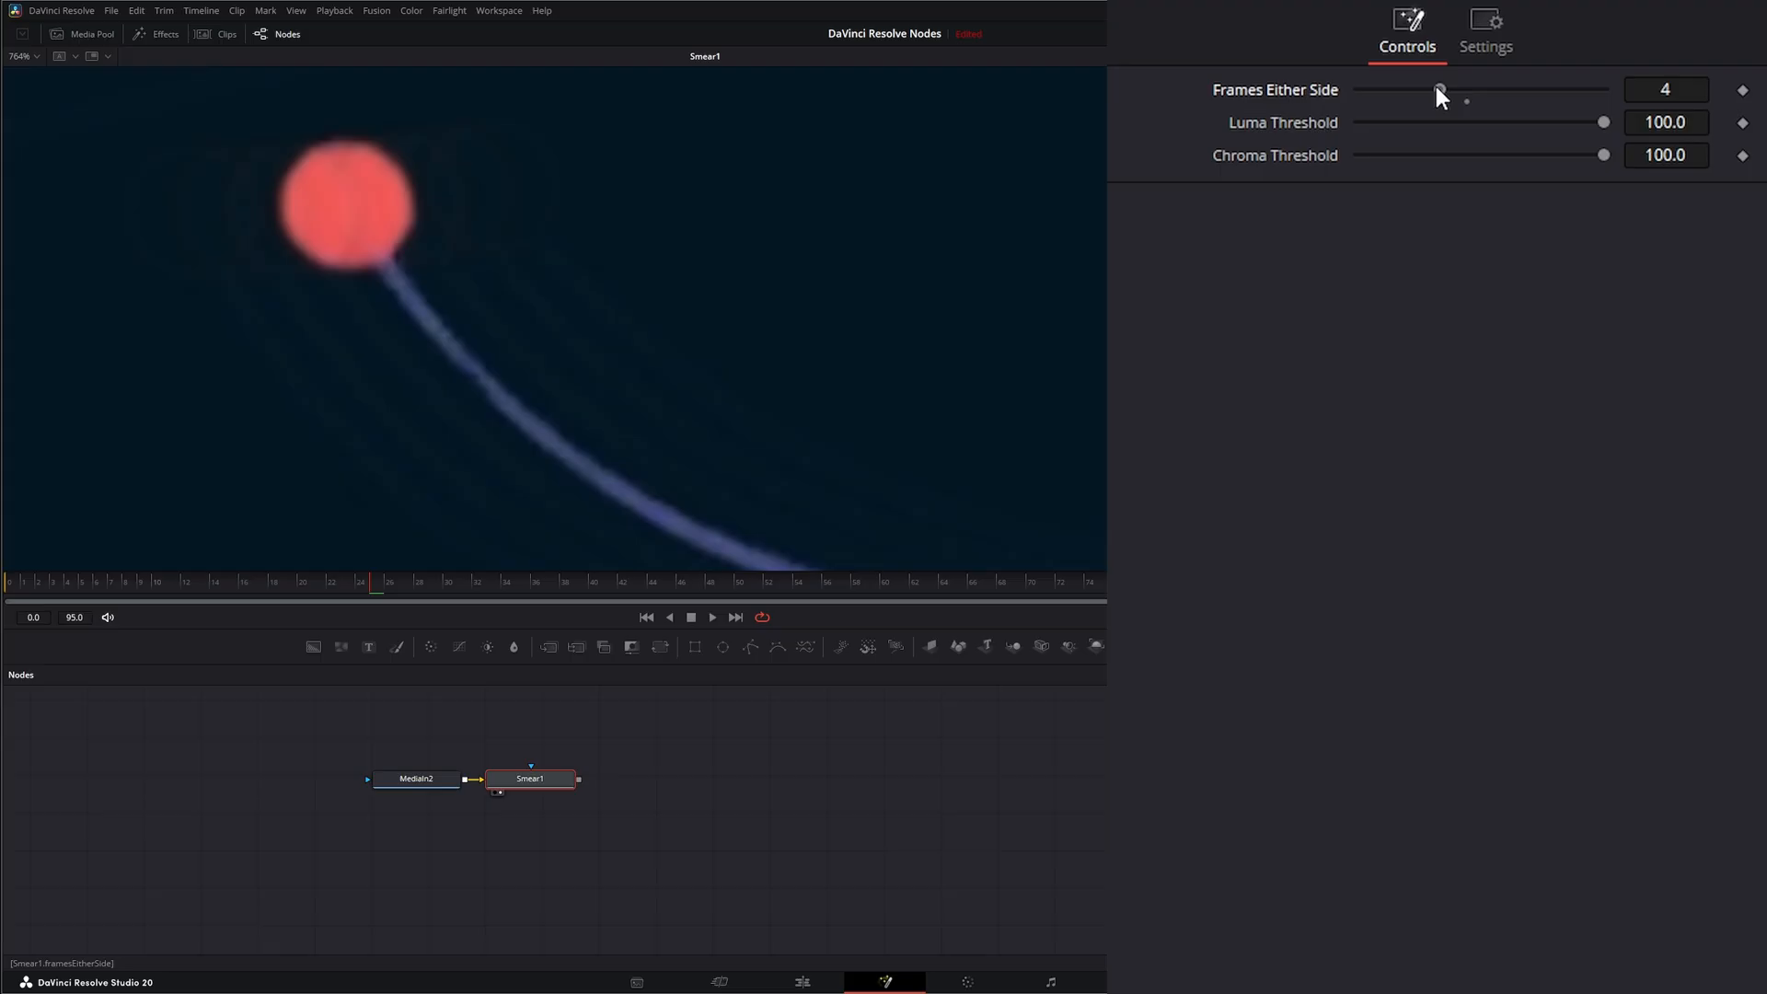
{"action": "mouse_move", "coordinate": [567, 378]}
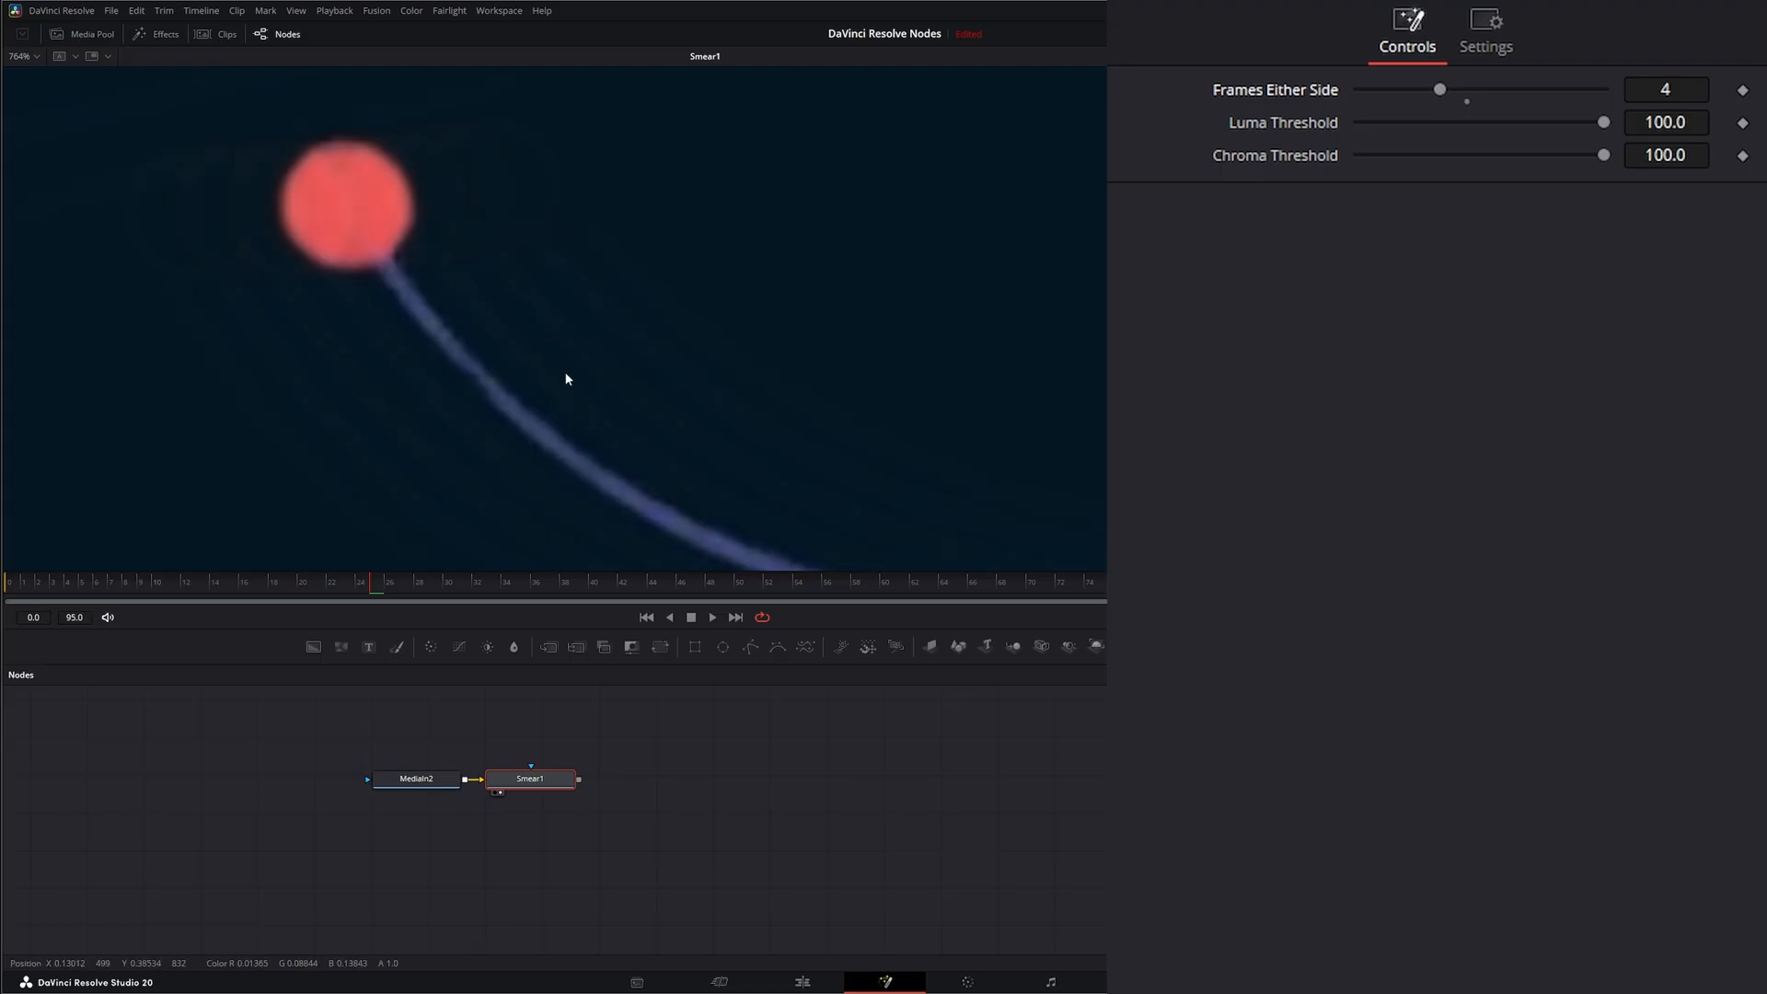
{"action": "mouse_move", "coordinate": [1053, 262]}
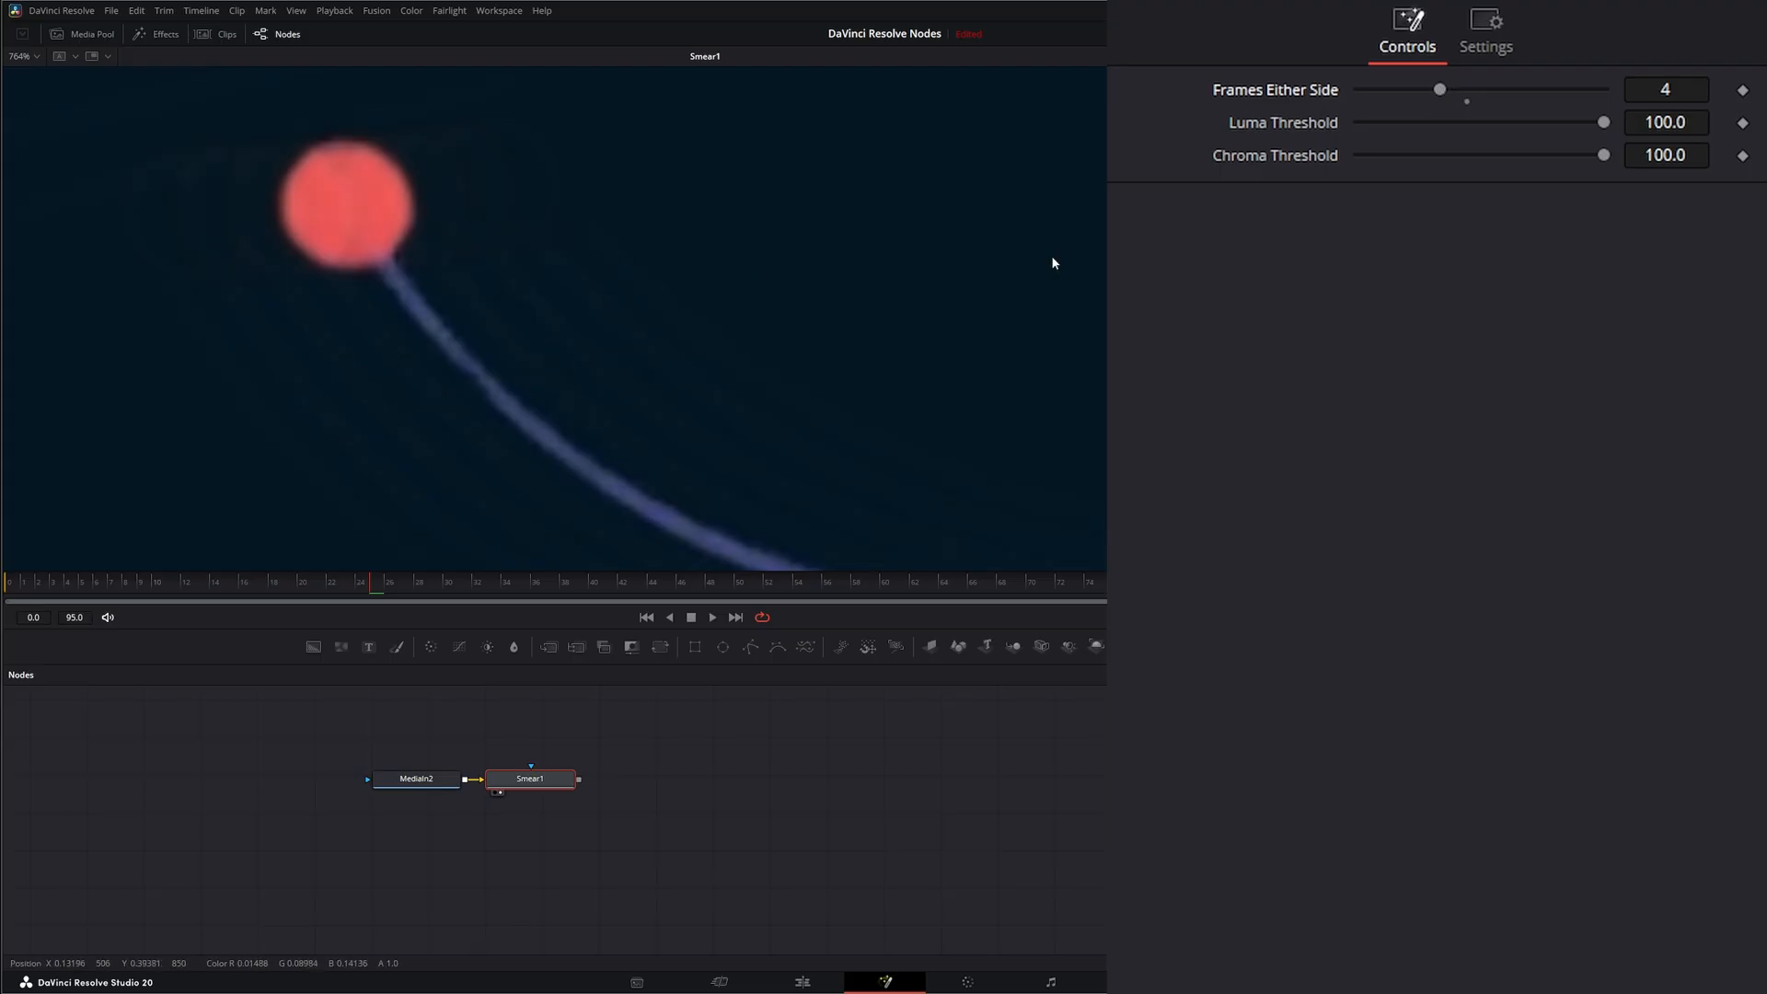
{"action": "left_click_drag", "start_coordinate": [1439, 89], "coordinate": [1467, 89]}
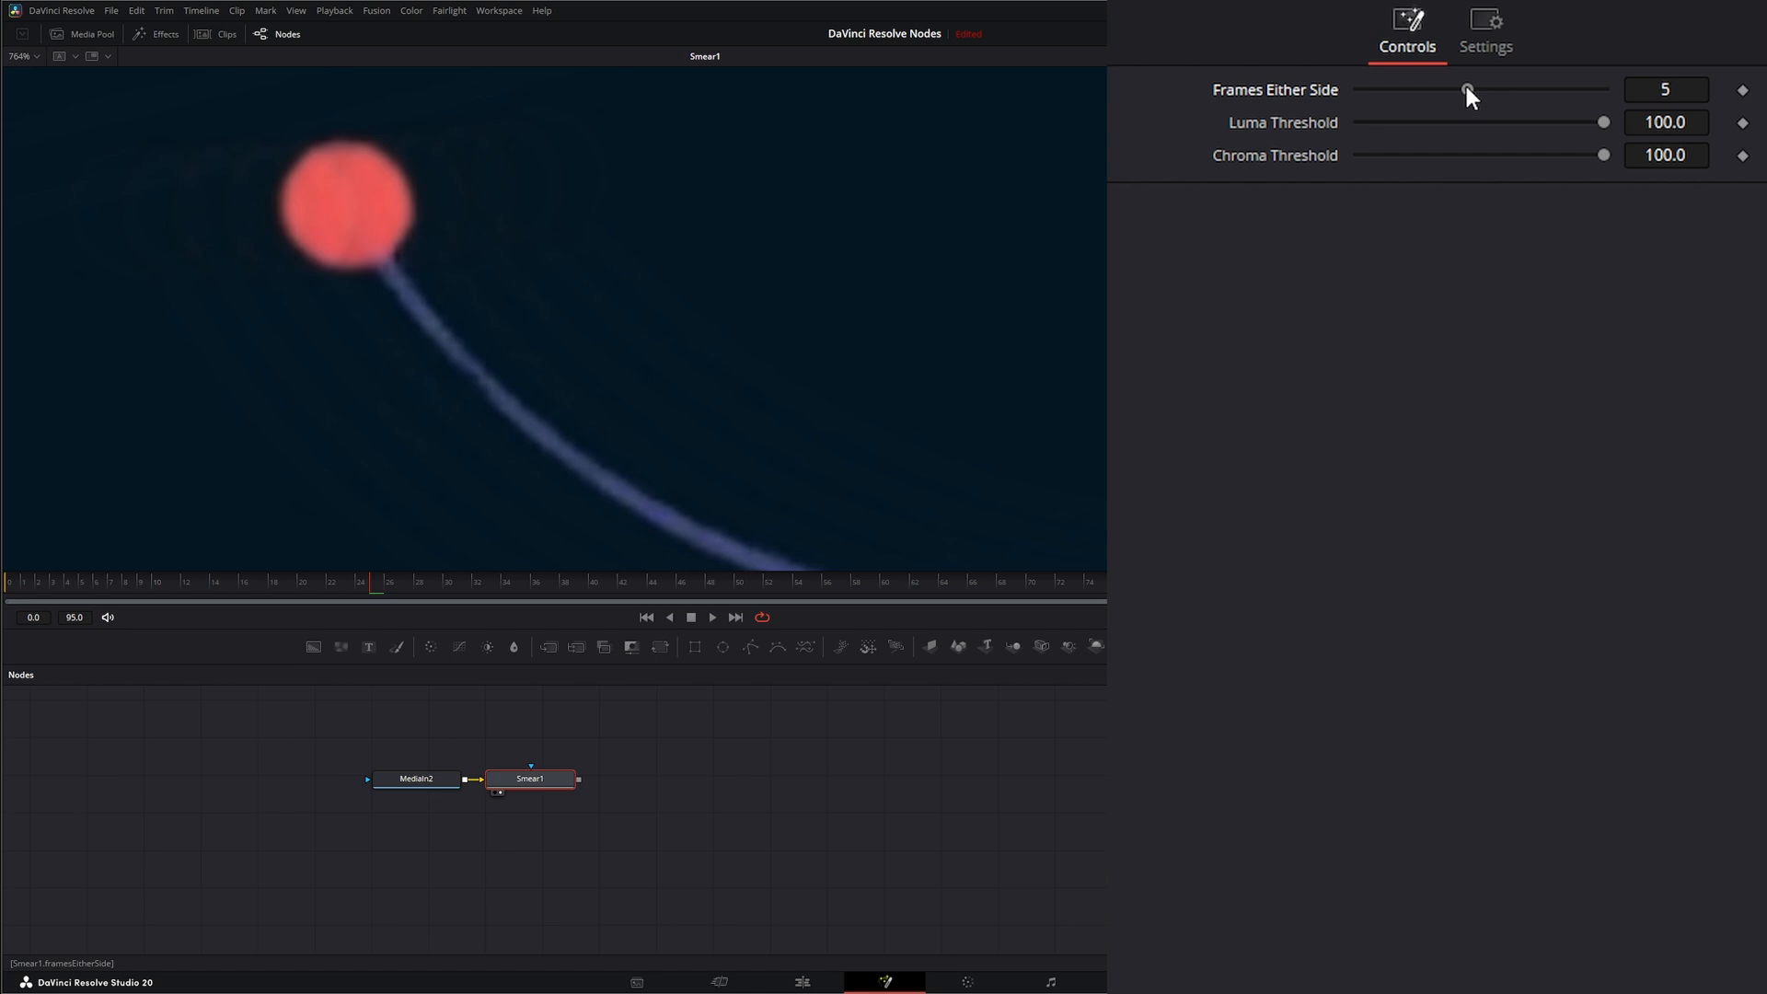
{"action": "left_click_drag", "start_coordinate": [1466, 89], "coordinate": [1386, 89]}
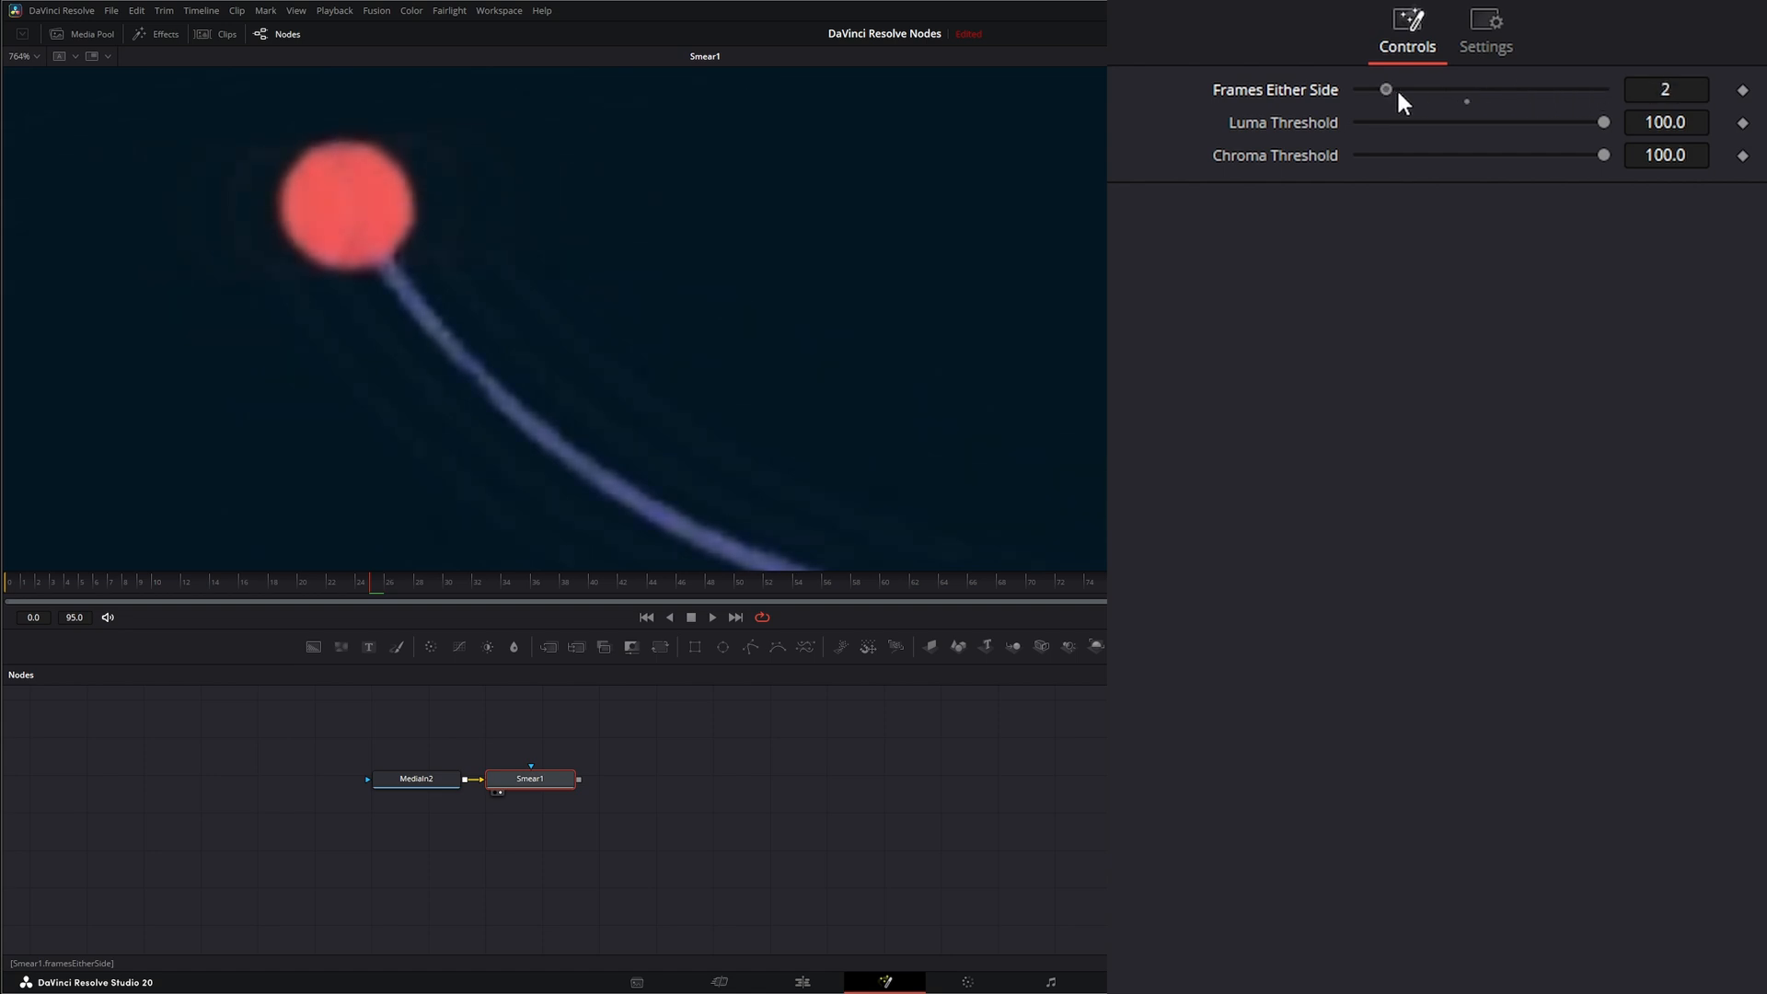
{"action": "left_click_drag", "start_coordinate": [1386, 89], "coordinate": [1521, 90]}
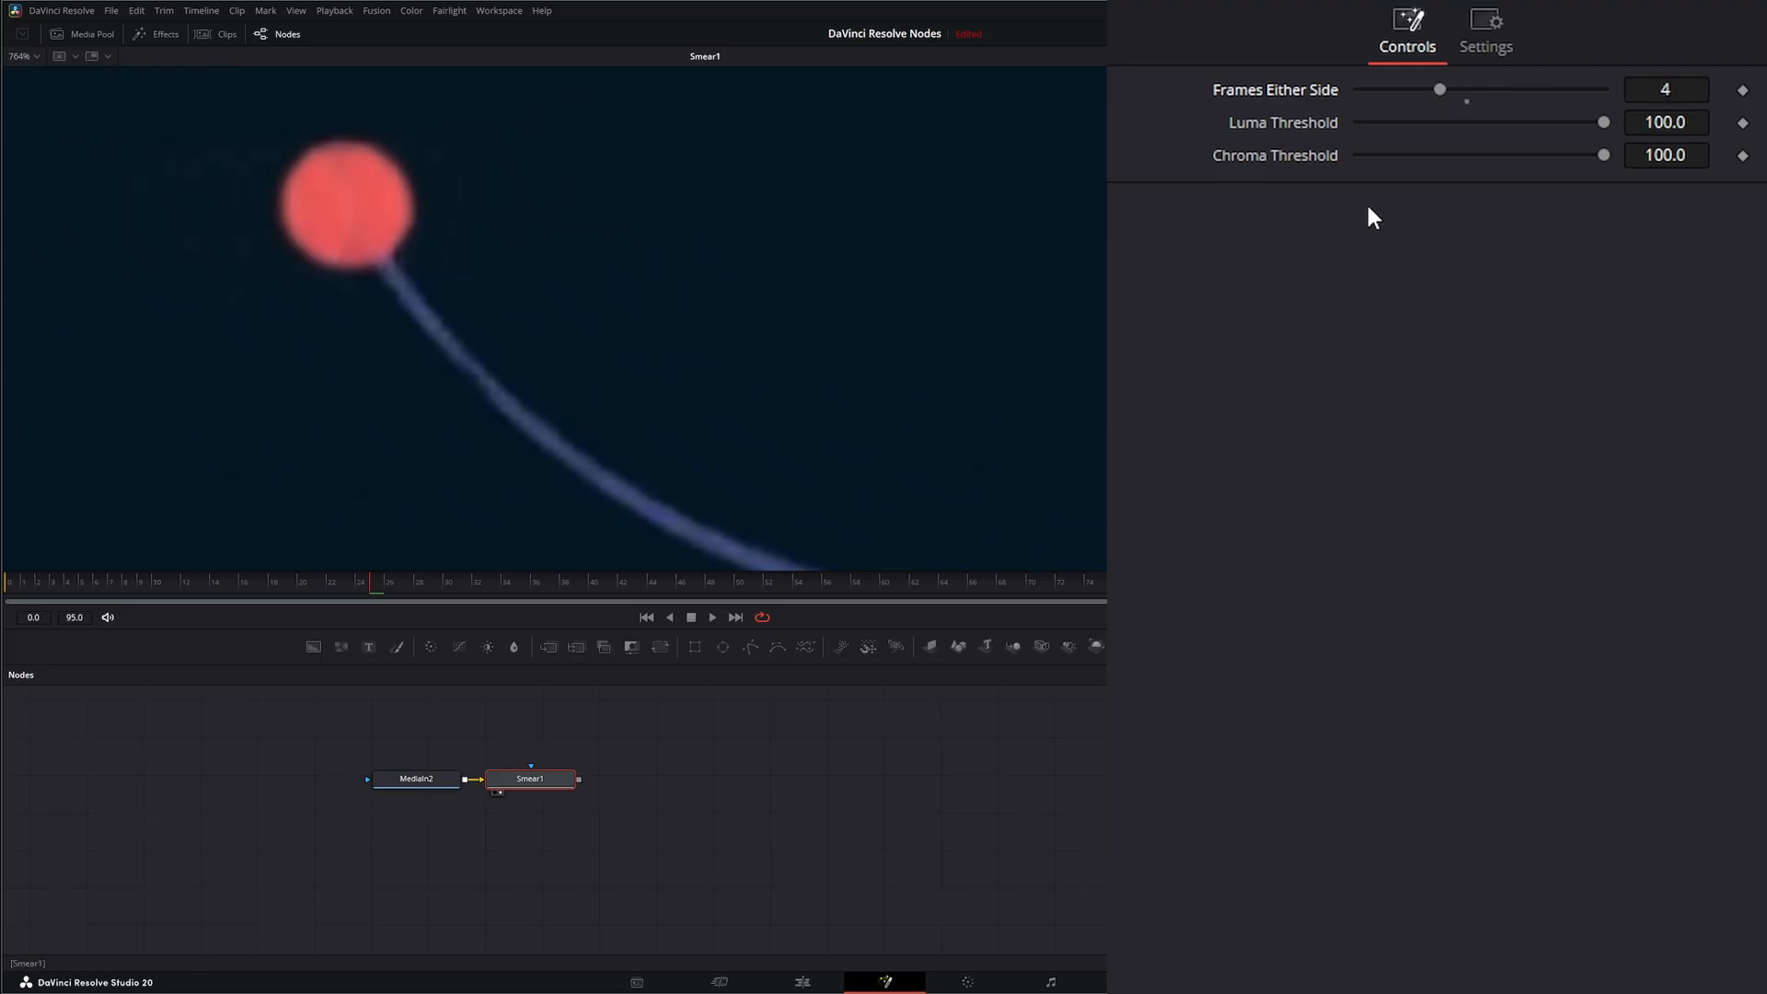
{"action": "mouse_move", "coordinate": [498, 409]}
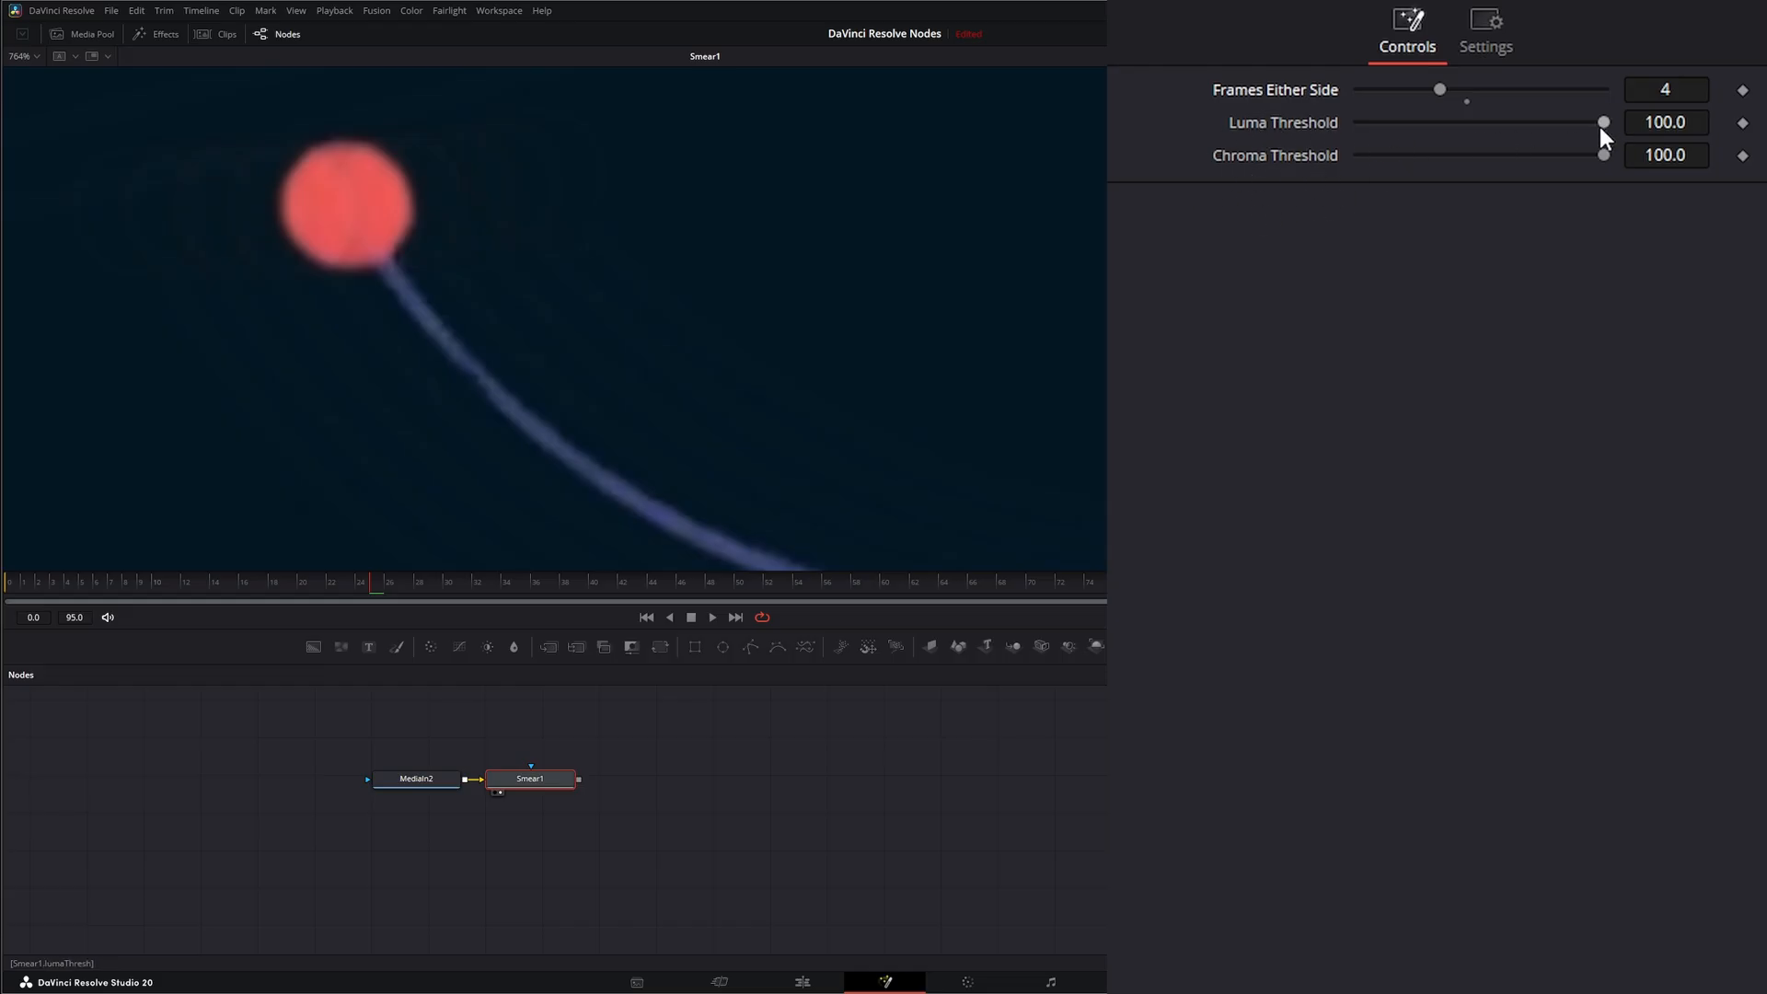
{"action": "left_click_drag", "start_coordinate": [1601, 122], "coordinate": [1501, 121]}
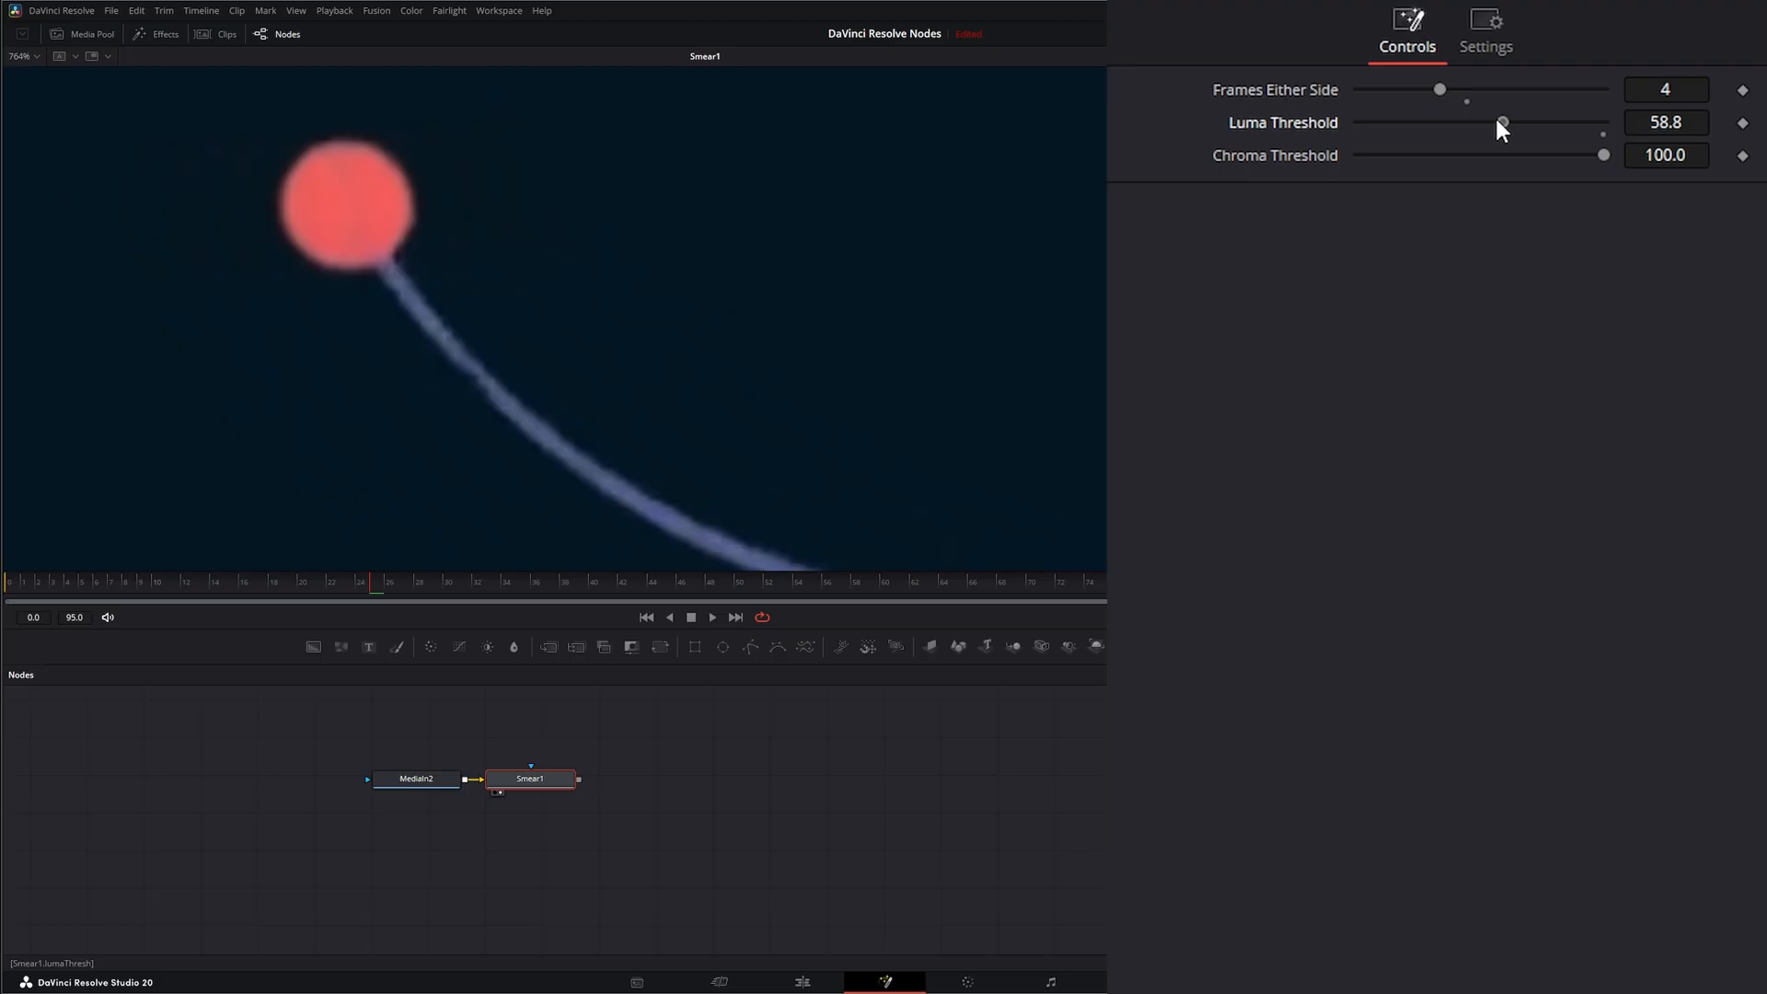
{"action": "left_click_drag", "start_coordinate": [1502, 121], "coordinate": [1500, 122]}
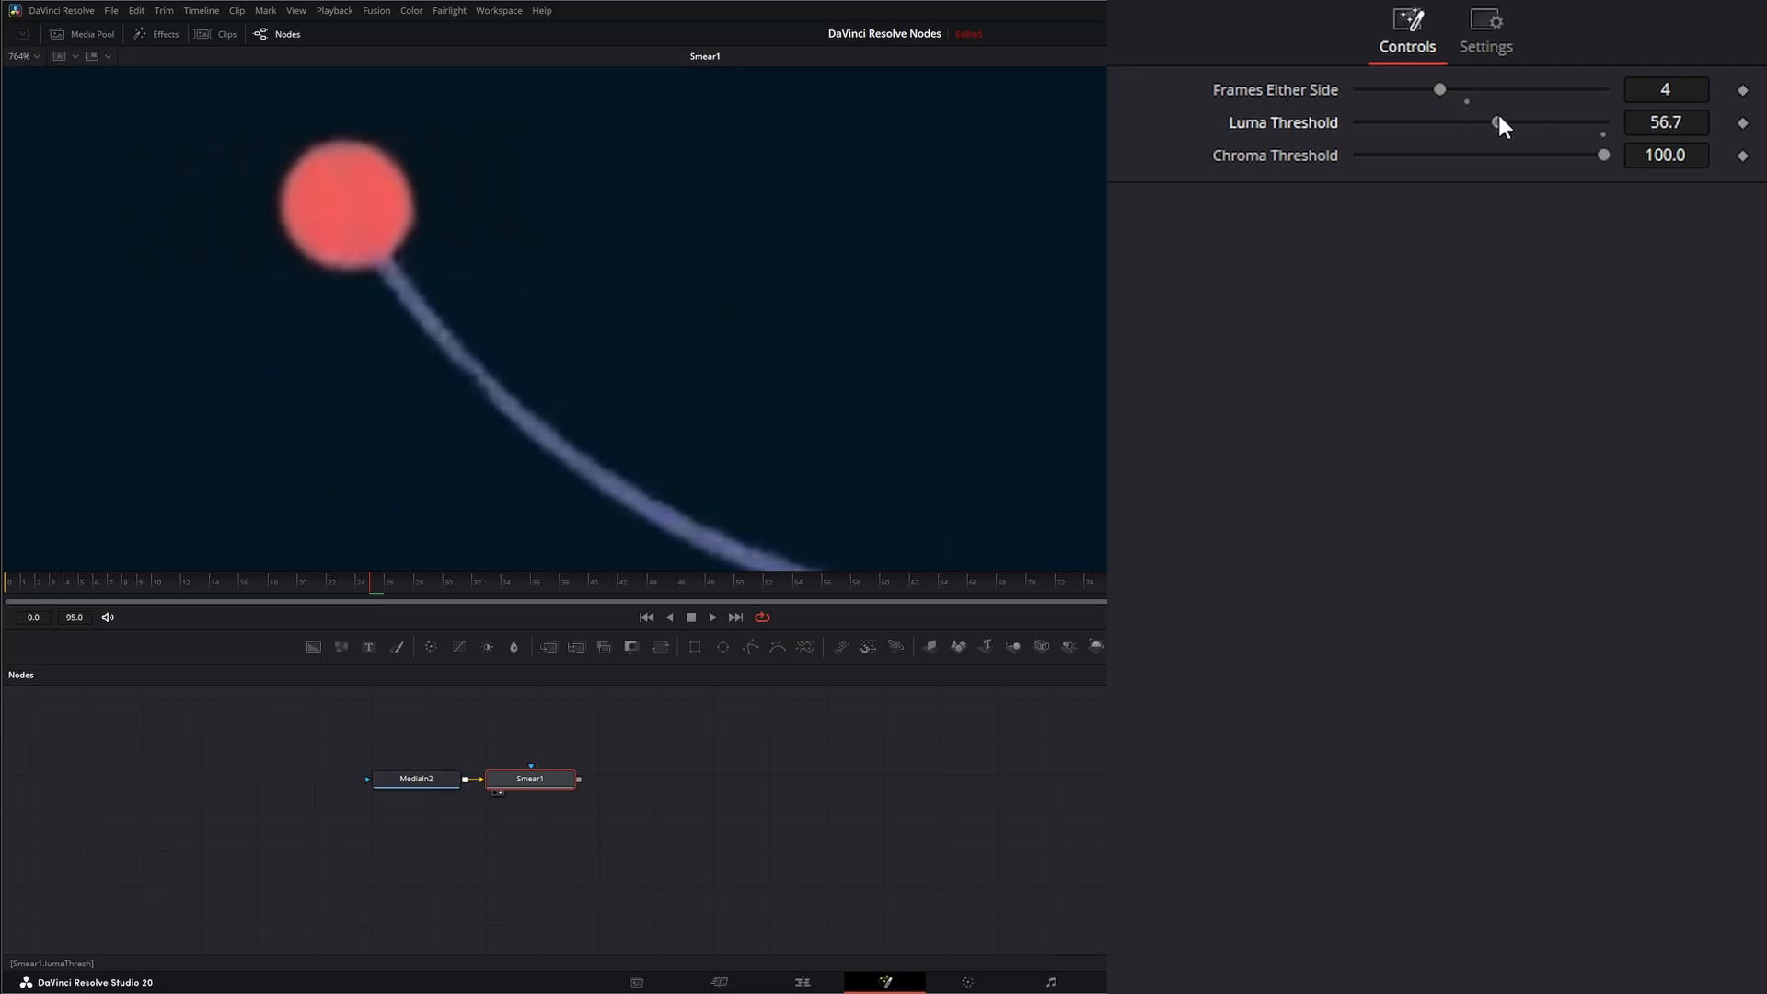
{"action": "left_click_drag", "start_coordinate": [1499, 122], "coordinate": [1478, 122]}
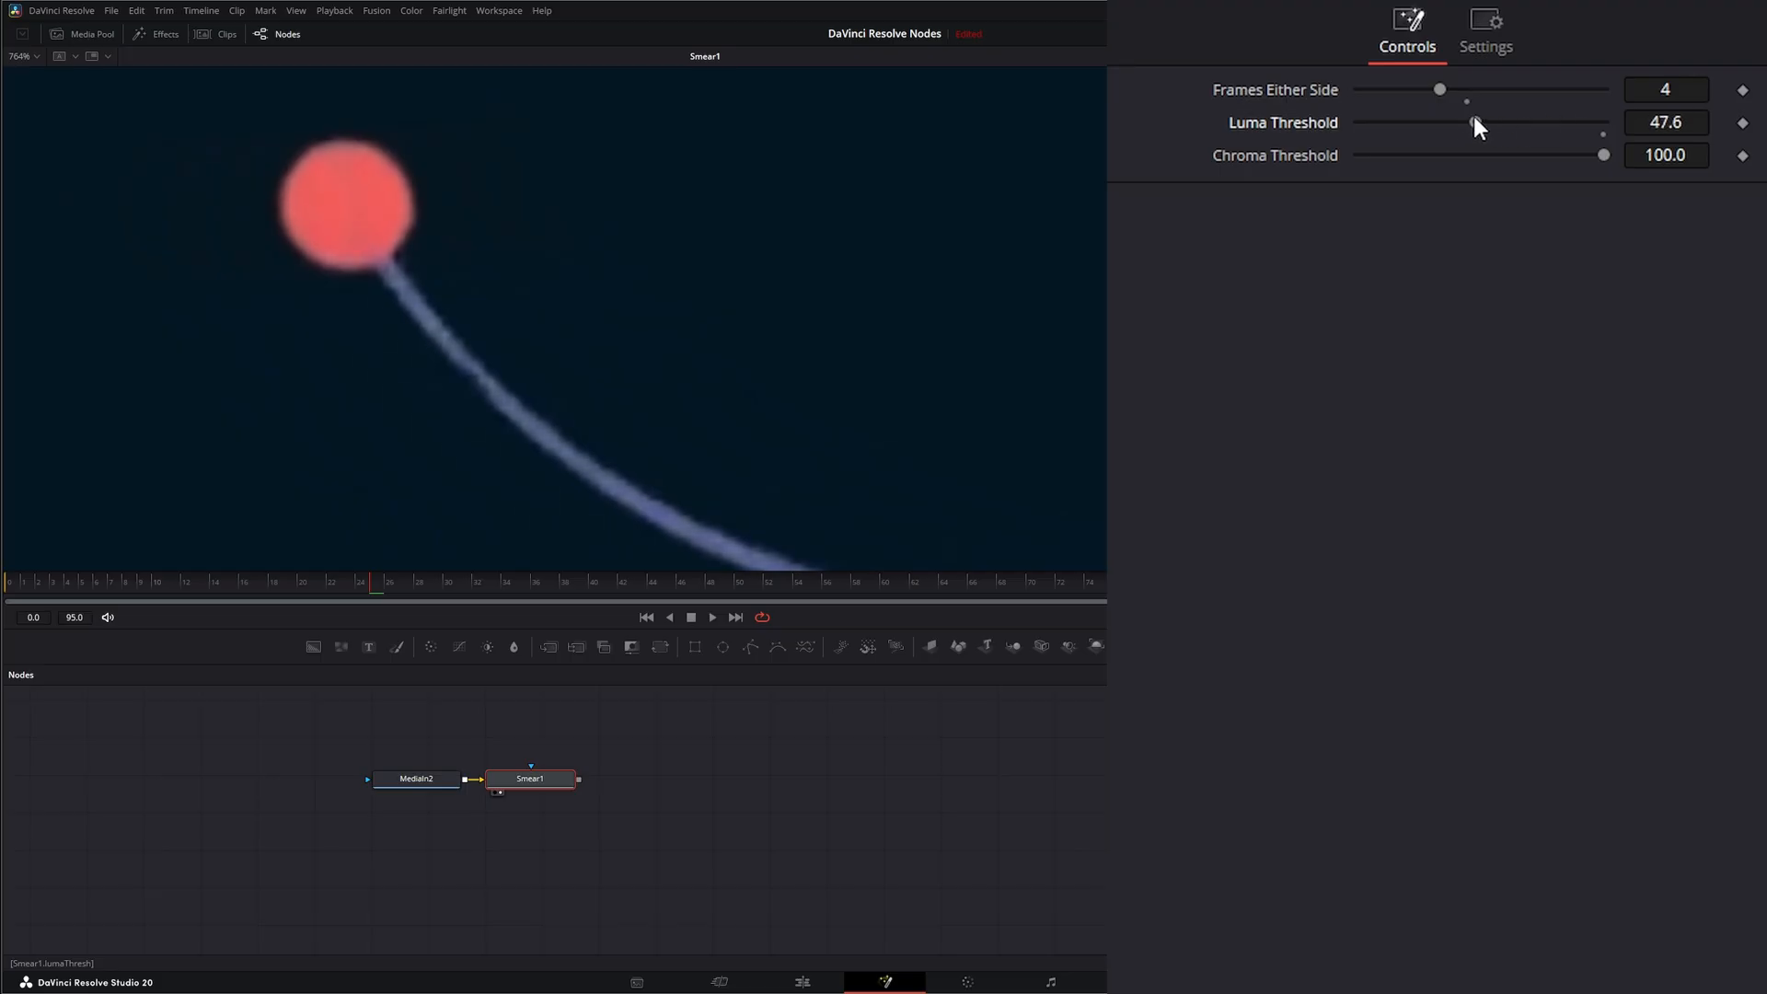
{"action": "left_click_drag", "start_coordinate": [1465, 121], "coordinate": [1600, 122]}
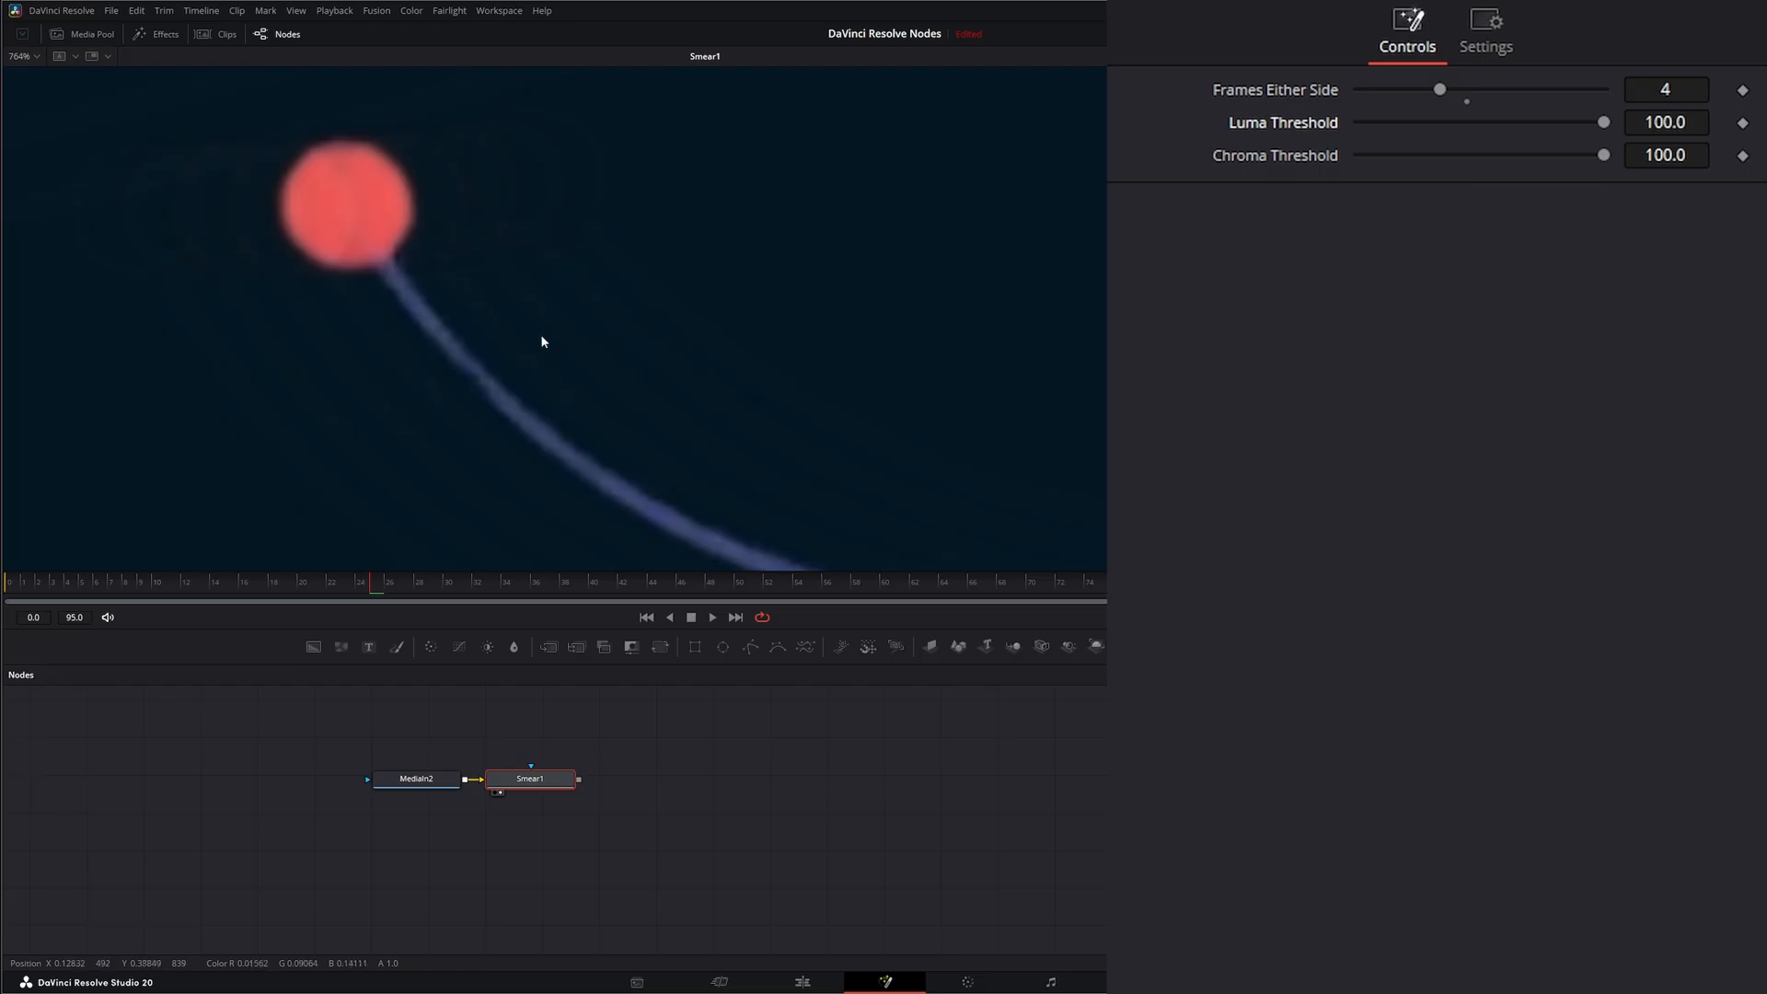
{"action": "mouse_move", "coordinate": [1604, 156]}
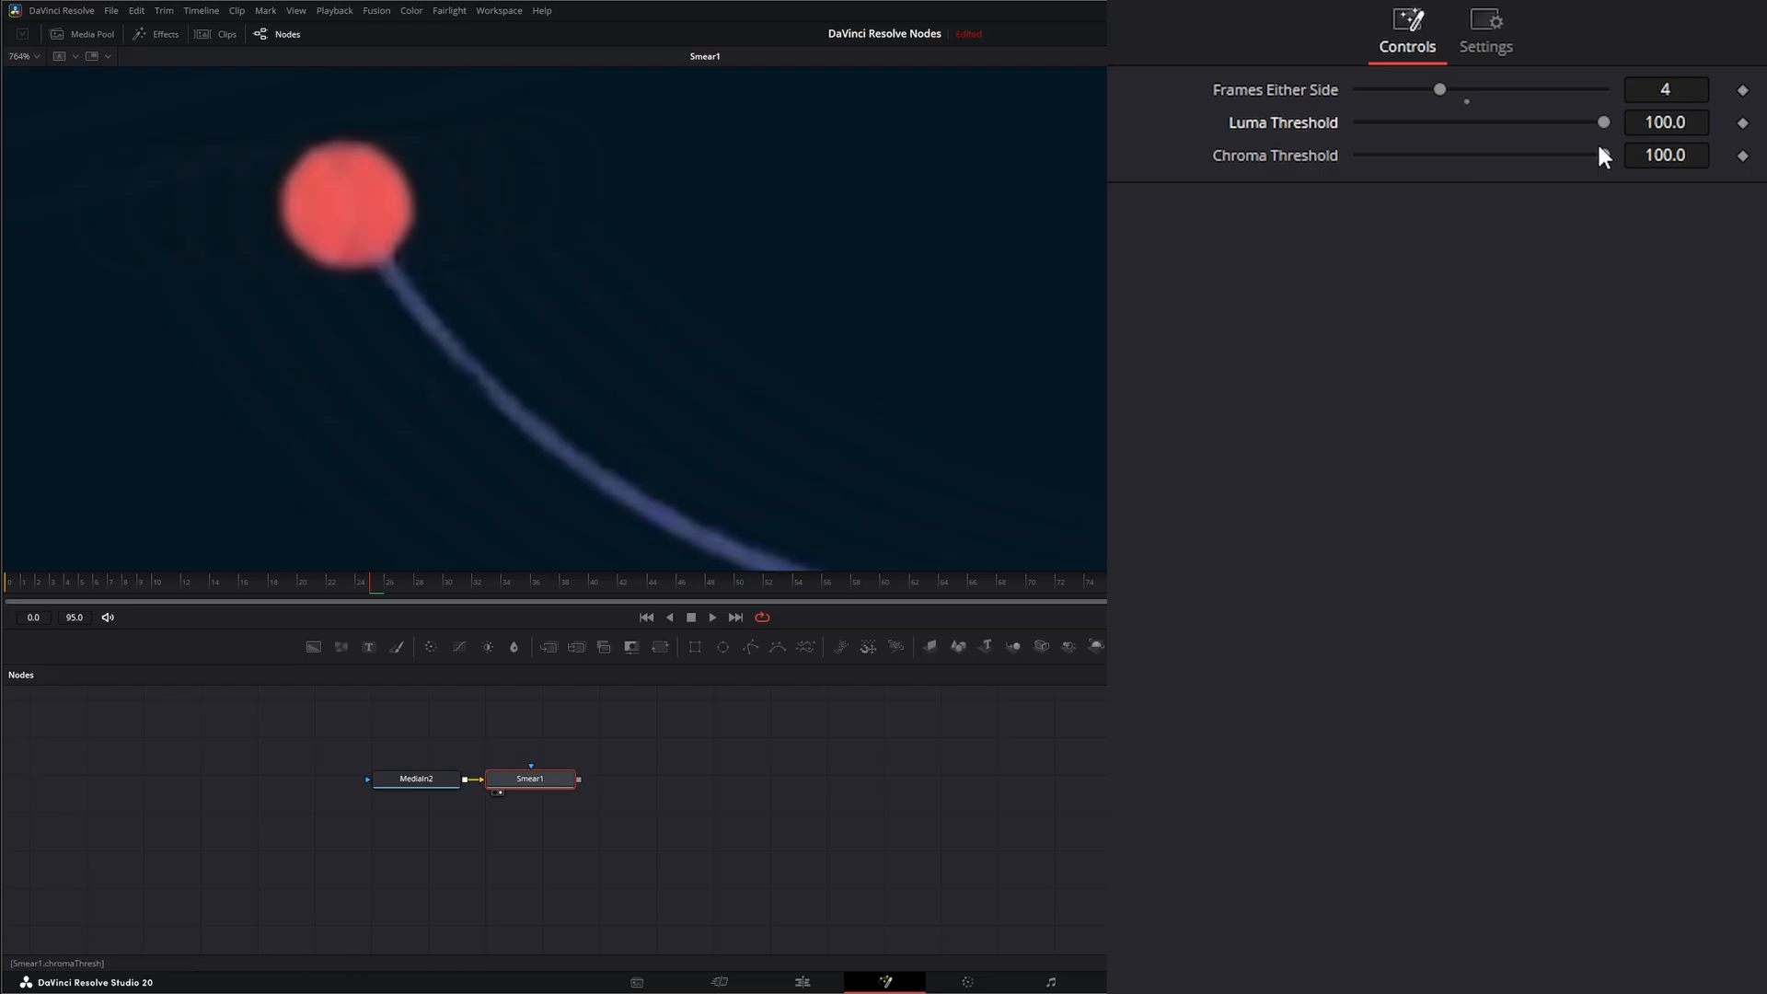
{"action": "left_click_drag", "start_coordinate": [1600, 122], "coordinate": [1401, 121]}
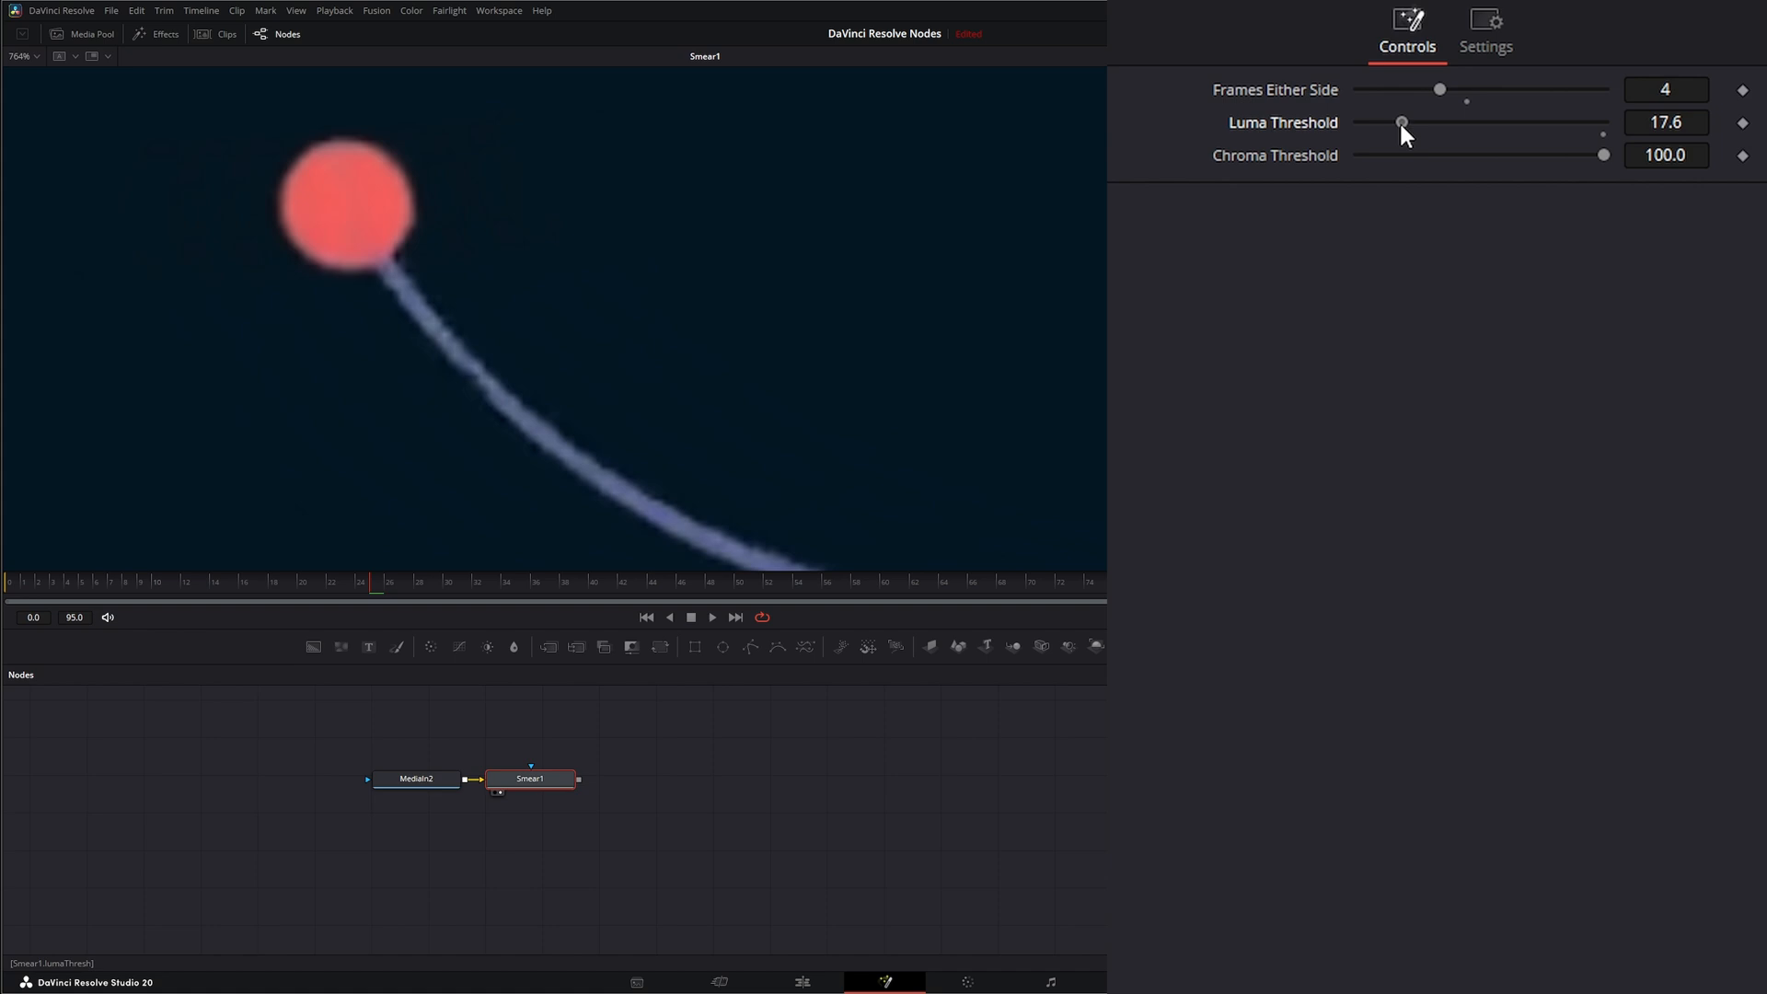
{"action": "left_click_drag", "start_coordinate": [1400, 122], "coordinate": [1358, 122]}
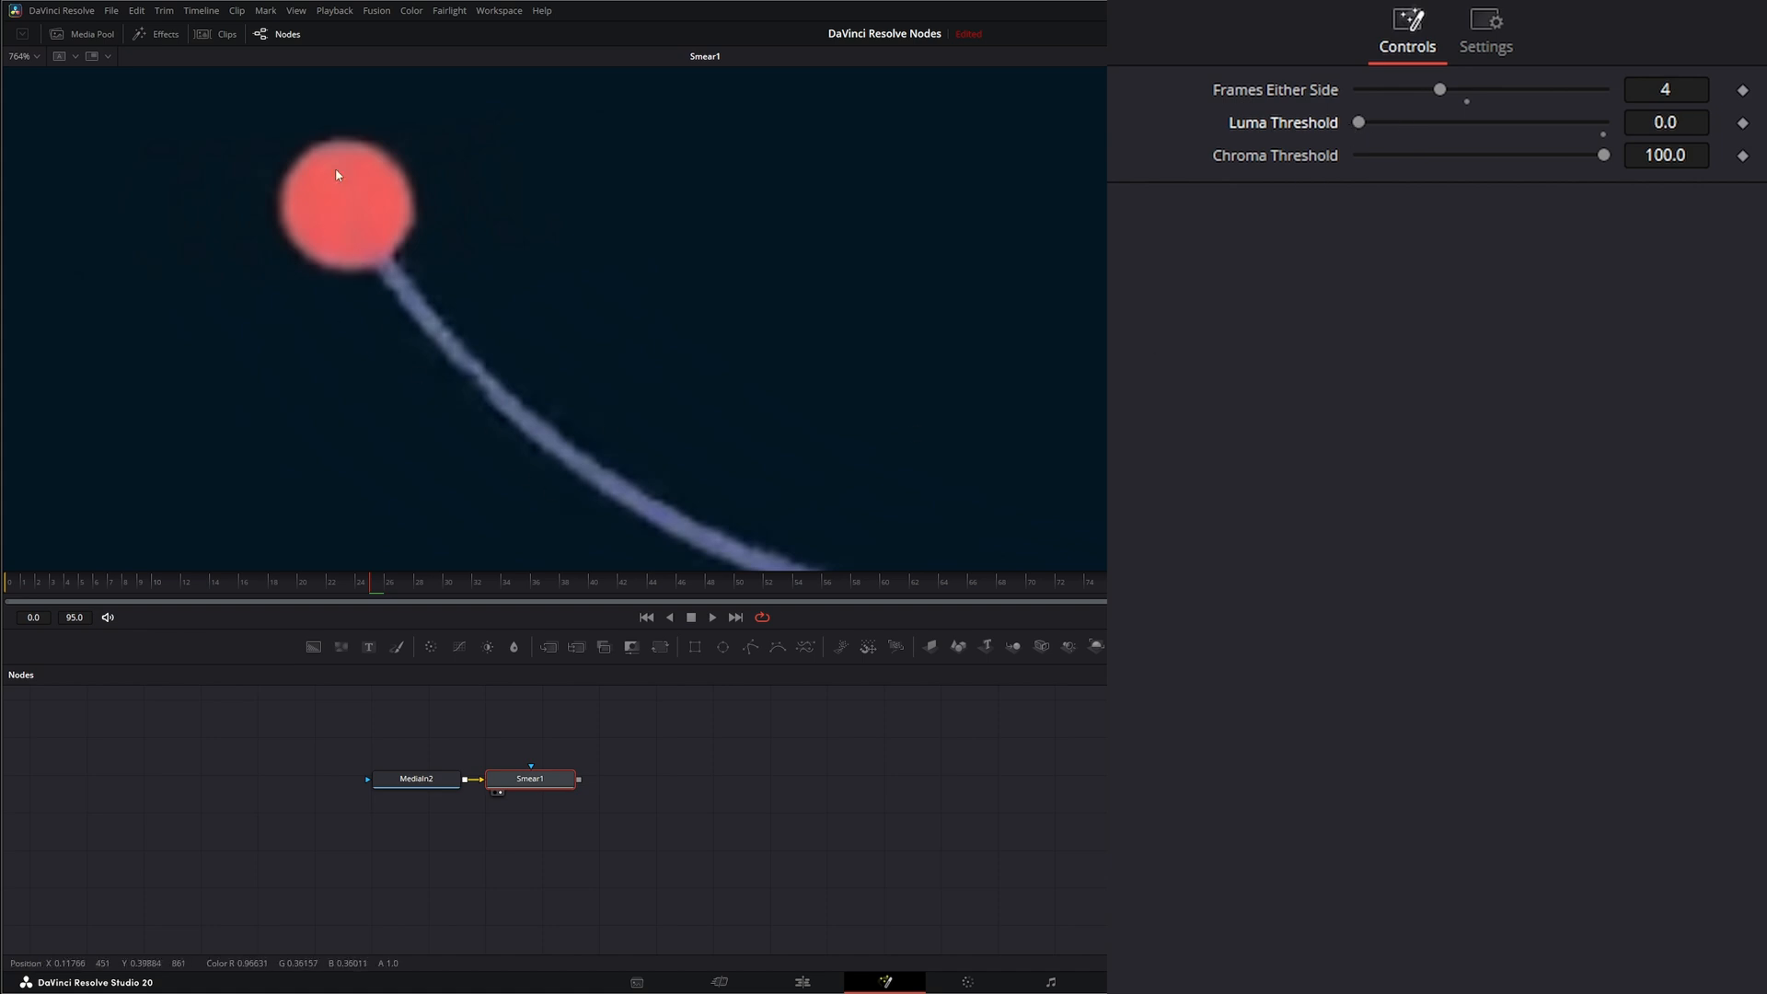
{"action": "mouse_move", "coordinate": [593, 466]}
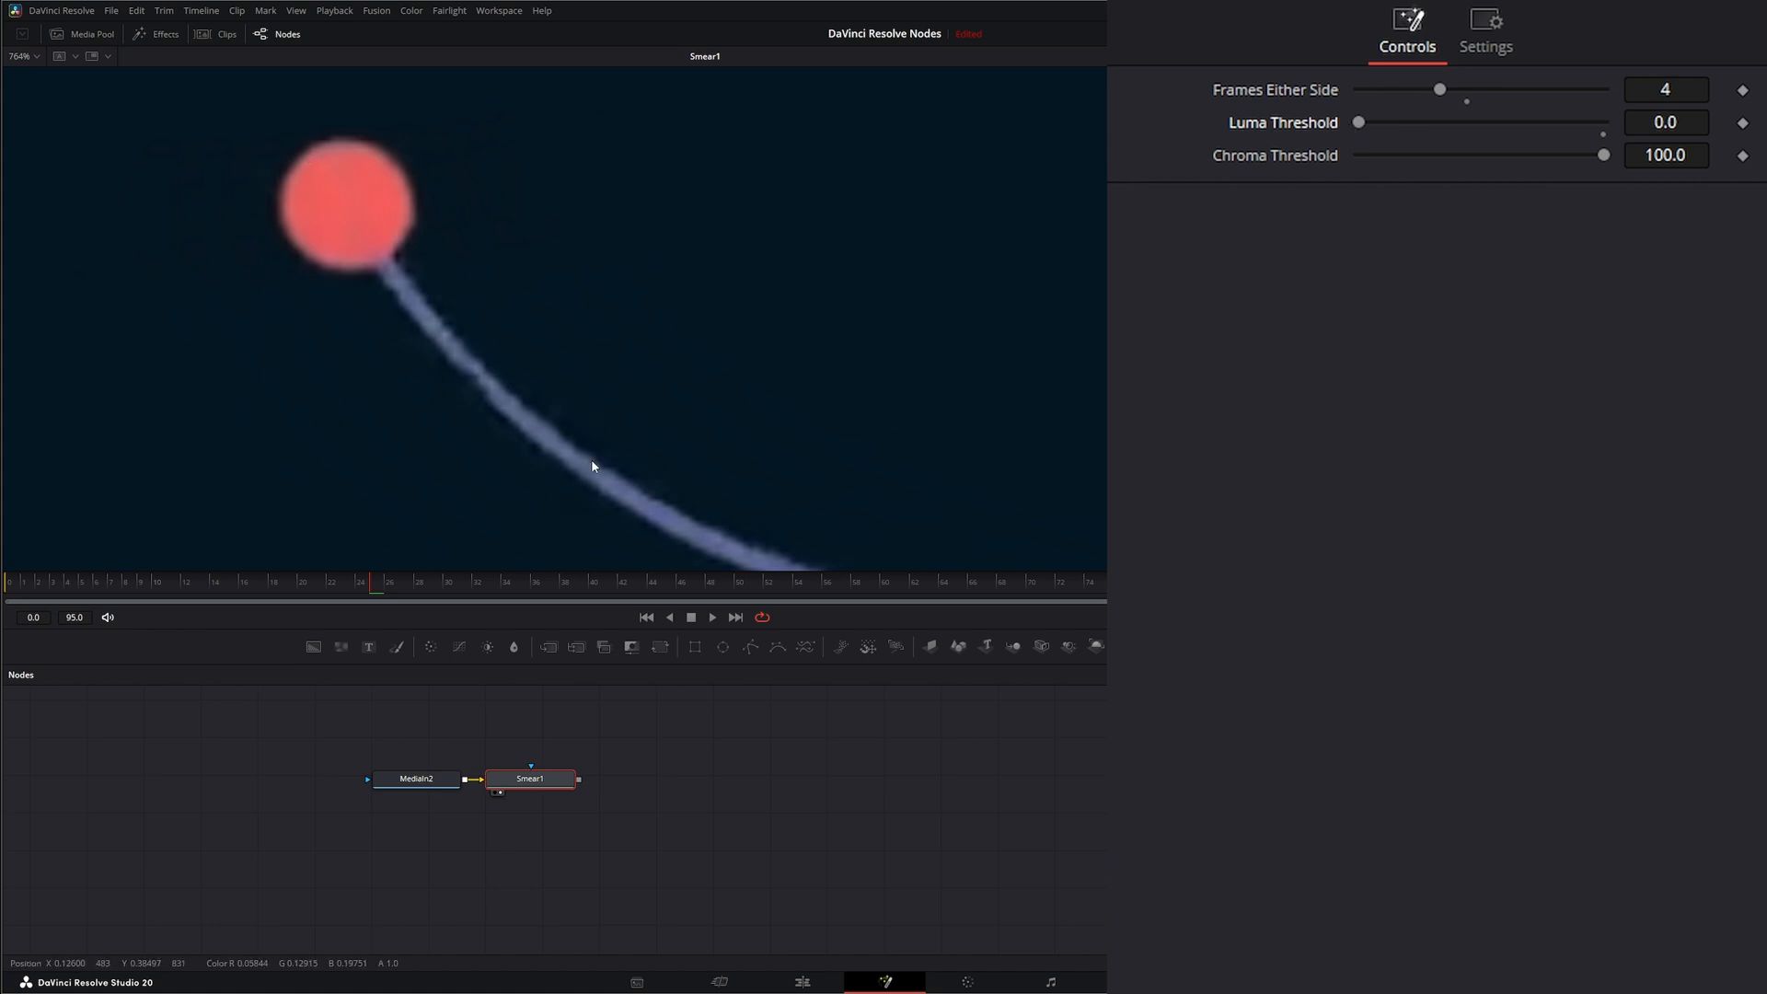
{"action": "left_click_drag", "start_coordinate": [1359, 122], "coordinate": [1566, 122]}
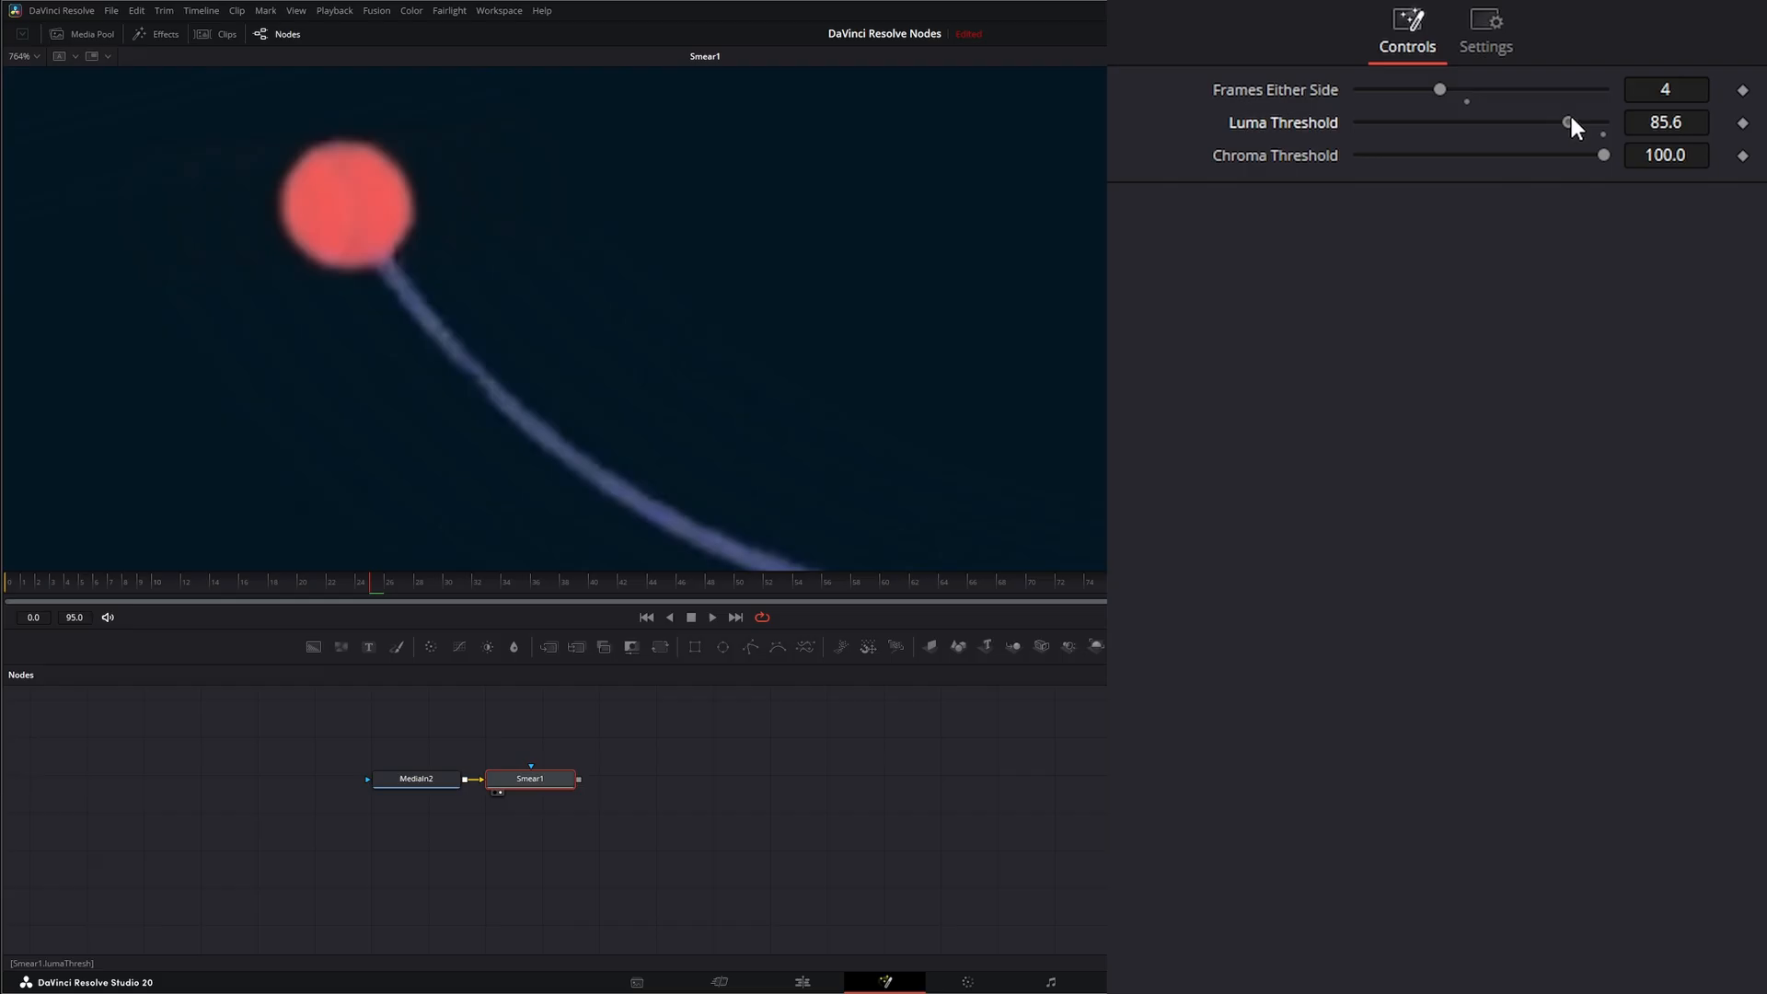
{"action": "left_click_drag", "start_coordinate": [1566, 121], "coordinate": [1602, 122]}
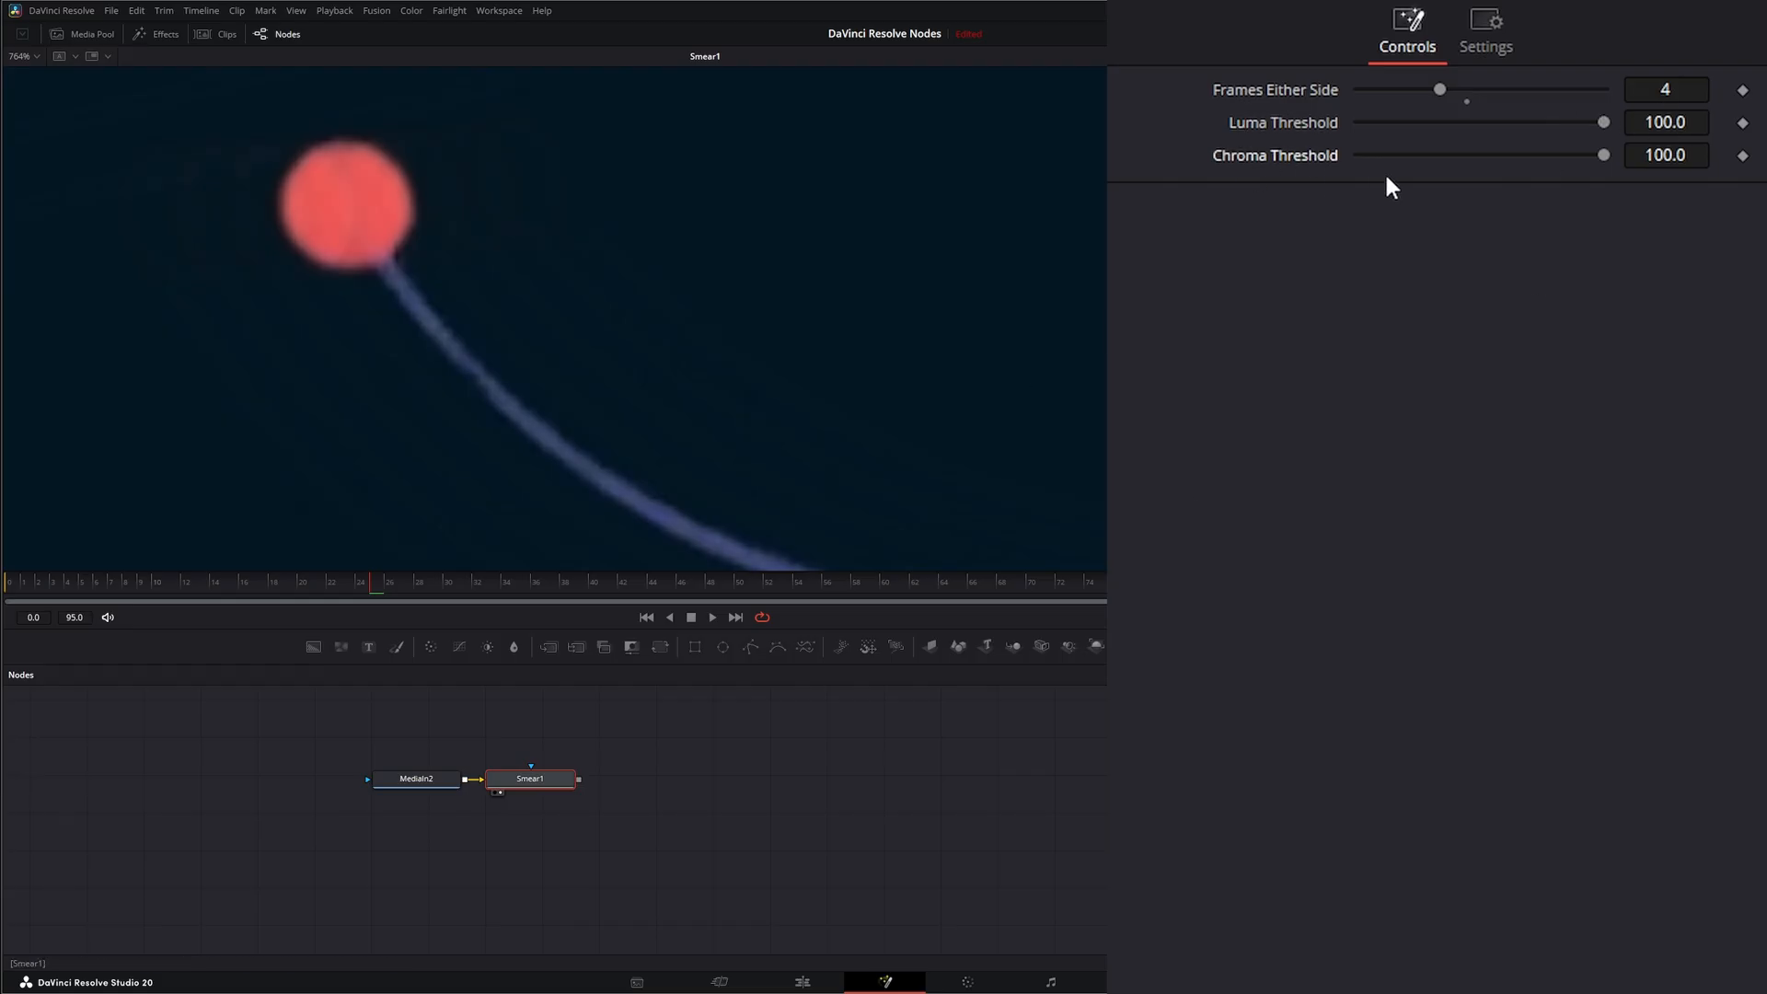
{"action": "left_click_drag", "start_coordinate": [1602, 166], "coordinate": [1497, 166]}
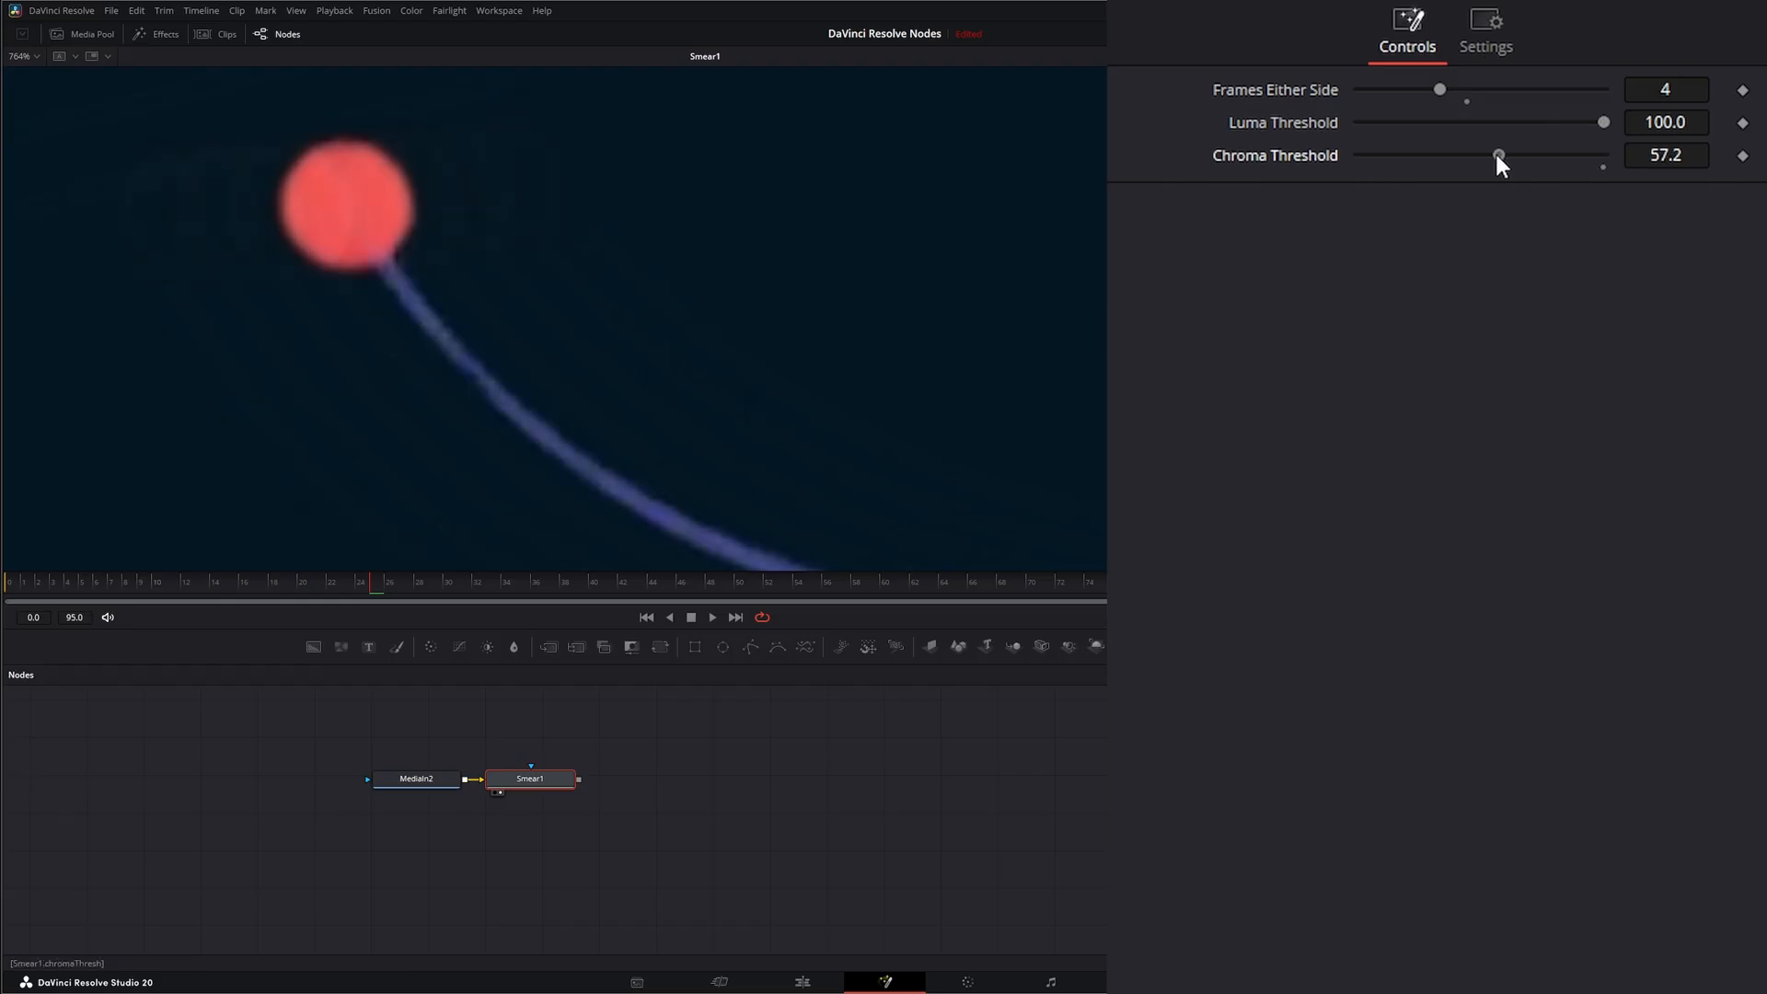
{"action": "left_click_drag", "start_coordinate": [1497, 154], "coordinate": [1370, 155]}
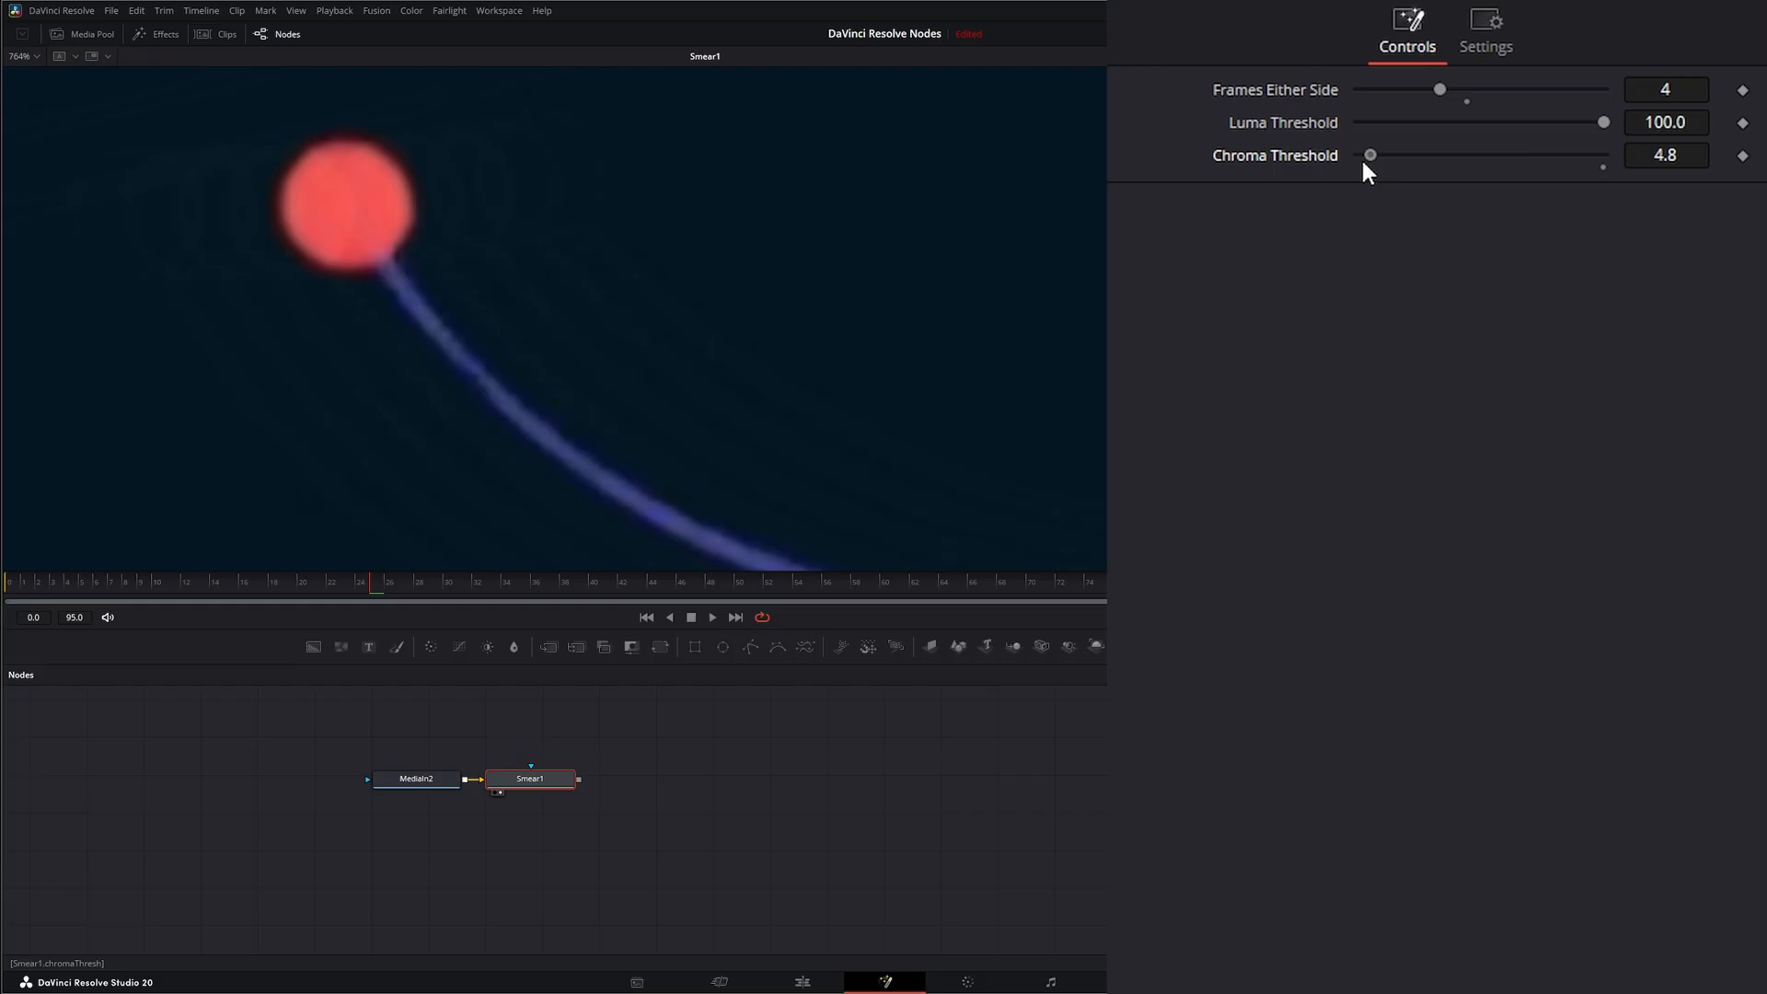
{"action": "left_click_drag", "start_coordinate": [1371, 155], "coordinate": [1358, 154]}
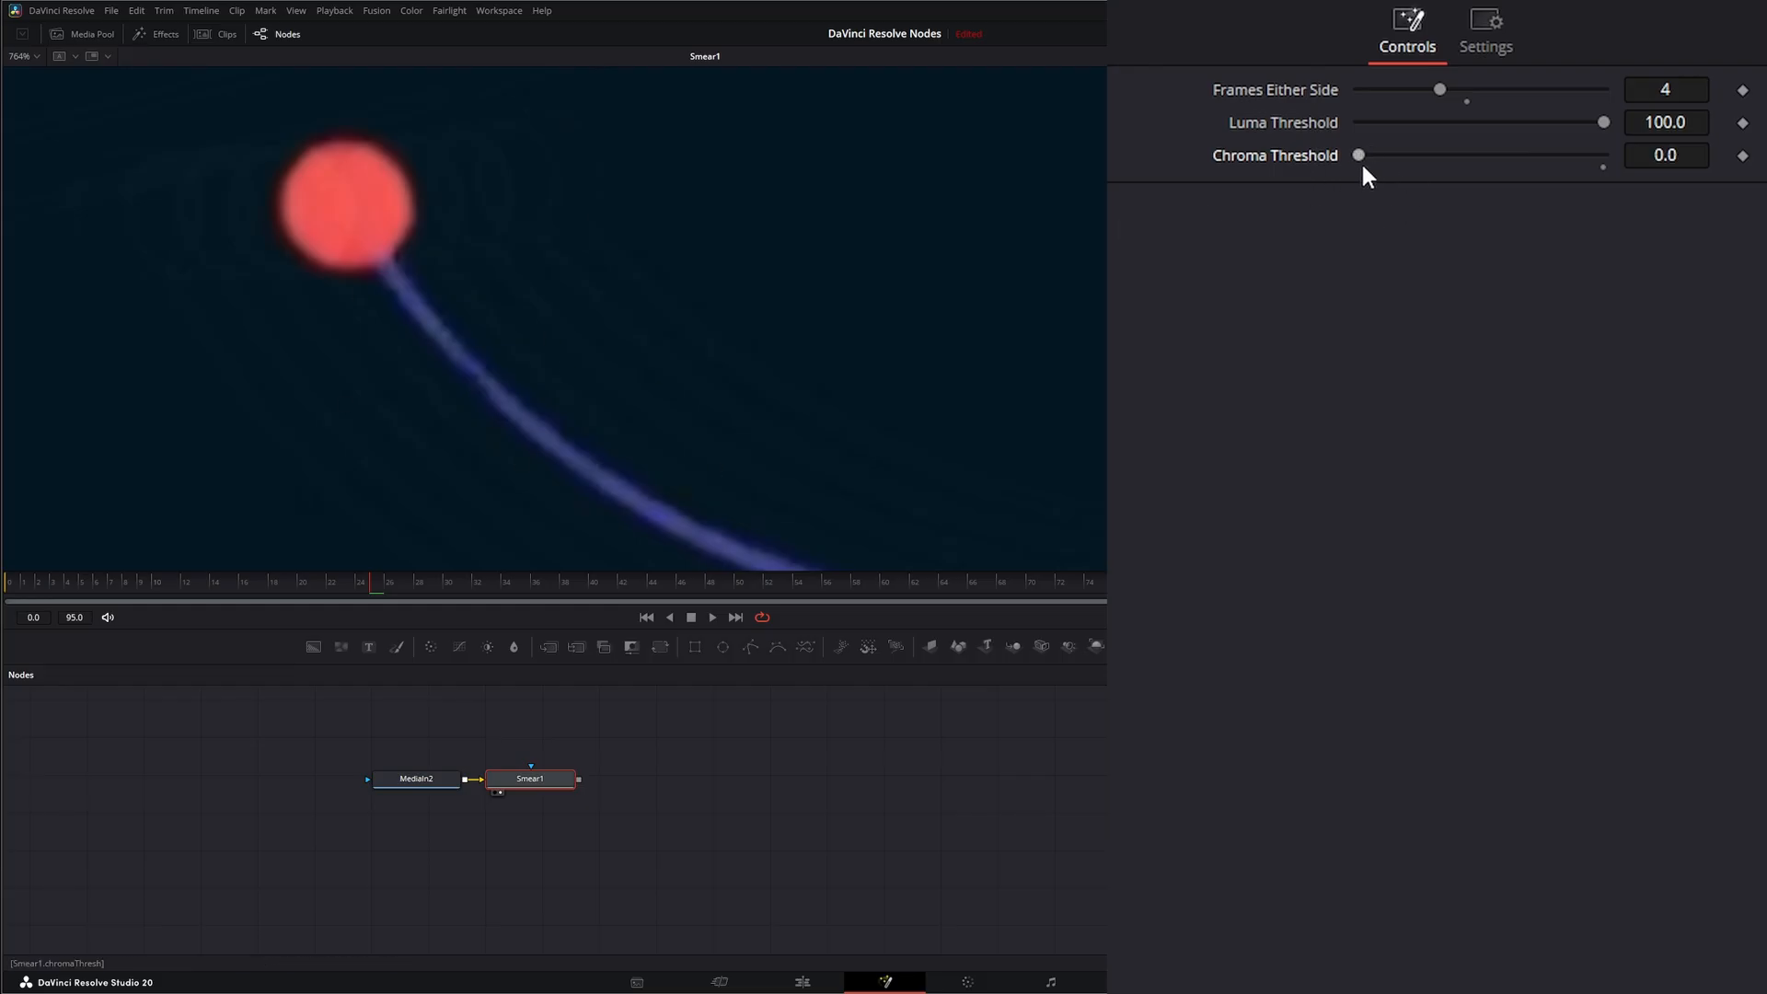
{"action": "left_click_drag", "start_coordinate": [1358, 155], "coordinate": [1601, 154]}
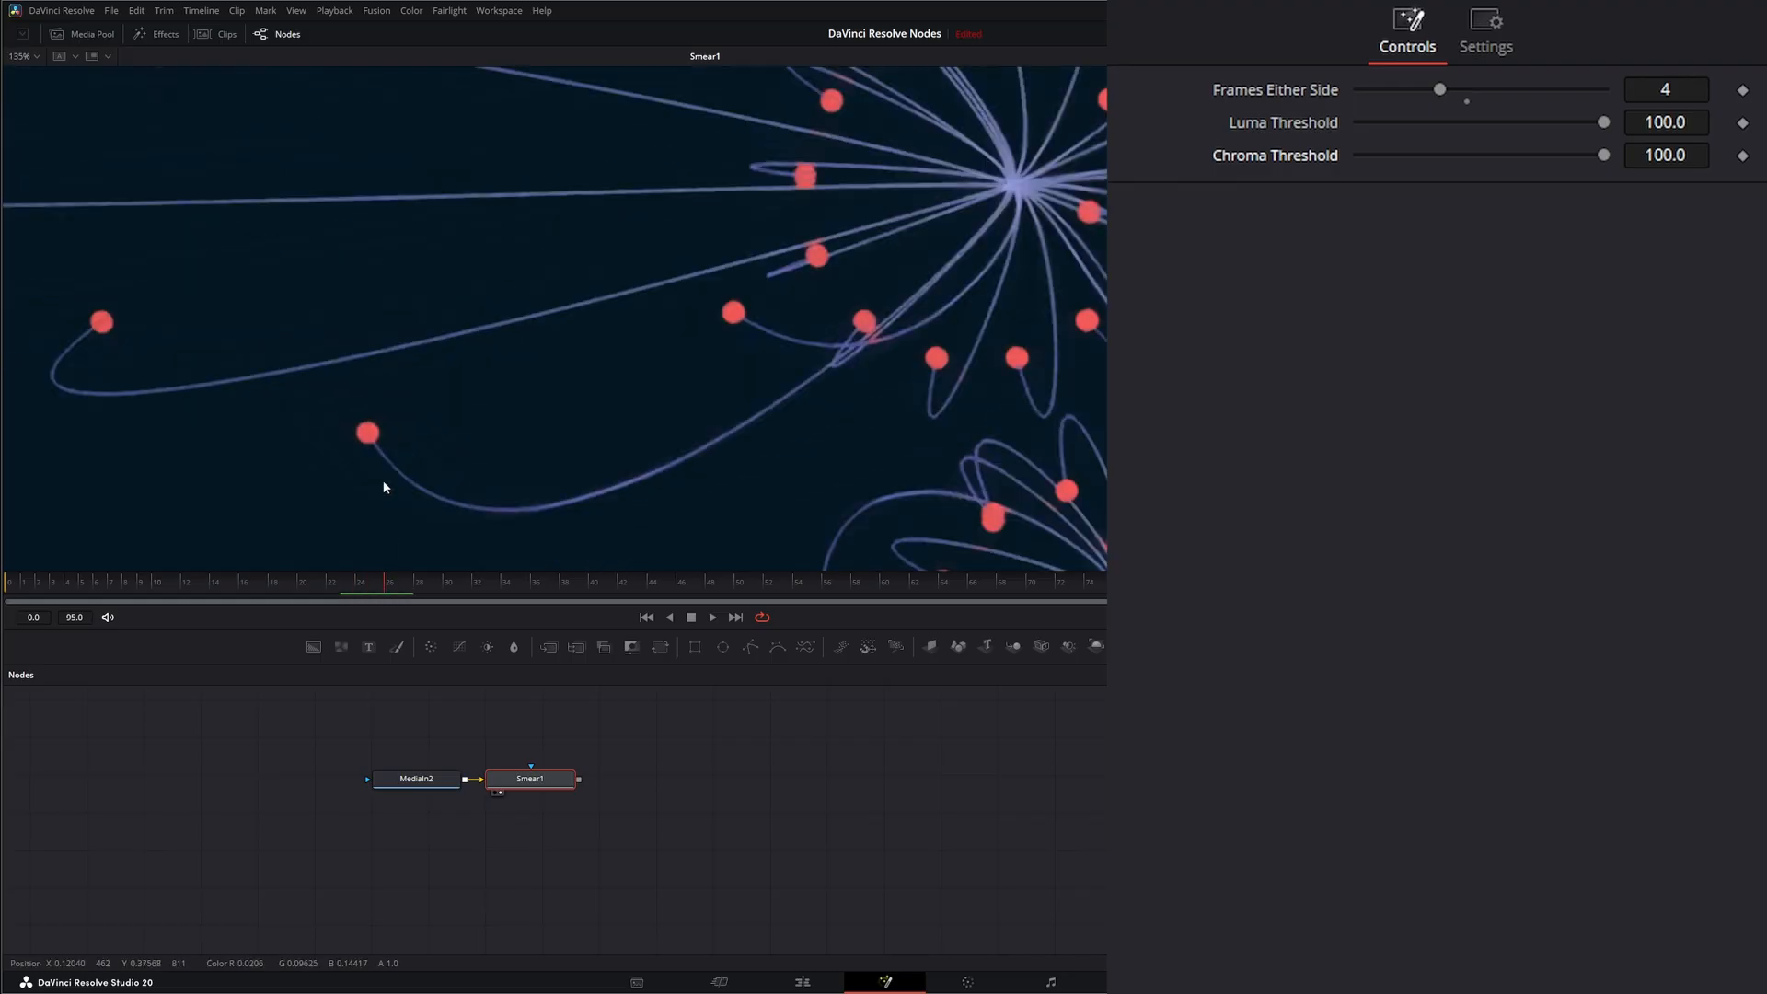
Step: Play back the Smear result to watch the blue motion trails move
{"action": "left_click", "coordinate": [711, 616]}
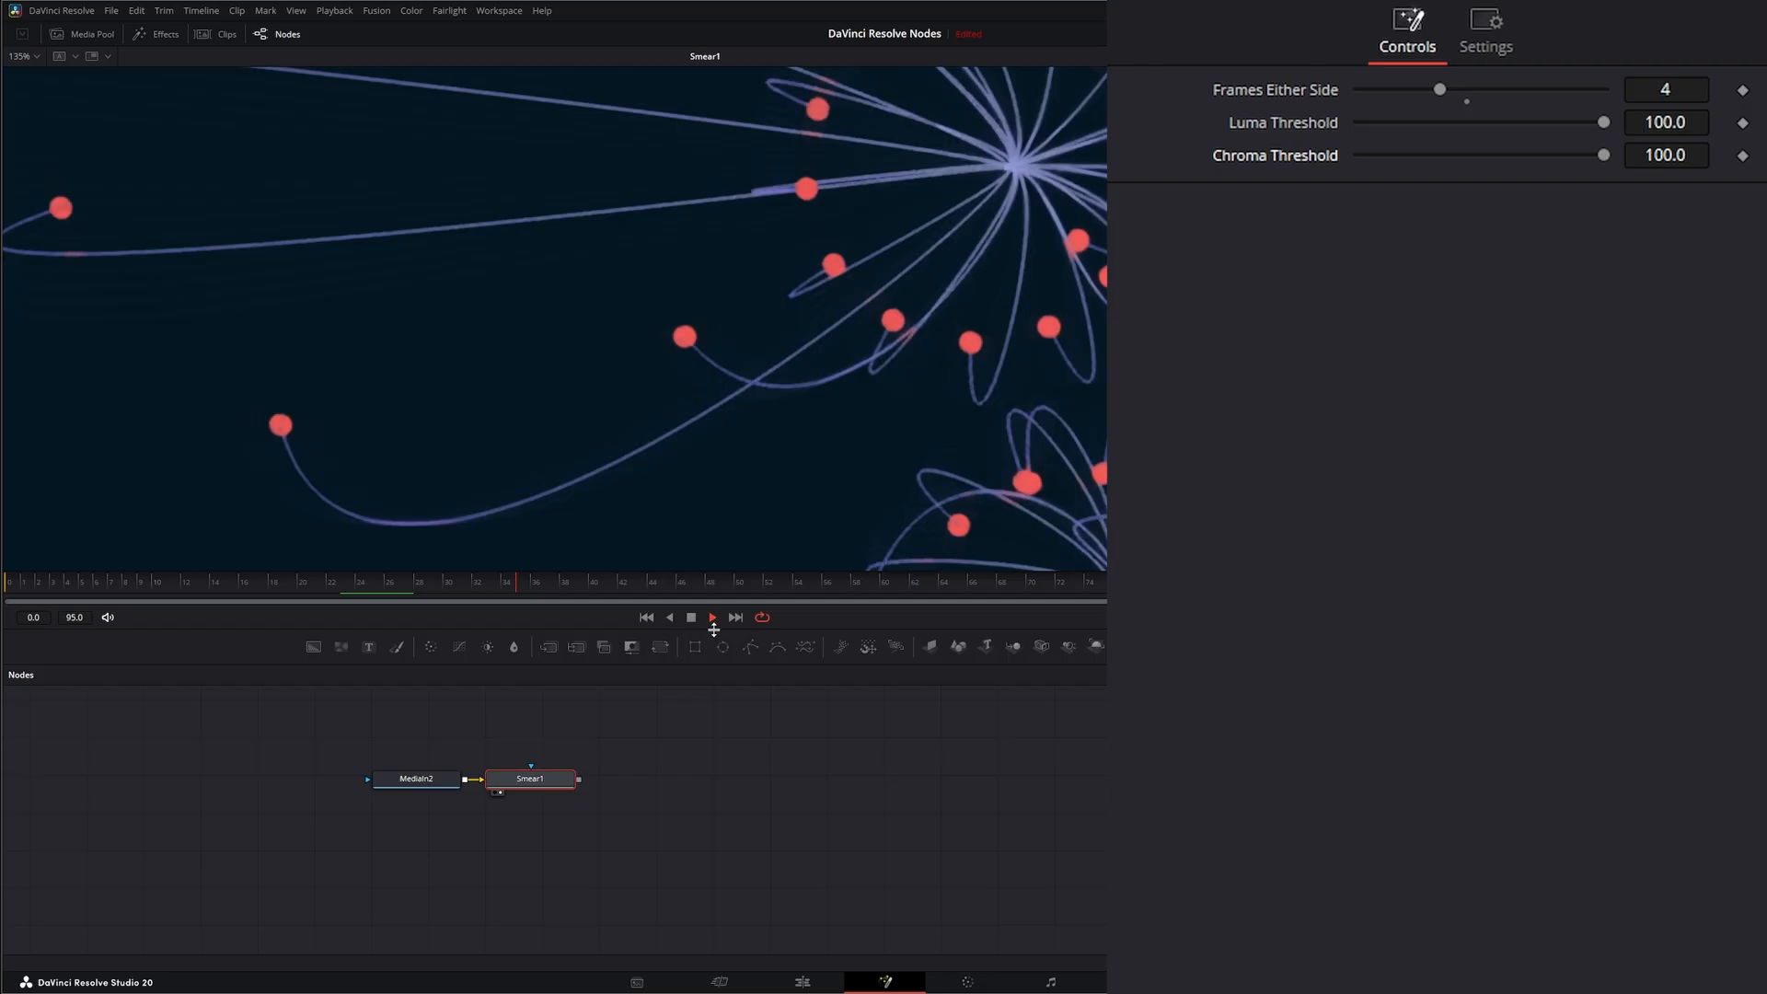